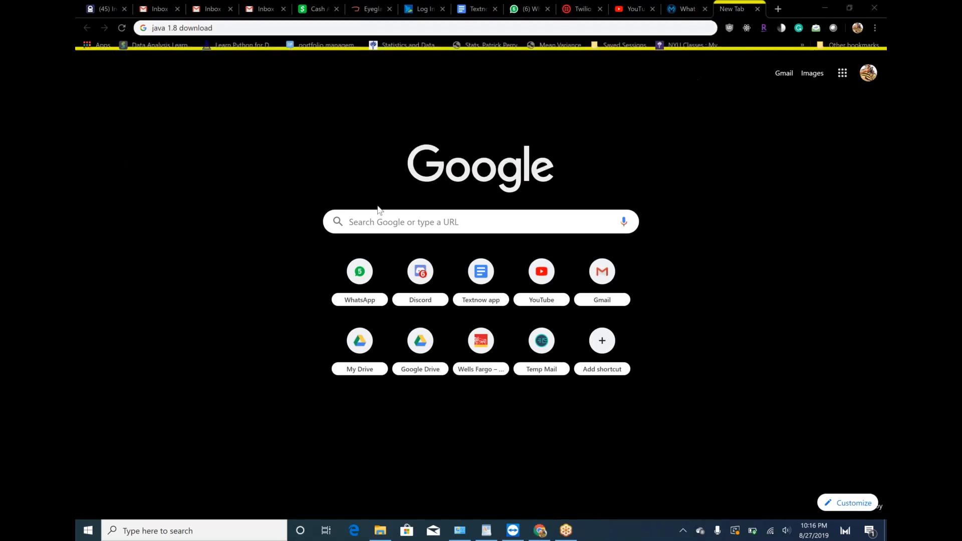
pyautogui.moveTo(242, 214)
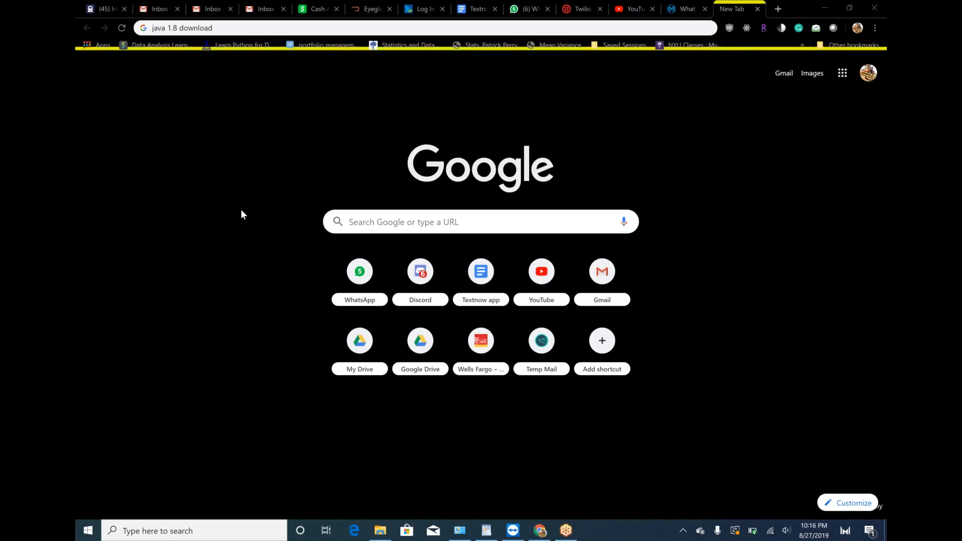
# Step: Start the 'java 1.8 download' web search from the taskbar
pyautogui.click(183, 530)
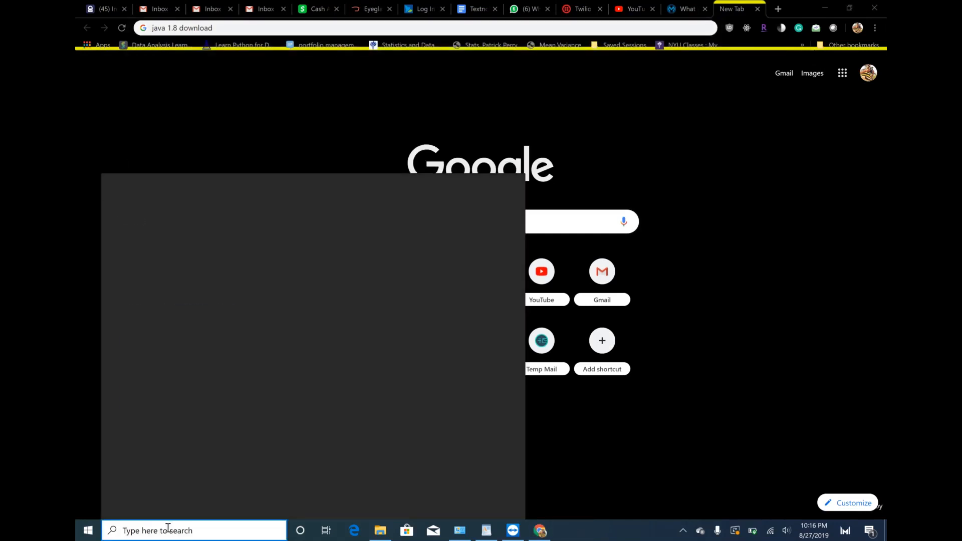
pyautogui.click(193, 530)
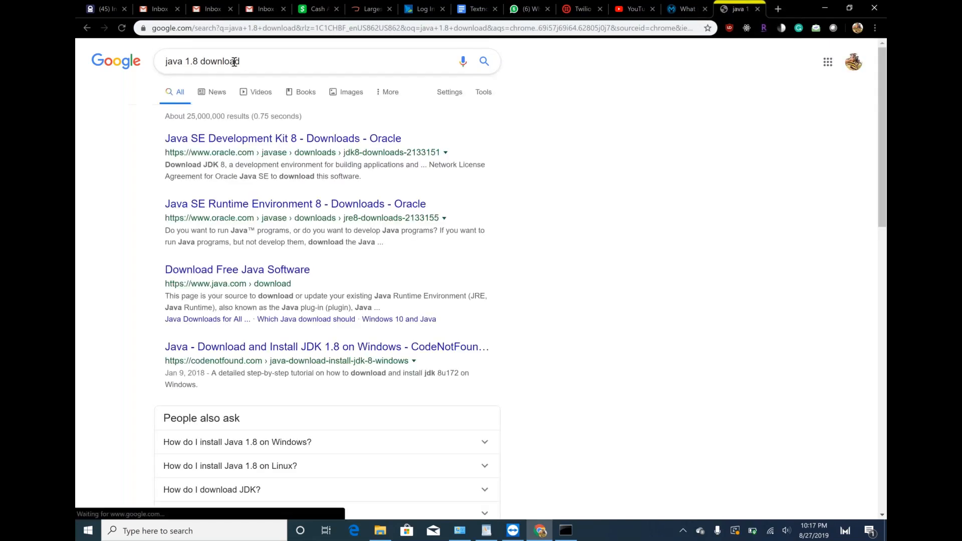
pyautogui.moveTo(283, 138)
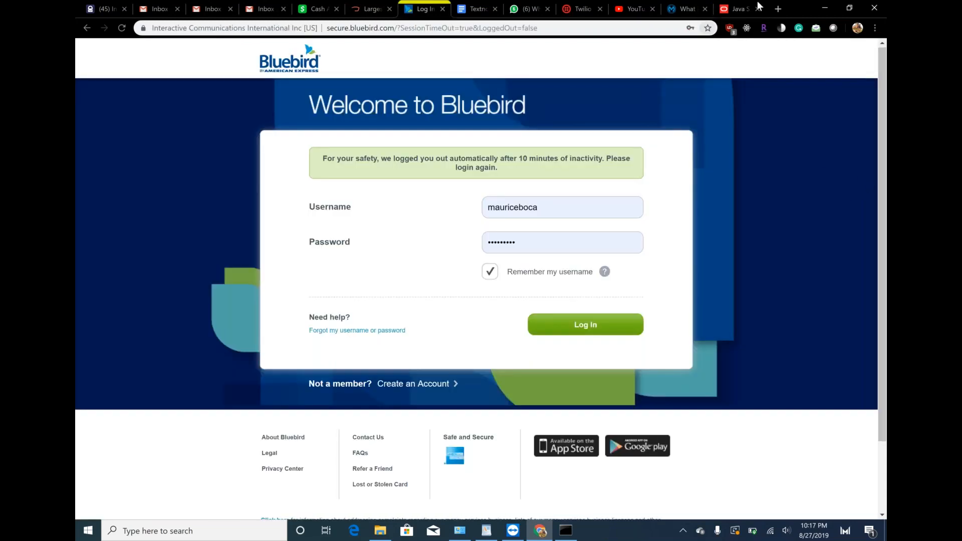
# Step: Accept Oracle's license and download jdk-8u221-windows-x64.exe after signing in to Oracle
pyautogui.click(735, 8)
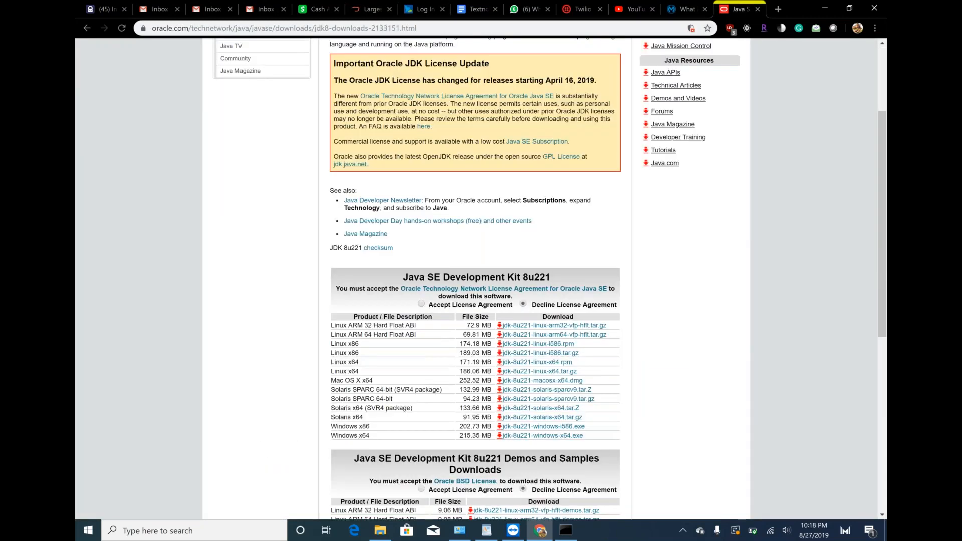
pyautogui.click(422, 304)
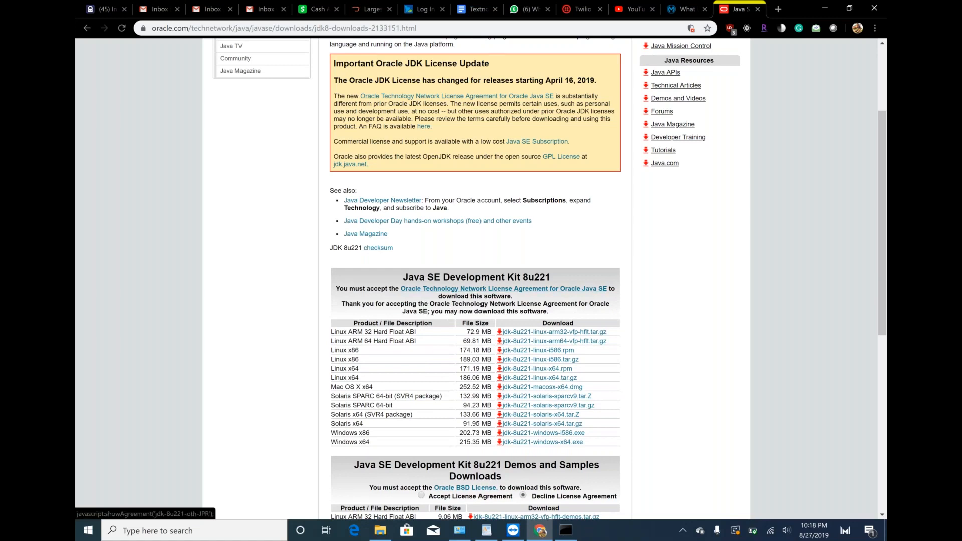
pyautogui.moveTo(541, 442)
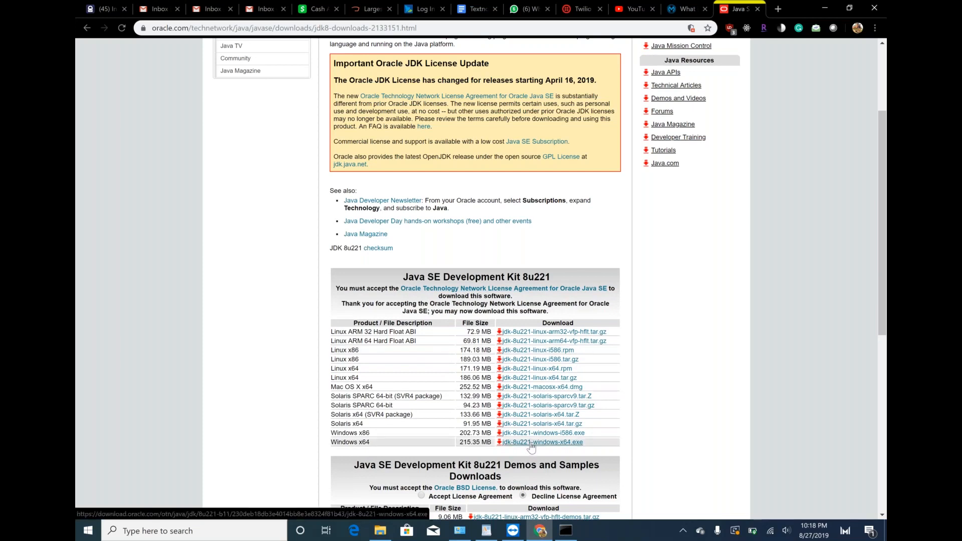
pyautogui.click(542, 442)
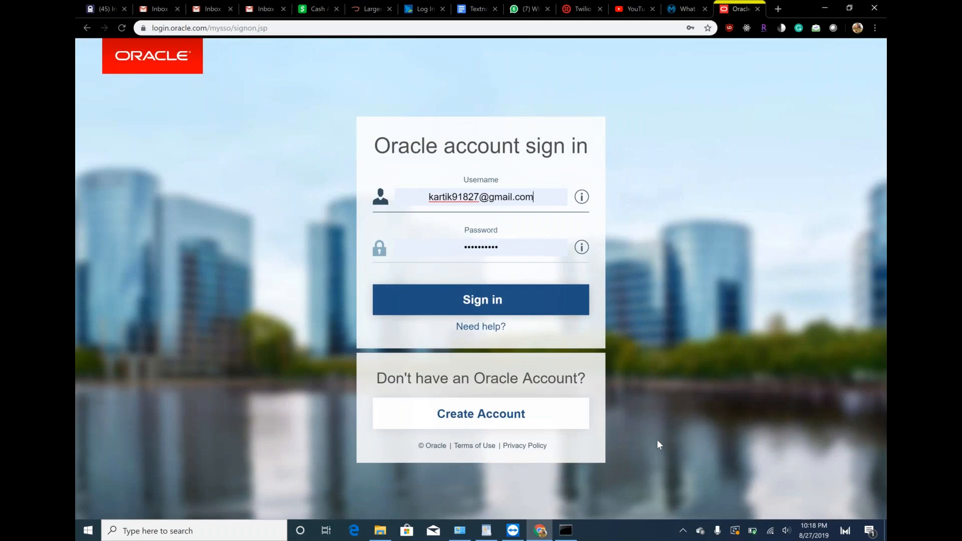
pyautogui.click(481, 300)
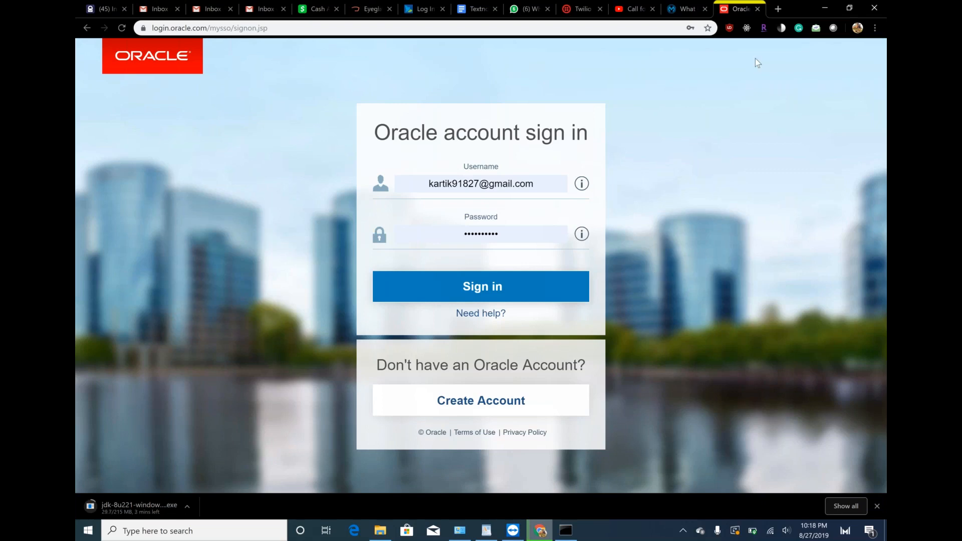
pyautogui.click(777, 8)
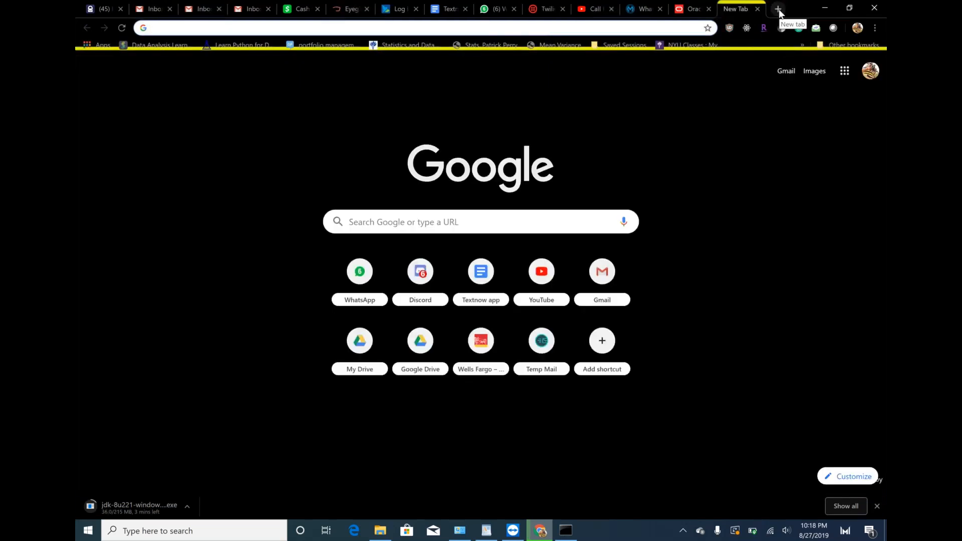
# Step: Search 'maven' and download apache-maven-3.6.1-bin.zip from the Apache Maven download page
pyautogui.write('mail.google.com/mail/')
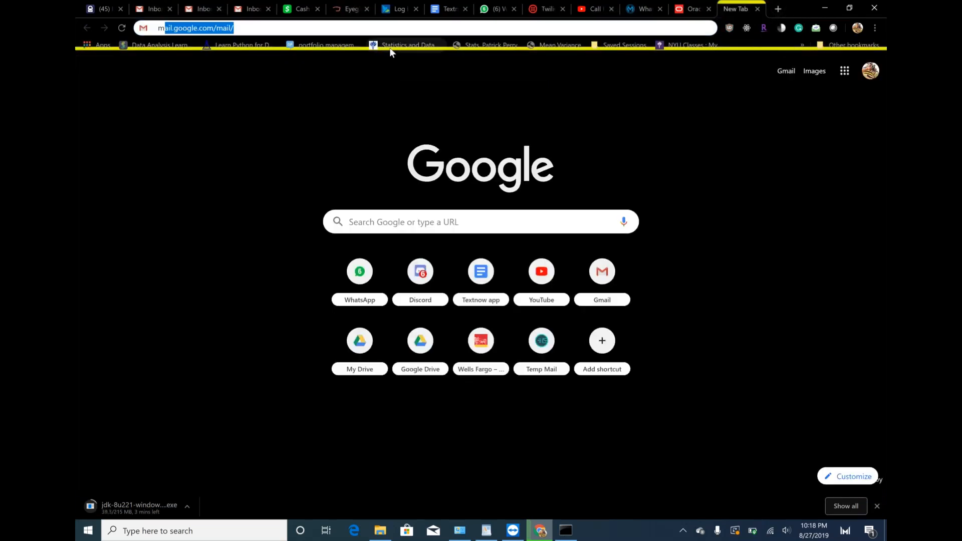
pyautogui.write('maven')
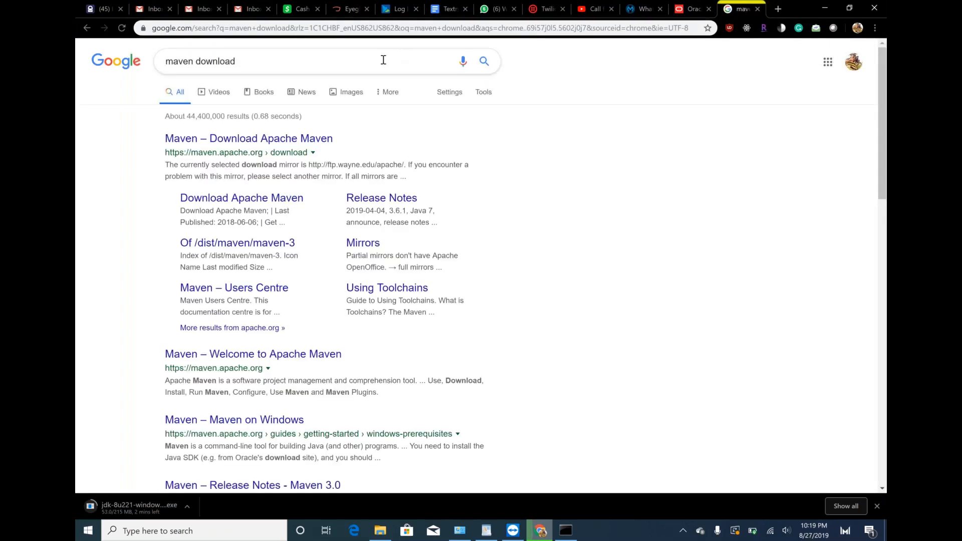
pyautogui.moveTo(248, 138)
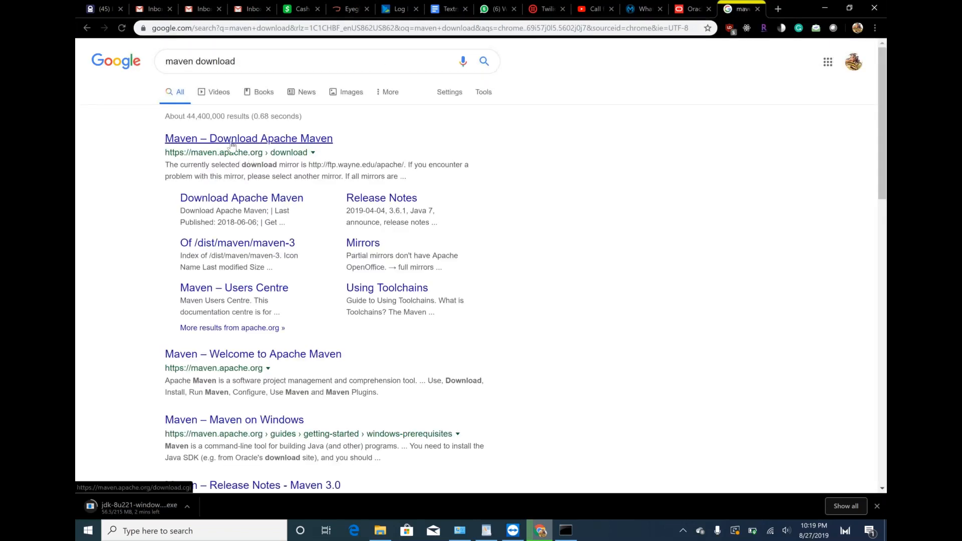
pyautogui.click(249, 138)
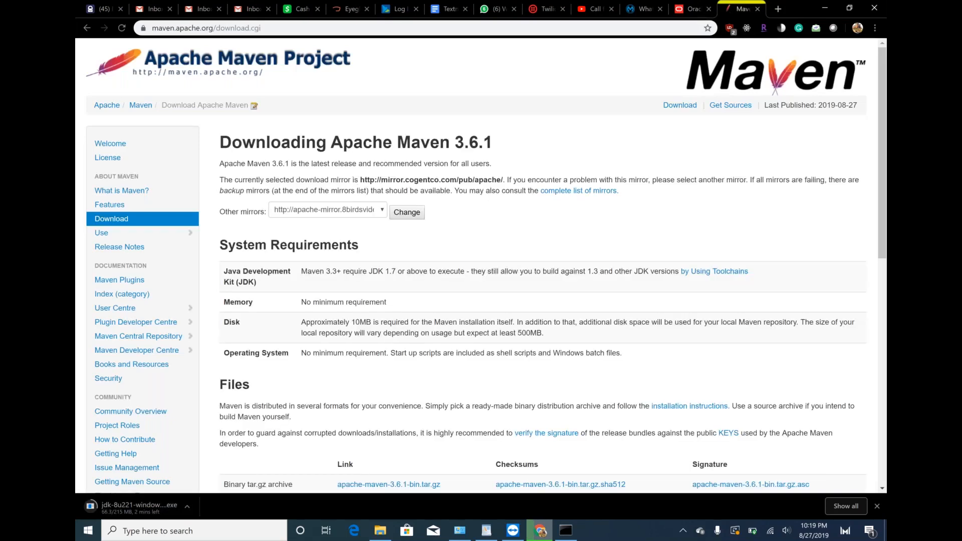
pyautogui.scroll(-3)
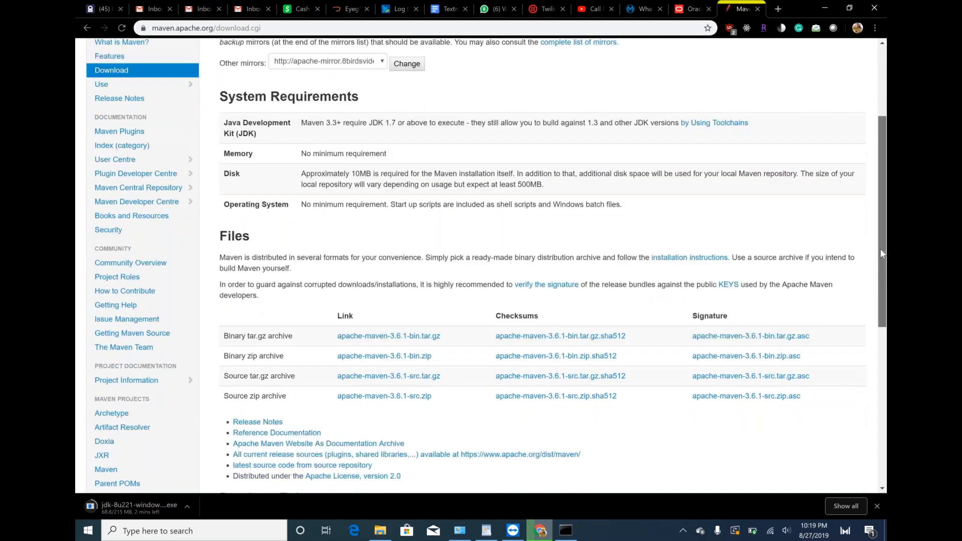
pyautogui.scroll(-3)
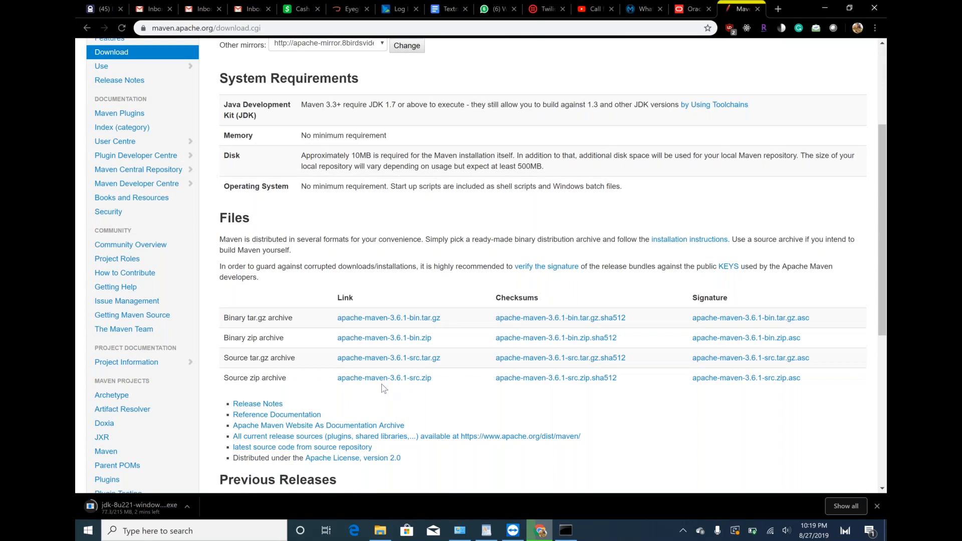
pyautogui.moveTo(384, 337)
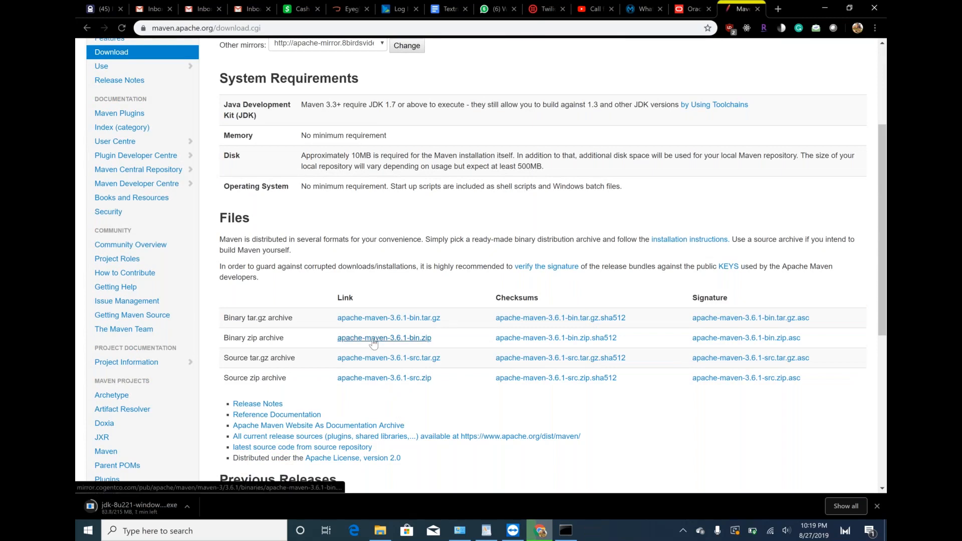
pyautogui.click(383, 337)
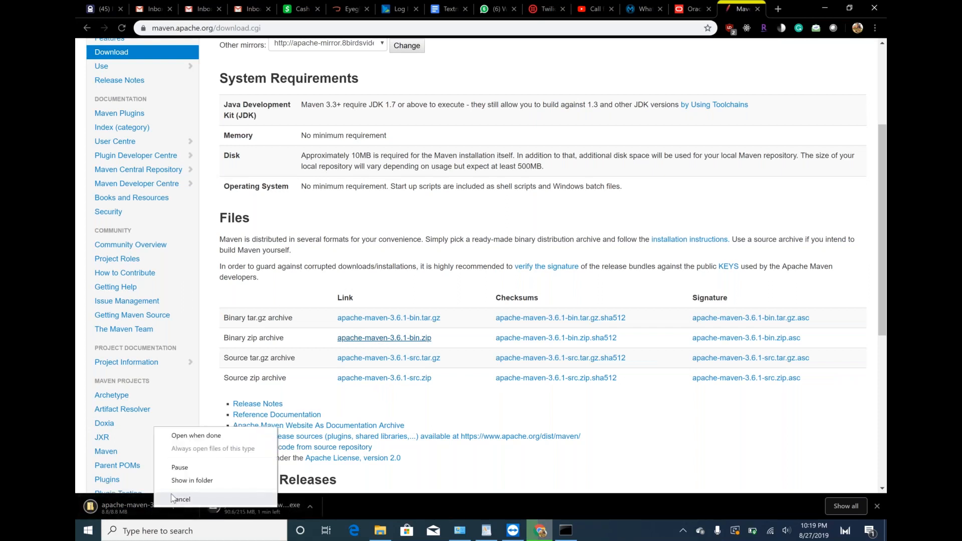
pyautogui.moveTo(192, 480)
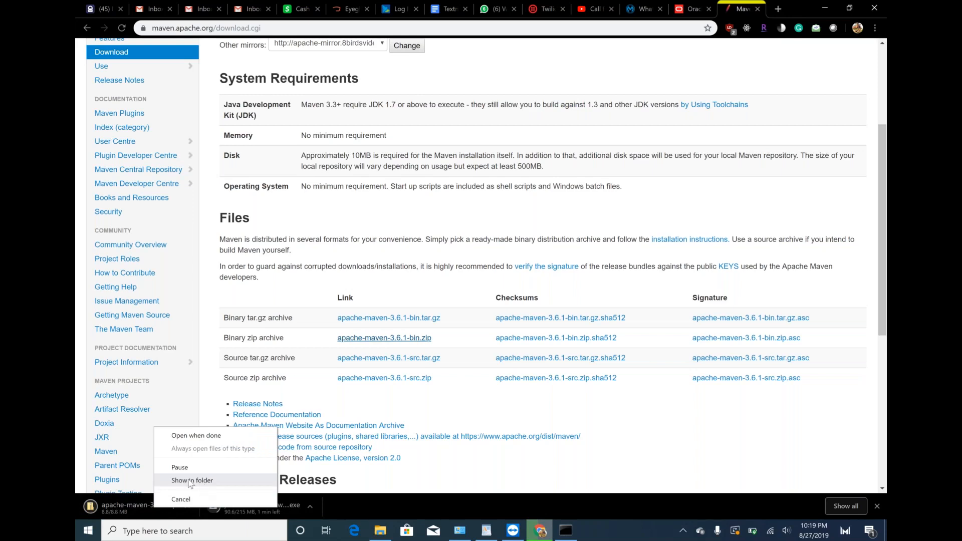
# Step: Locate the Maven zip, open C:\apache-maven-3.6.1 and select its folder path
pyautogui.click(192, 479)
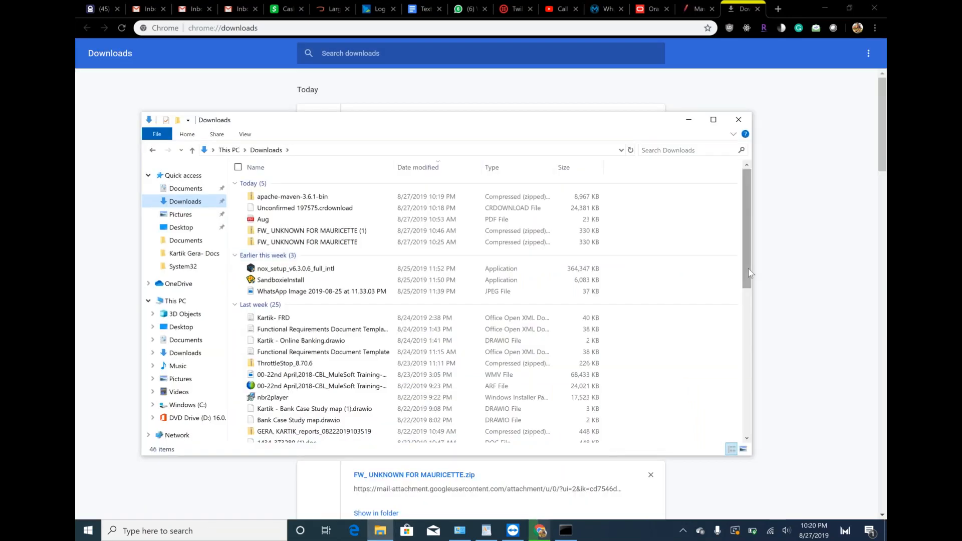
pyautogui.click(292, 196)
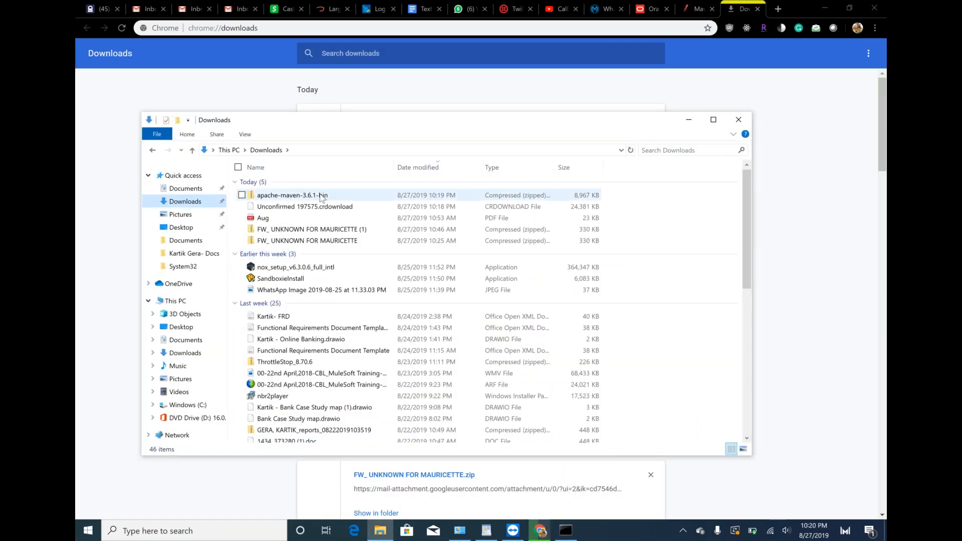
pyautogui.click(293, 195)
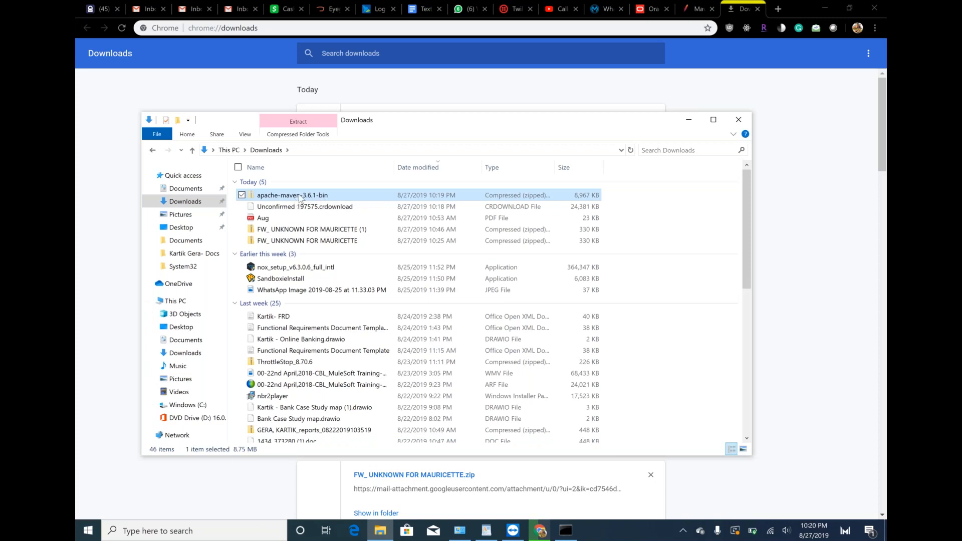
pyautogui.moveTo(292, 195)
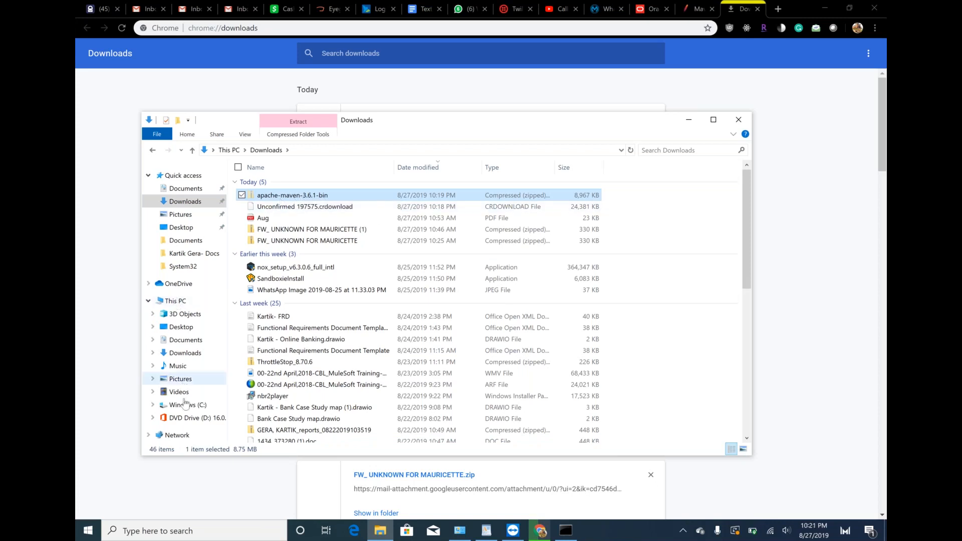
pyautogui.click(186, 404)
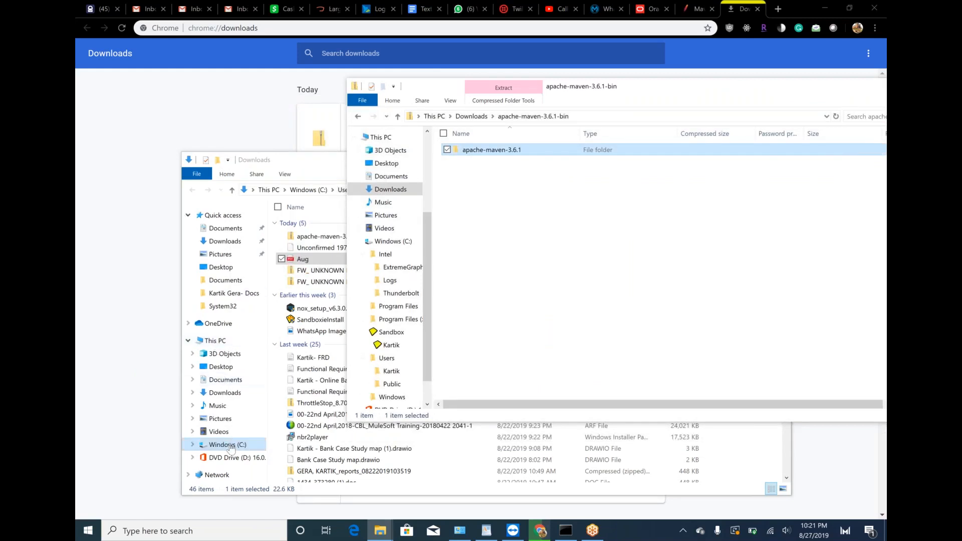
pyautogui.click(227, 445)
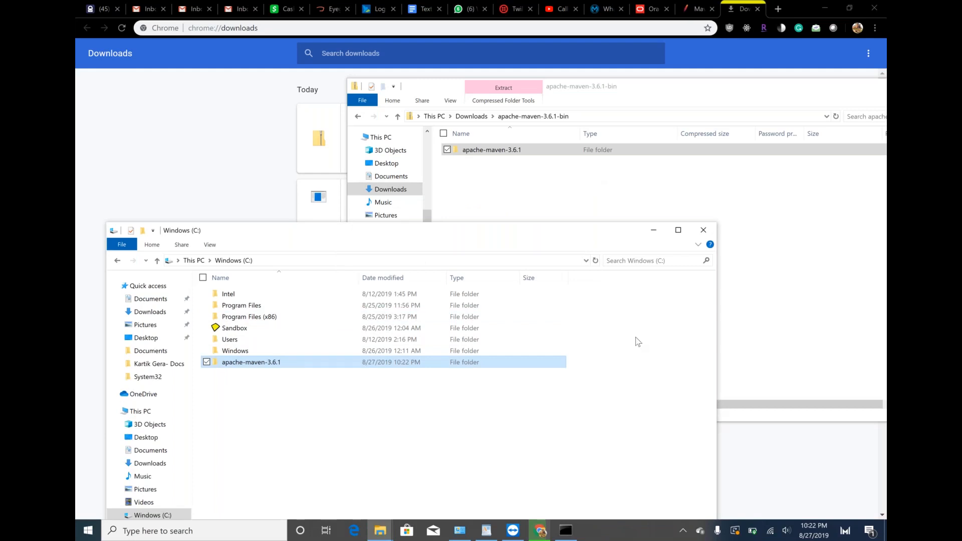
pyautogui.moveTo(290, 369)
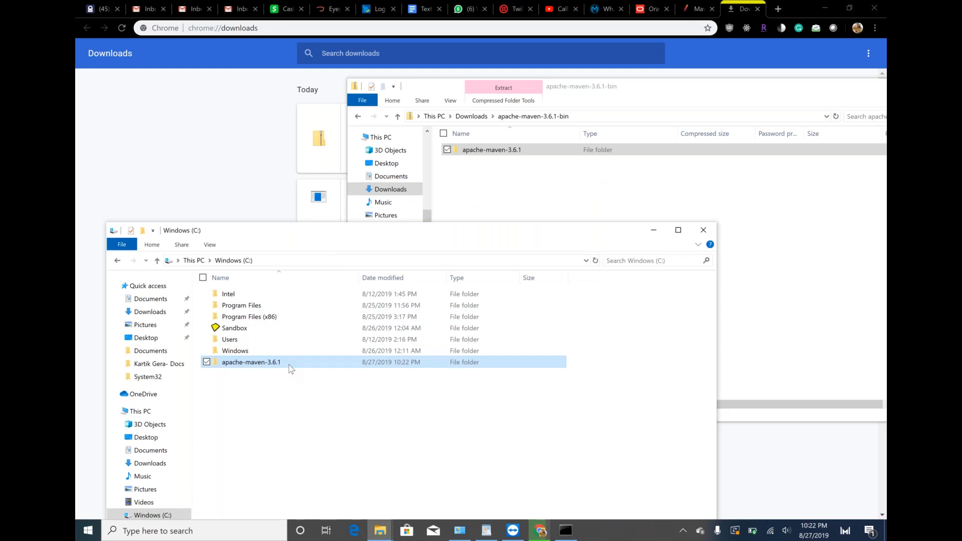
pyautogui.doubleClick(251, 361)
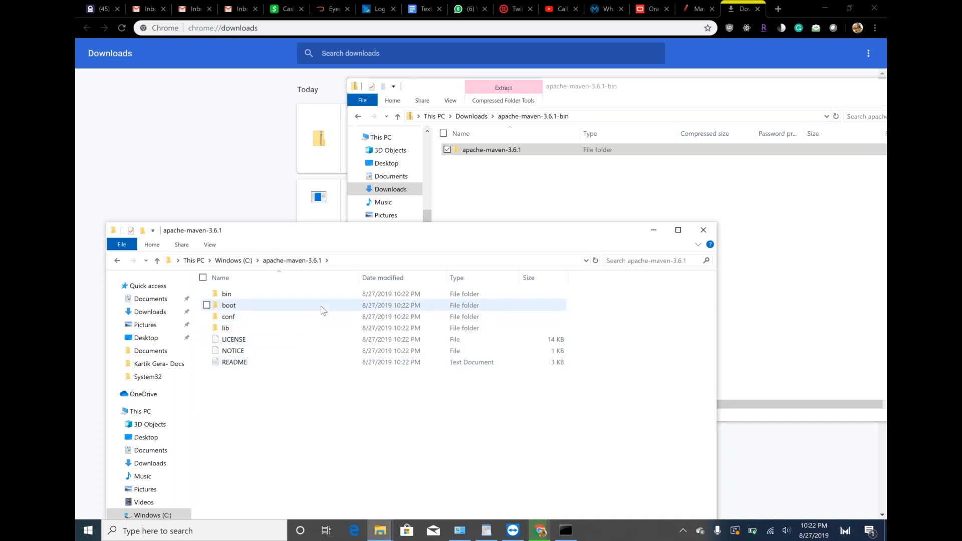
pyautogui.click(368, 260)
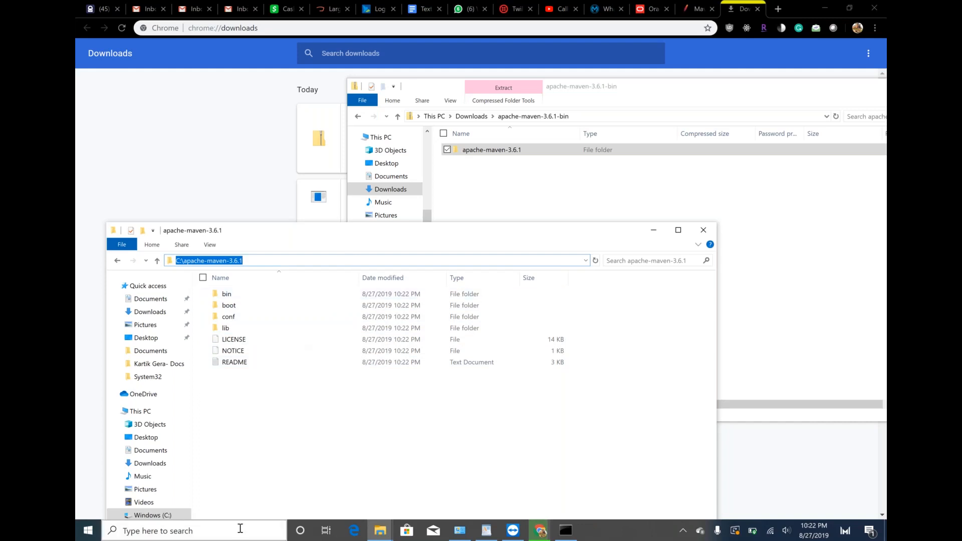
# Step: Open Notepad and note MAVEN_HOME : C:\apache-maven-3.6.1
pyautogui.click(184, 531)
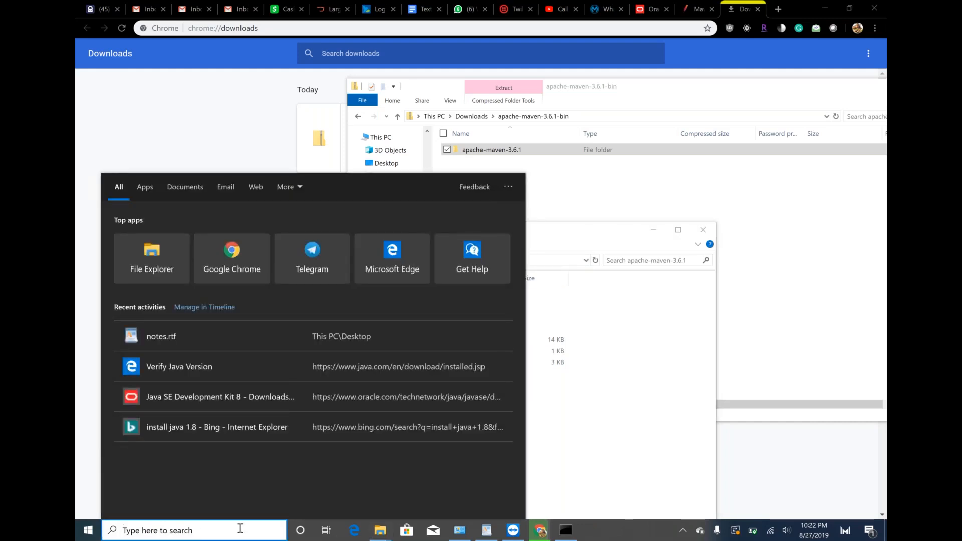
pyautogui.write('notp')
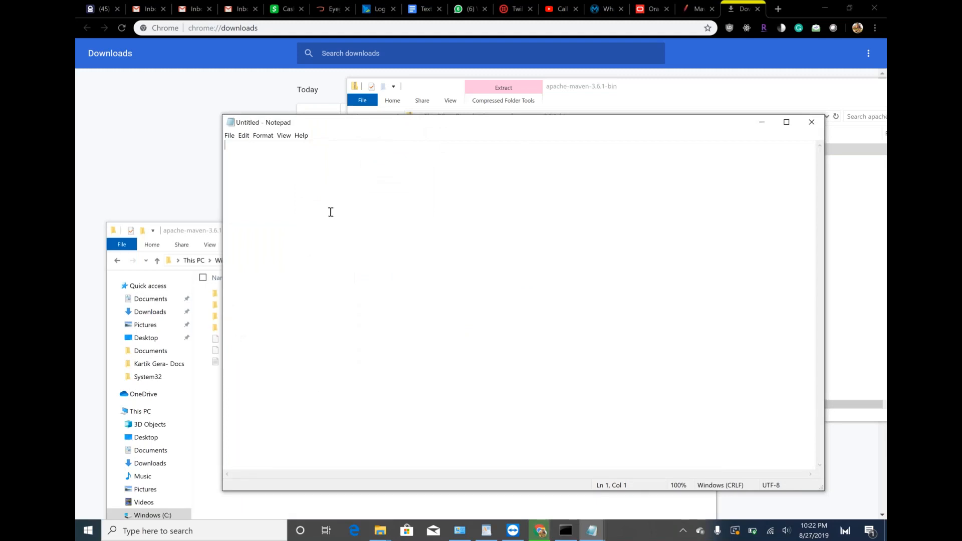
pyautogui.write('M')
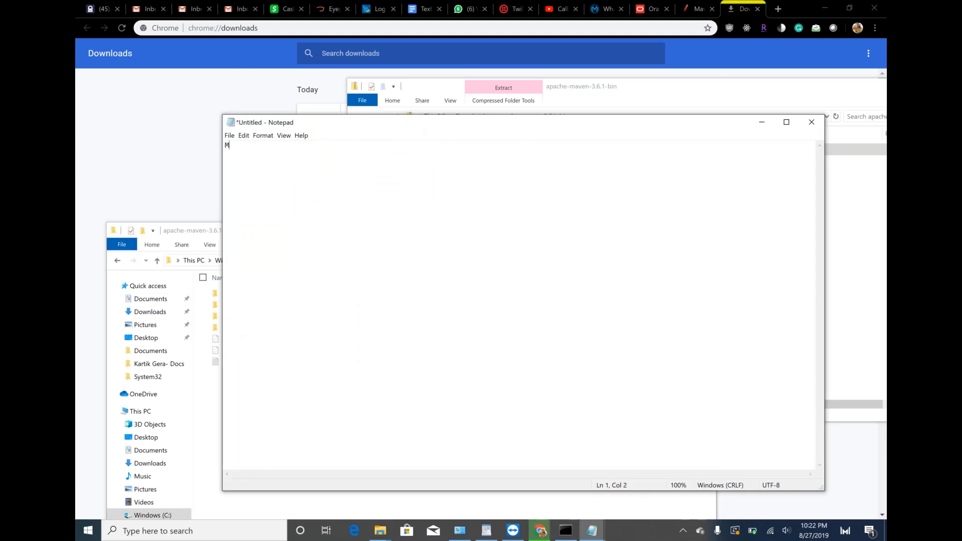
pyautogui.write('AVEN')
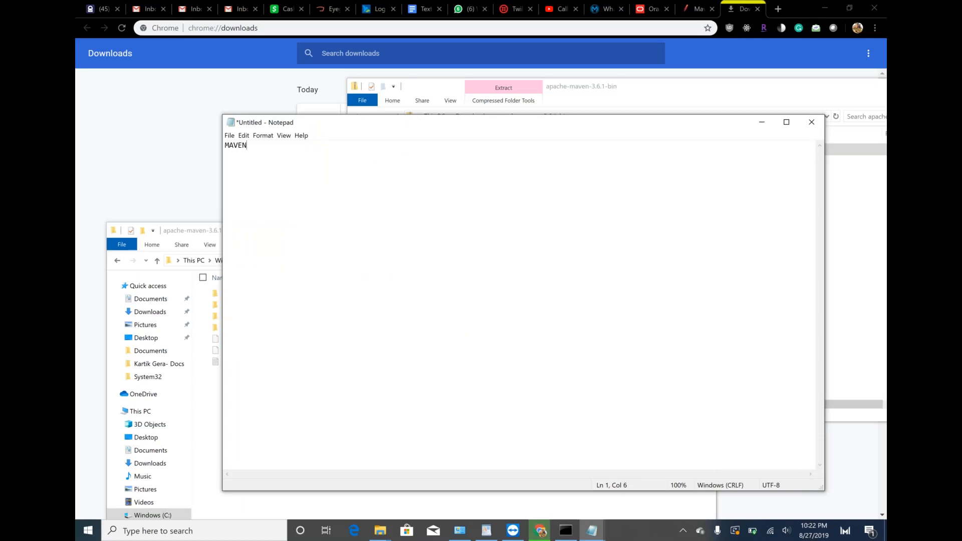
pyautogui.write('_')
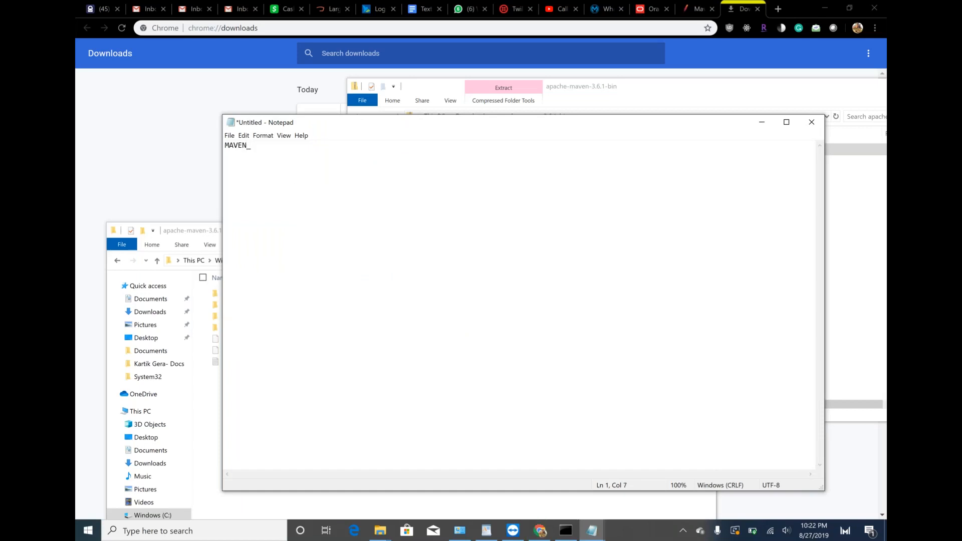
pyautogui.write('HOME :')
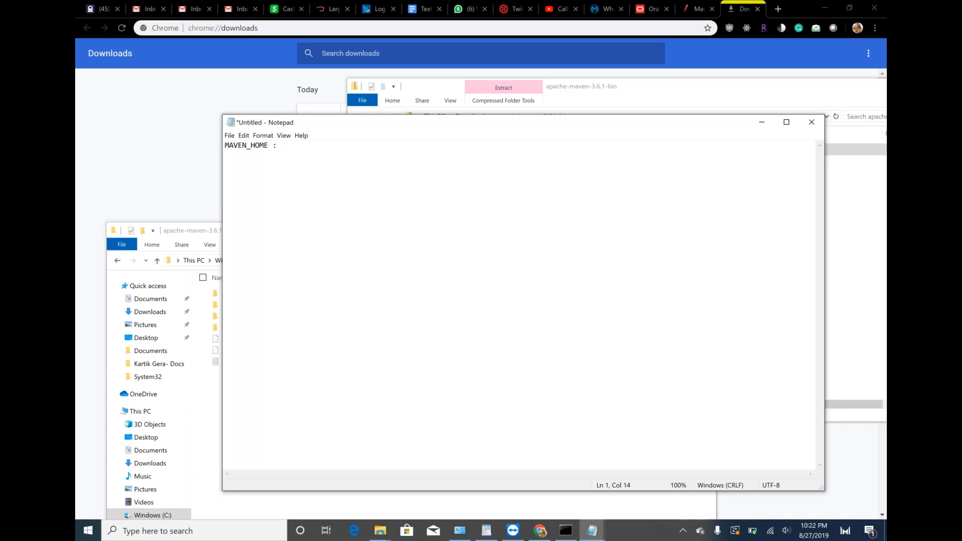
pyautogui.write('C:\\apache-maven-3.6.1')
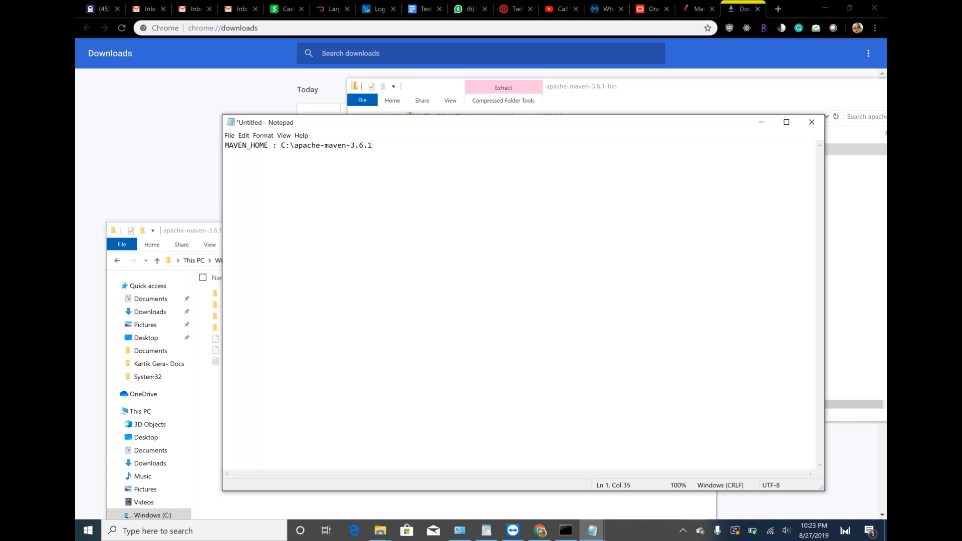
pyautogui.press('enter')
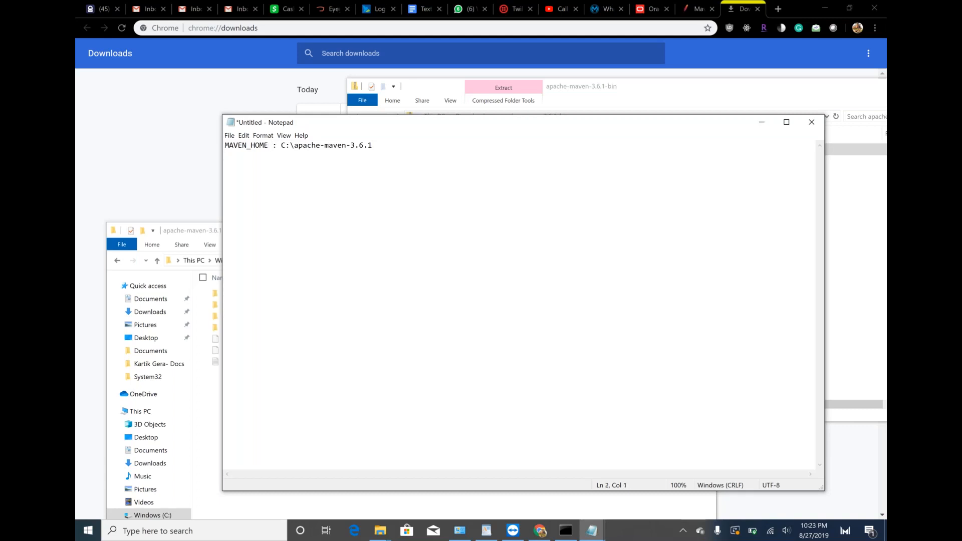
# Step: Add the note path : C:\apache-maven-3.6.1\bin
pyautogui.write('path')
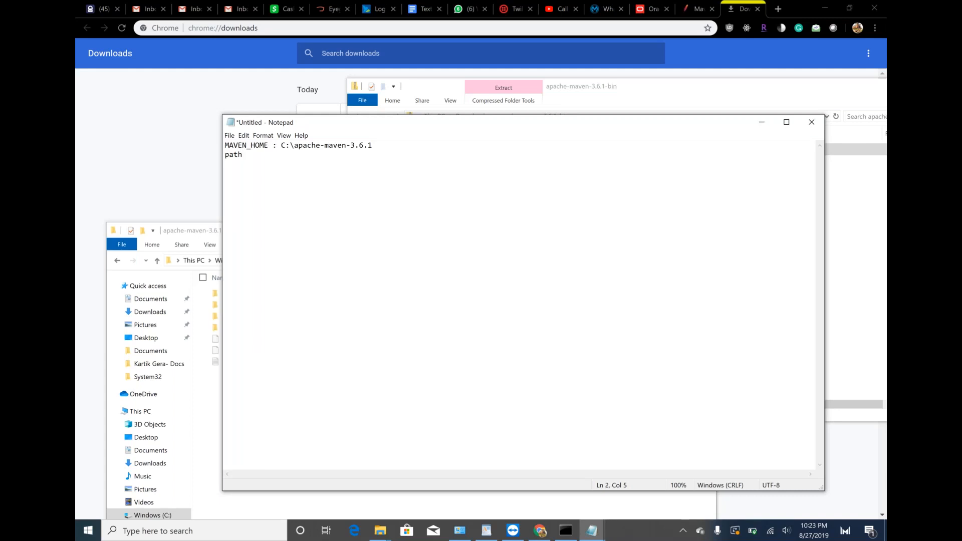
pyautogui.write(':')
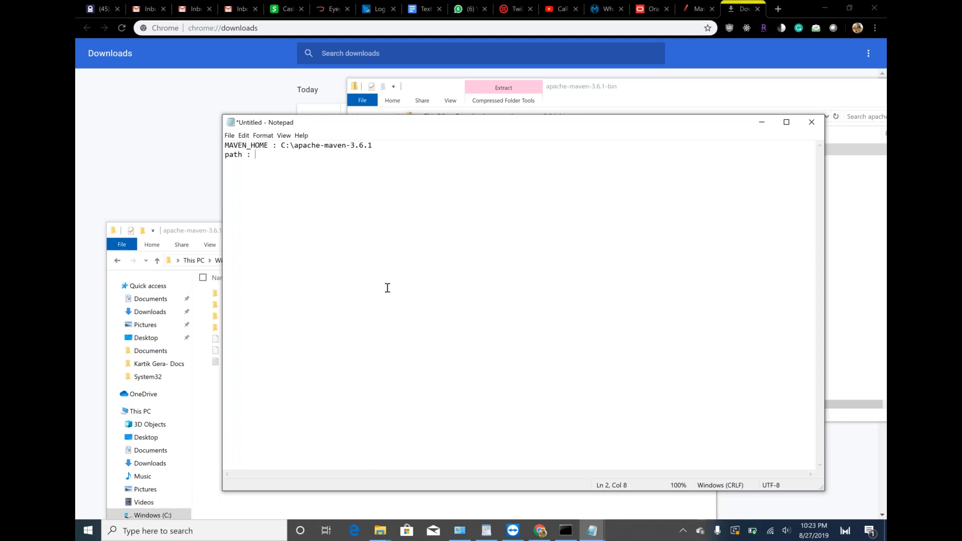
pyautogui.moveTo(279, 157)
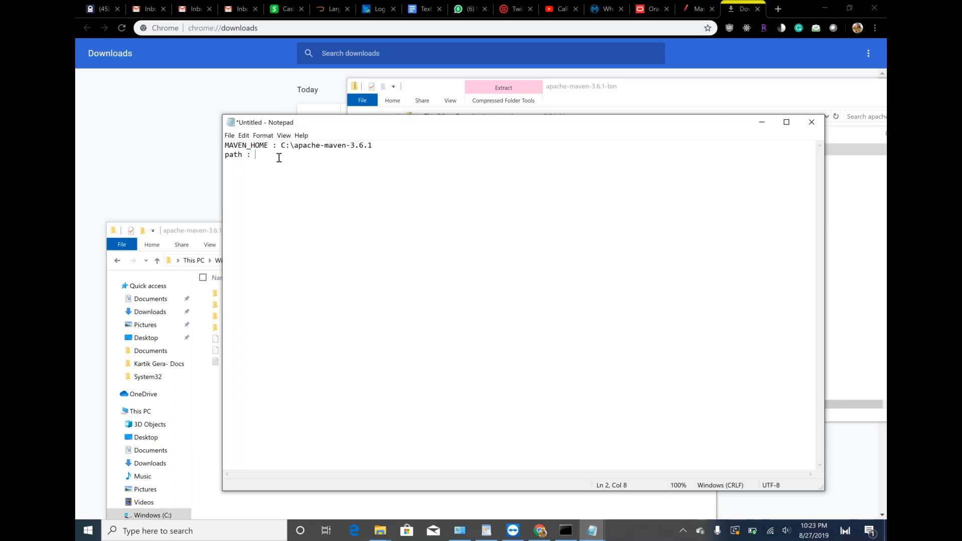
pyautogui.write('_')
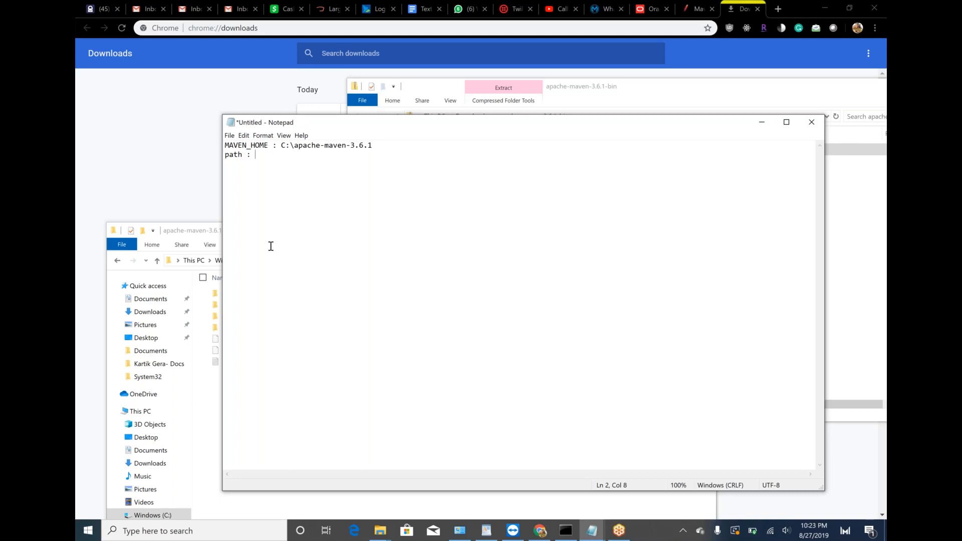
pyautogui.moveTo(301, 423)
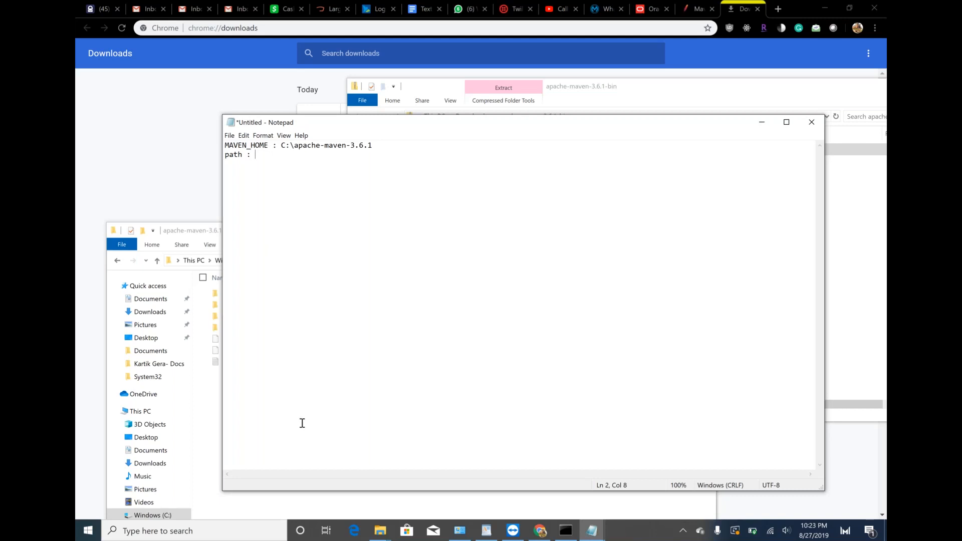
pyautogui.write('C:\\apache-maven-3.6.1\\bin')
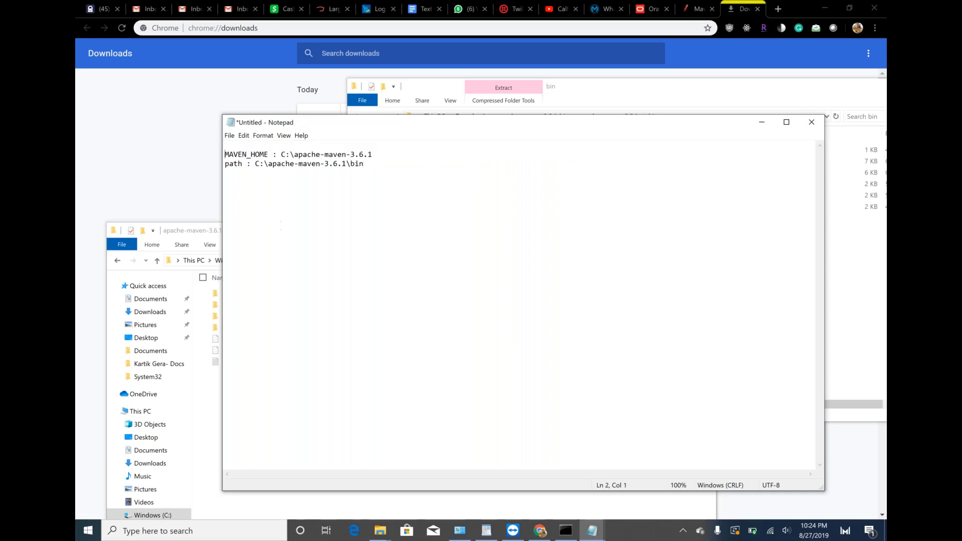
# Step: Add a JAVA_HOME : line above the Maven notes
pyautogui.press('Enter')
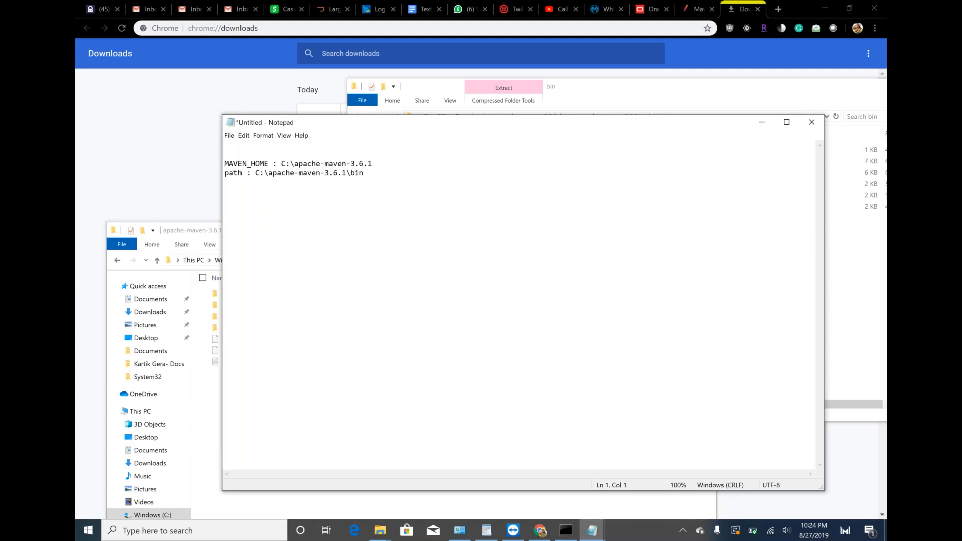
pyautogui.write('J')
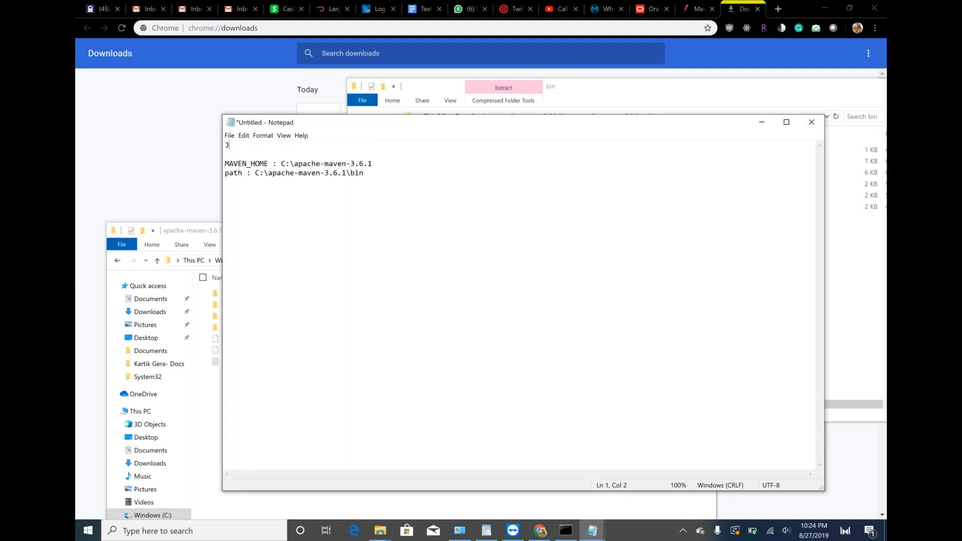
pyautogui.write('AVA_')
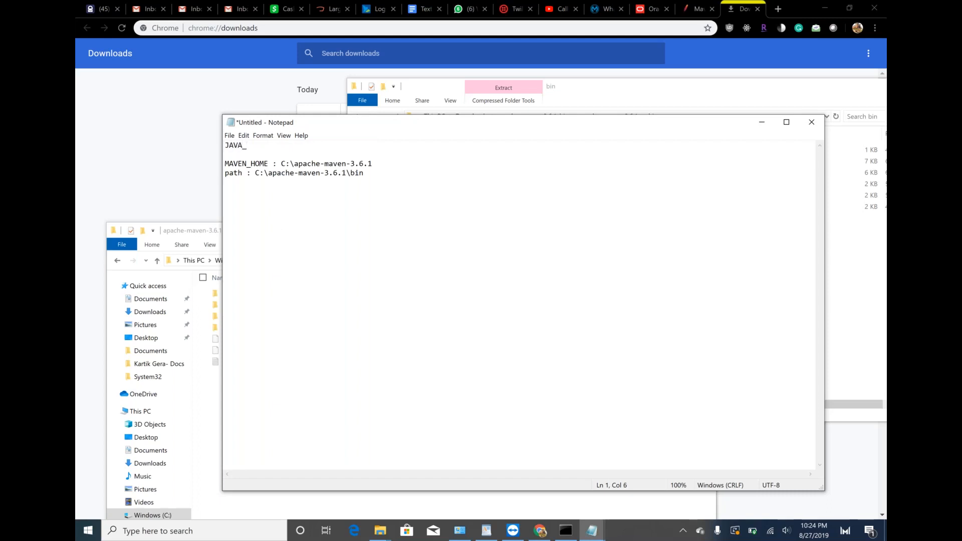
pyautogui.write('HOME')
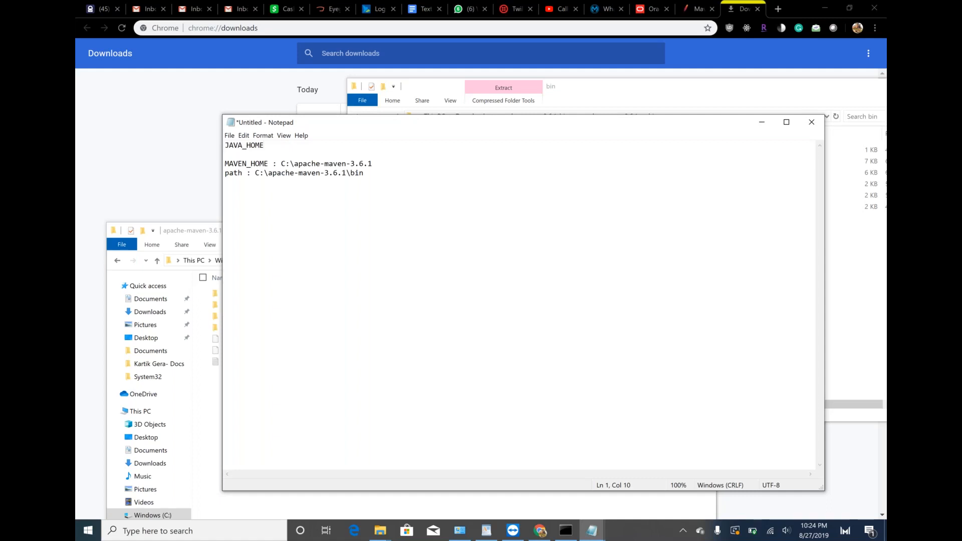
pyautogui.write(':')
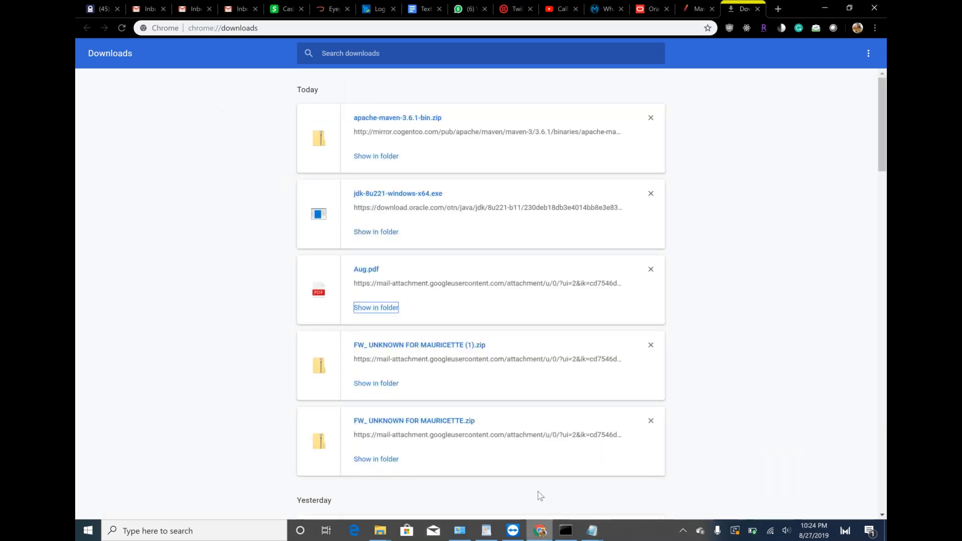
pyautogui.moveTo(458, 494)
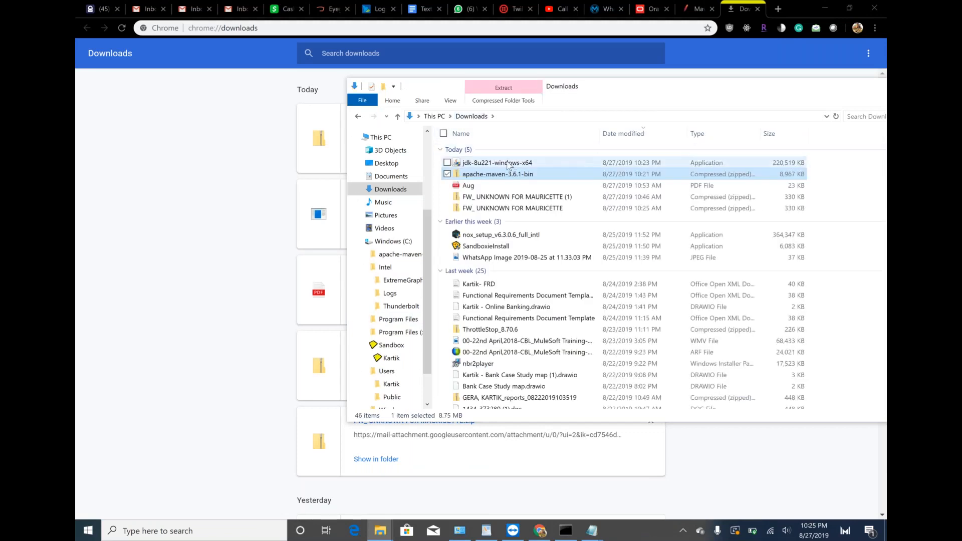
# Step: Launch the JDK 8u221 installer, keeping the default features and install location
pyautogui.doubleClick(495, 162)
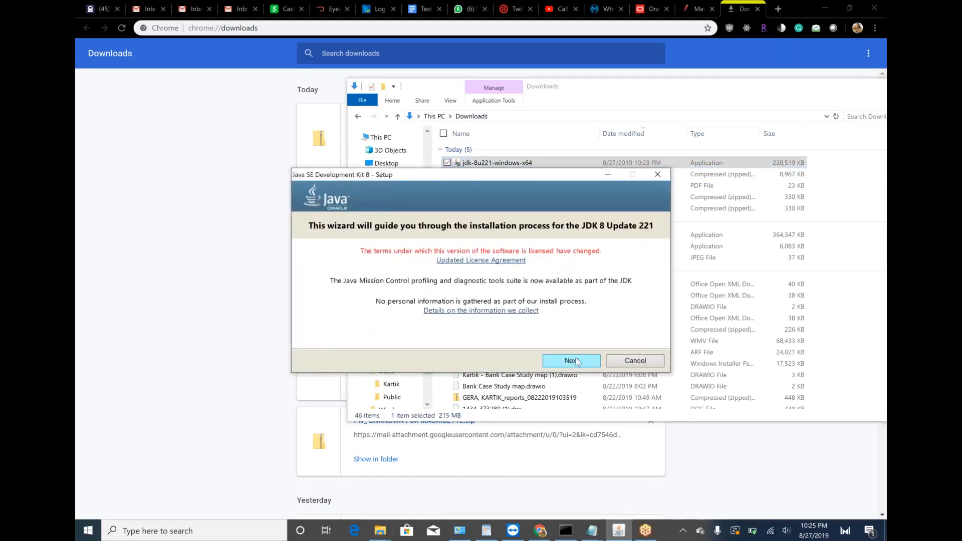
pyautogui.click(571, 360)
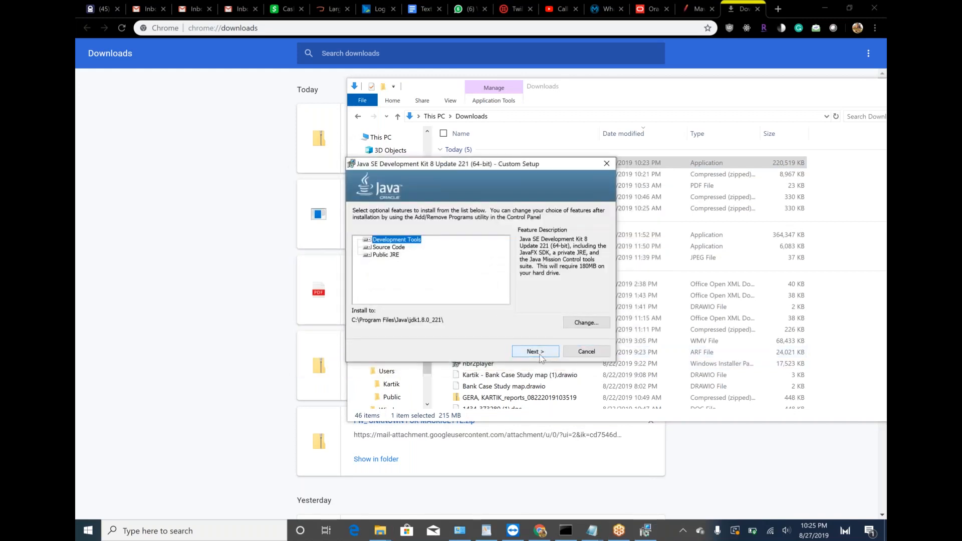
pyautogui.click(535, 352)
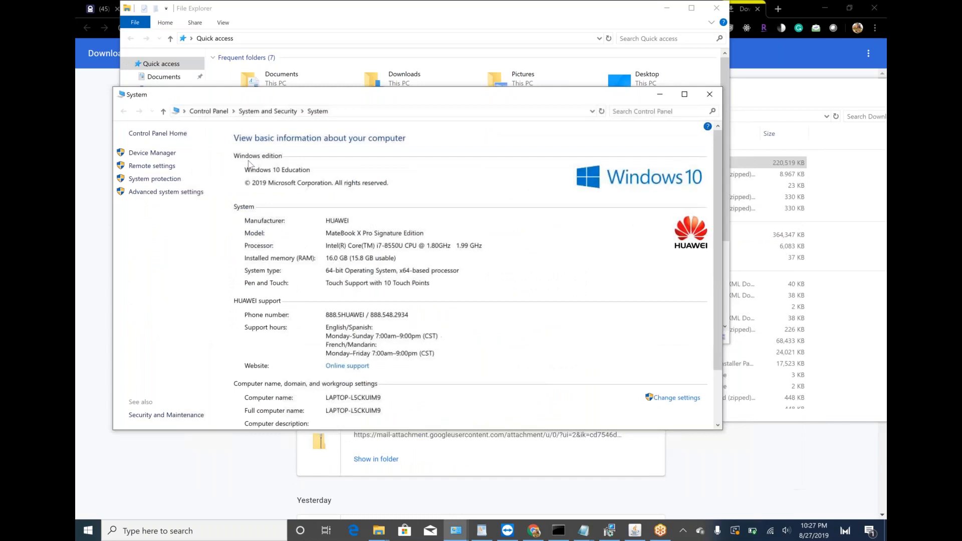
# Step: Open Advanced system settings and its Environment Variables window
pyautogui.click(166, 191)
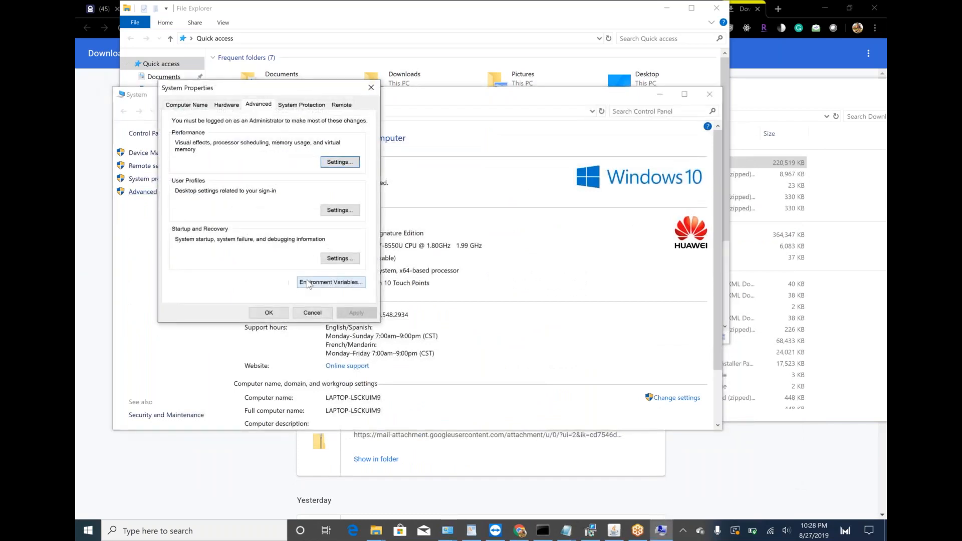
pyautogui.click(330, 281)
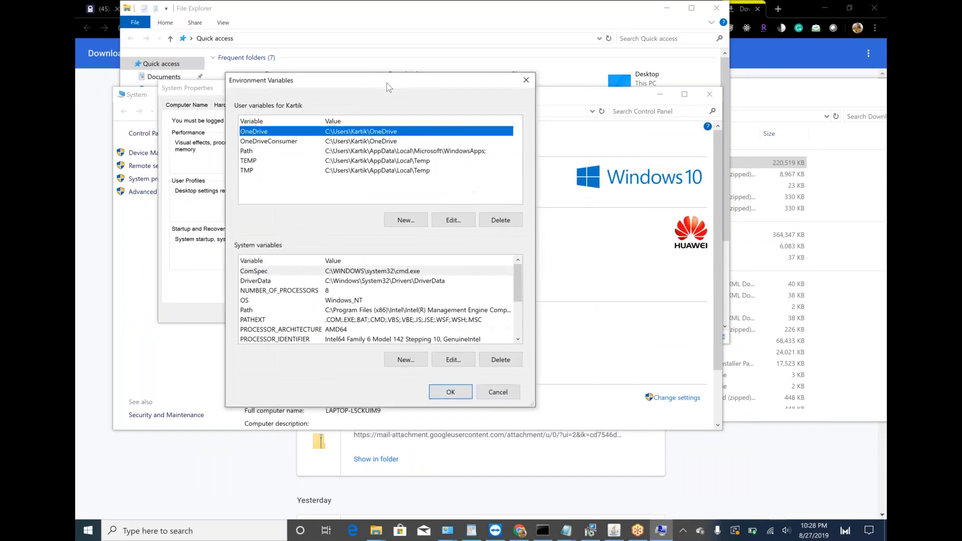
pyautogui.moveTo(368, 86)
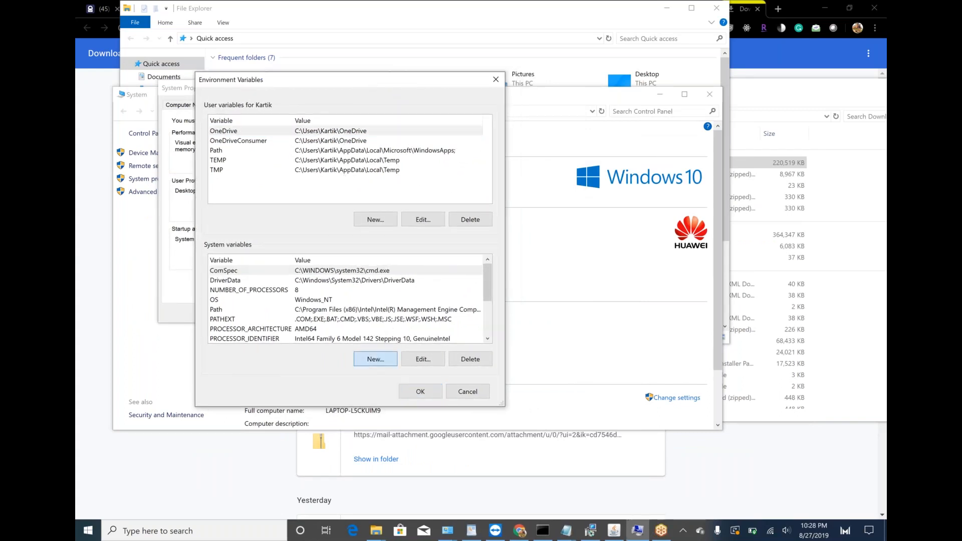
# Step: Create system variable MAVEN_HOME = C:\apache-maven-3.6.1, copying values from Notepad
pyautogui.click(374, 358)
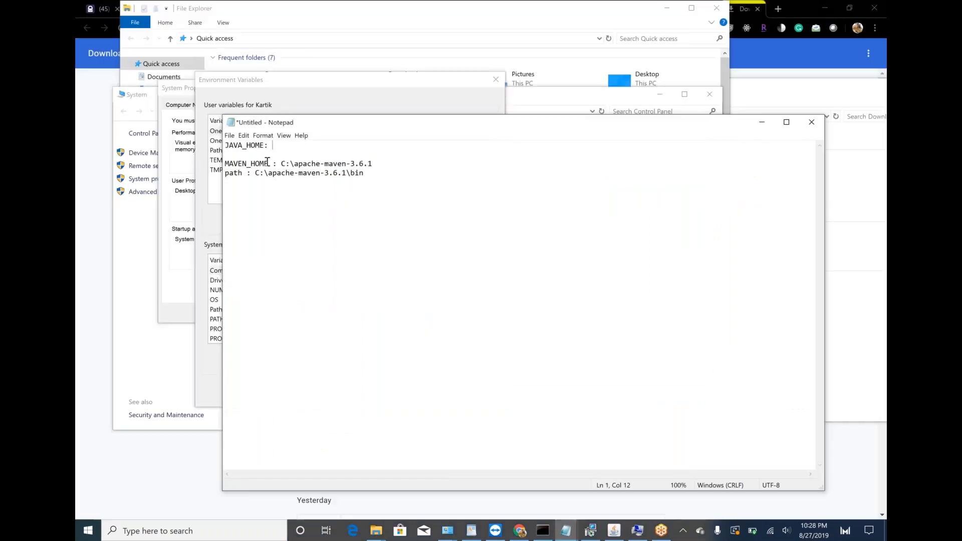
pyautogui.doubleClick(246, 163)
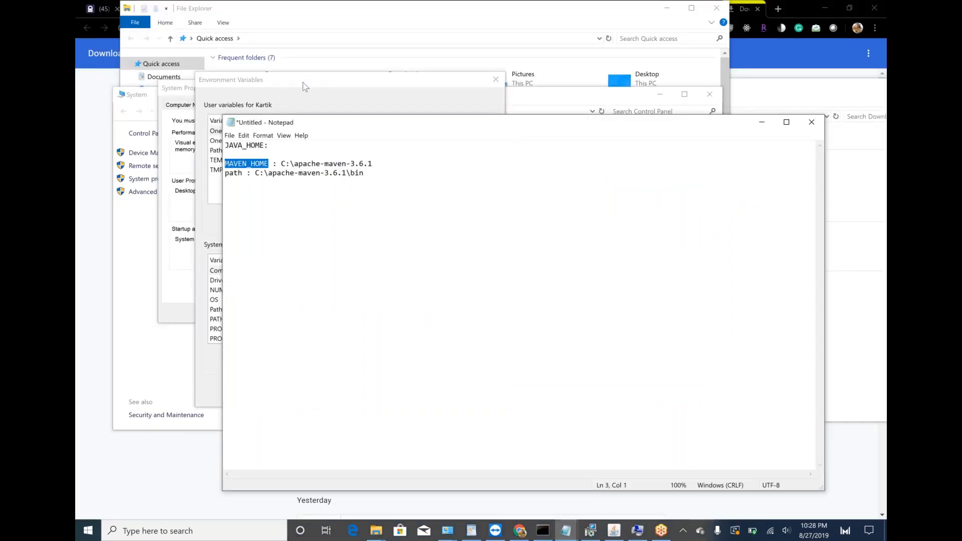
pyautogui.click(375, 358)
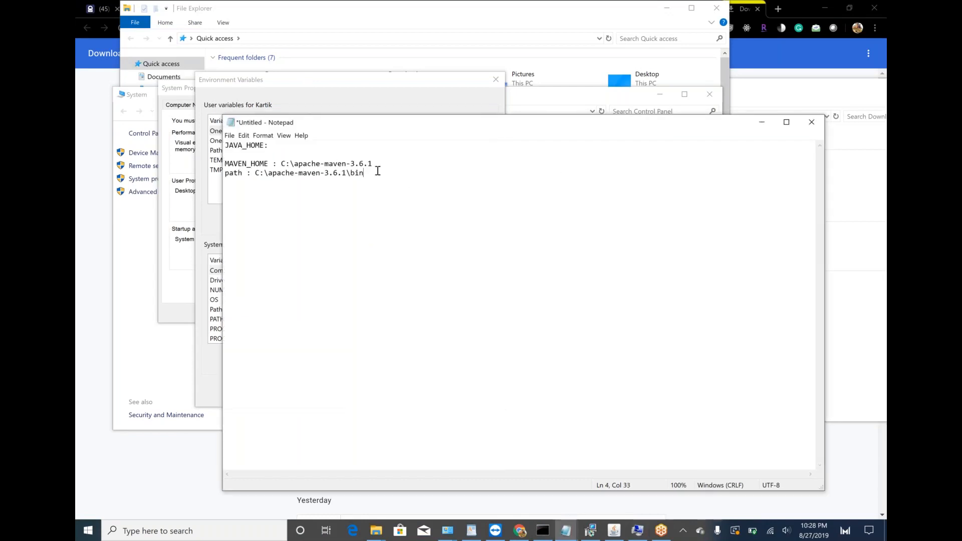
pyautogui.moveTo(281, 163); pyautogui.dragTo(312, 163)
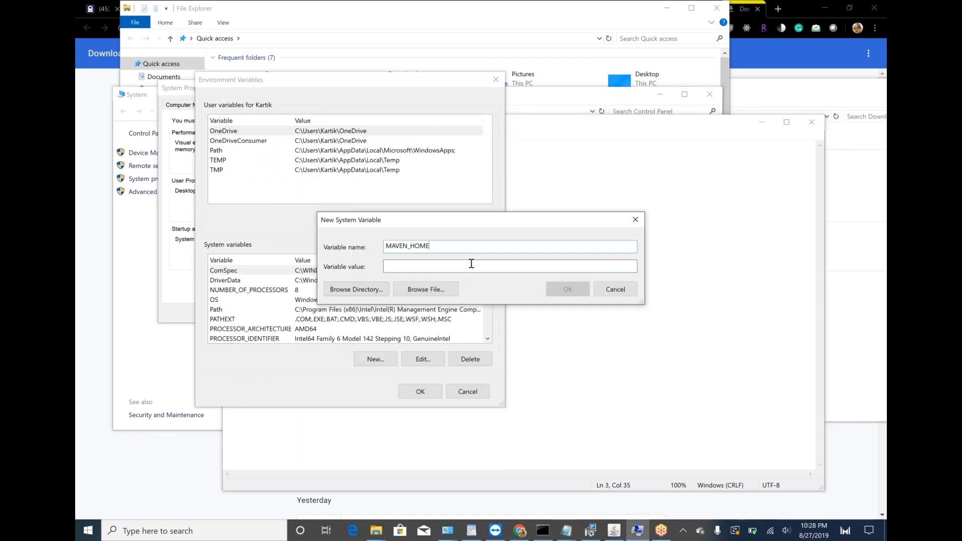
pyautogui.write('C:\\apache-maven-3.6.1')
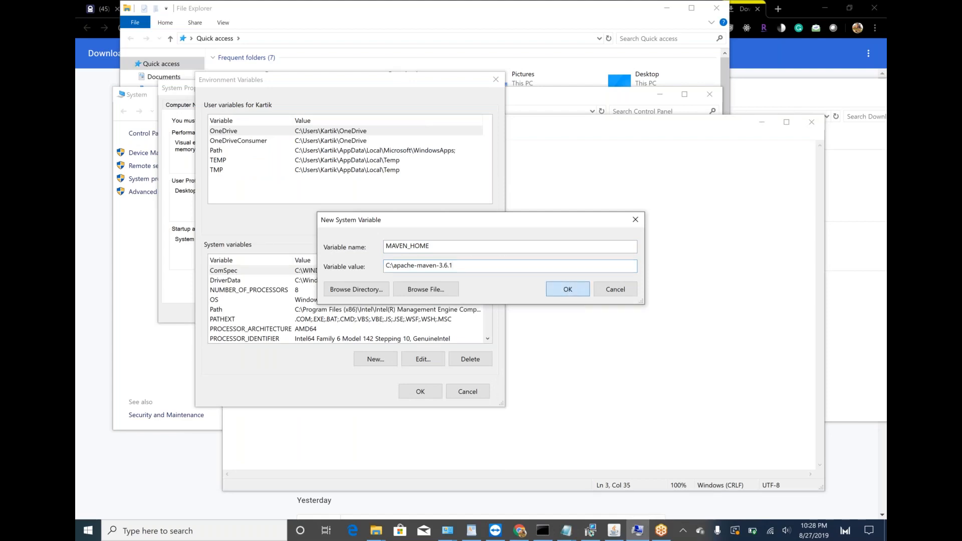
pyautogui.click(566, 289)
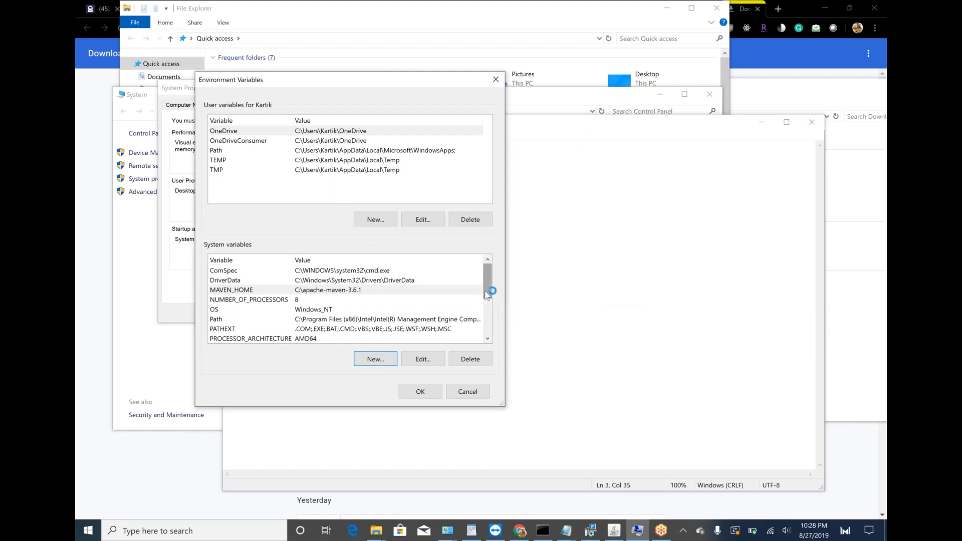
# Step: Append C:\apache-maven-3.6.1\bin to the system Path and save the environment variables
pyautogui.scroll(-3)
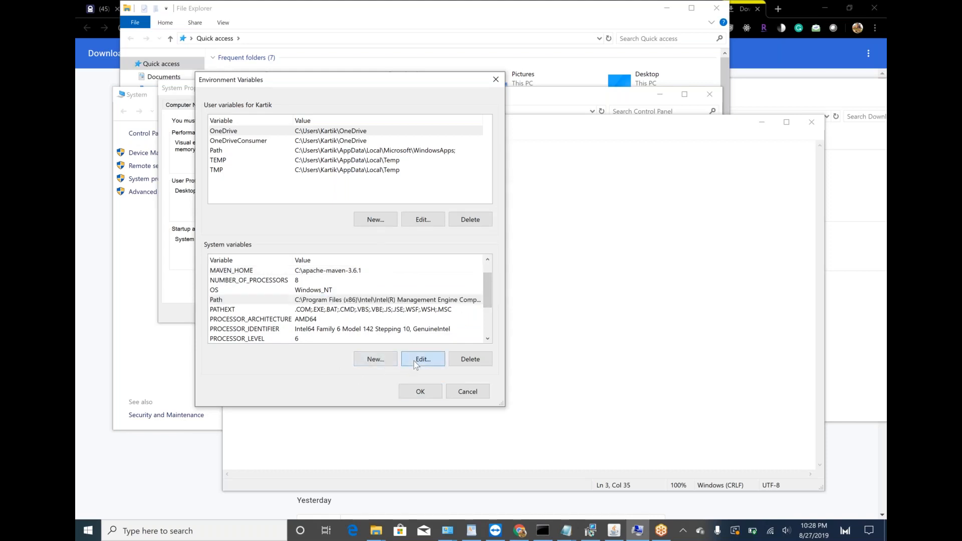
pyautogui.click(422, 359)
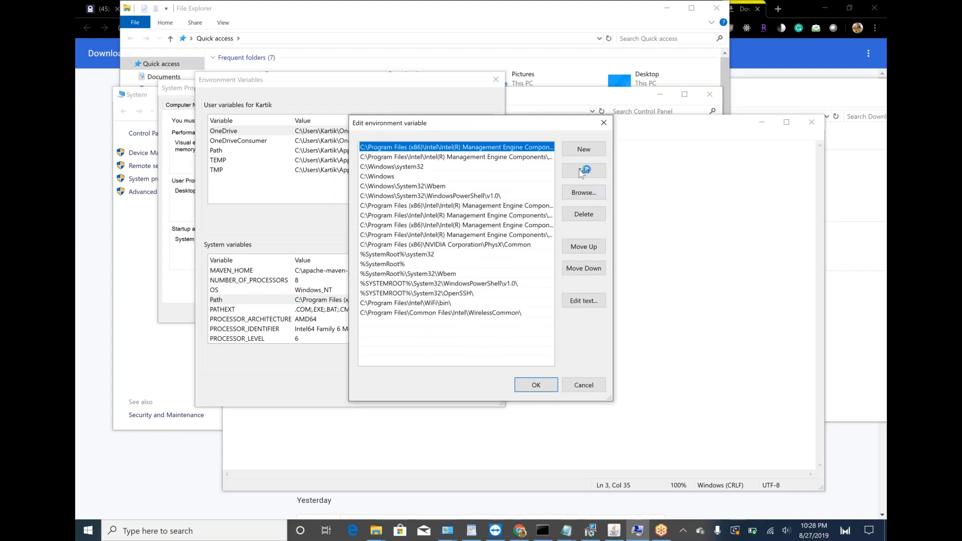
pyautogui.click(582, 149)
pyautogui.write('path : C:\\apache-maven-3.6.1\\bin')
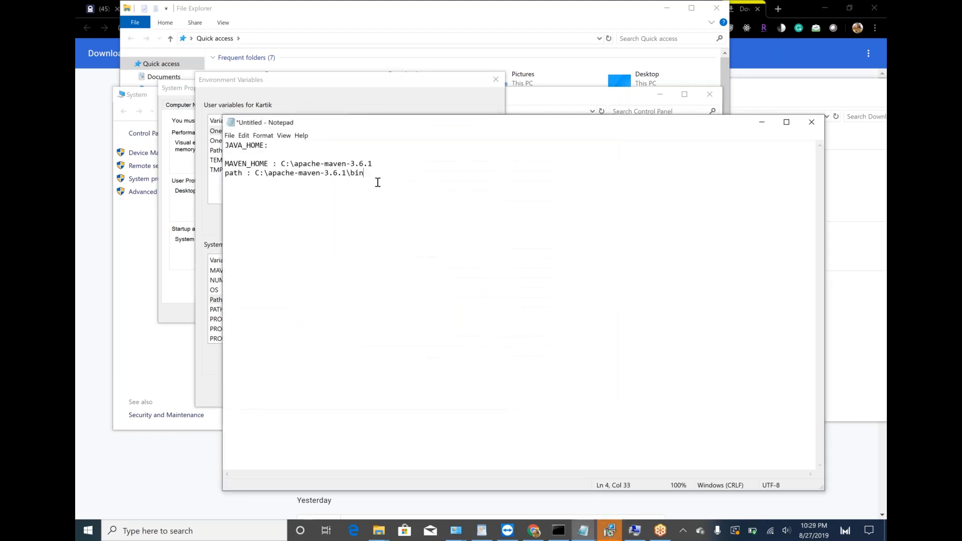
pyautogui.moveTo(256, 173); pyautogui.dragTo(363, 173)
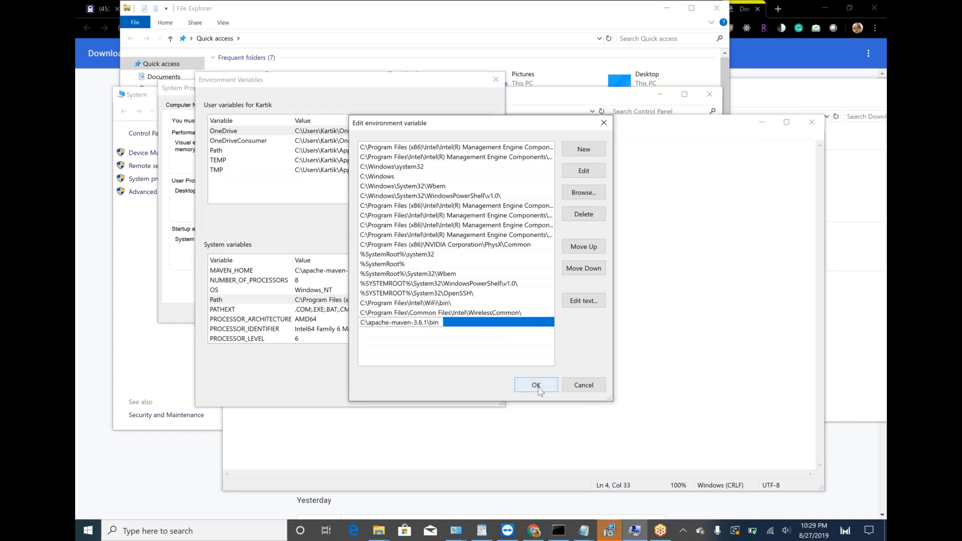
pyautogui.click(535, 384)
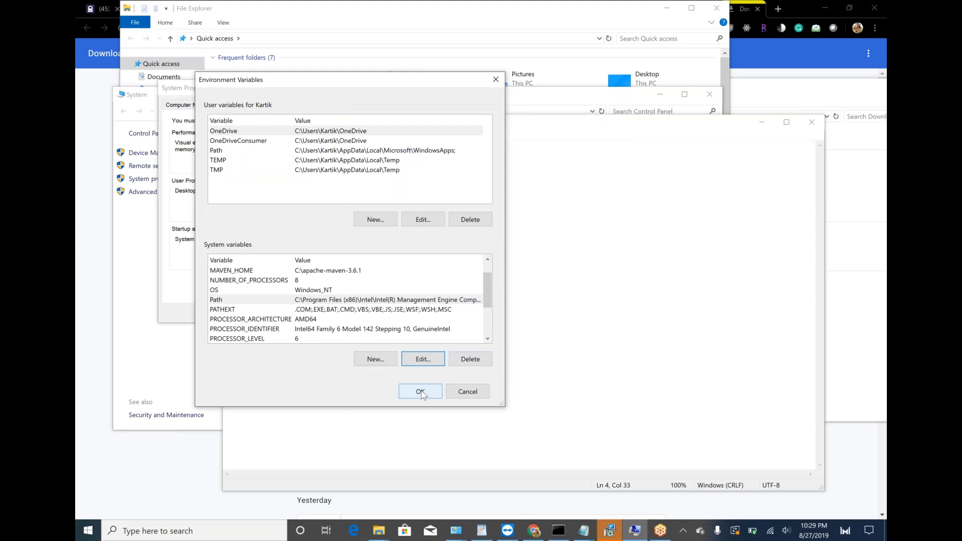
pyautogui.click(420, 392)
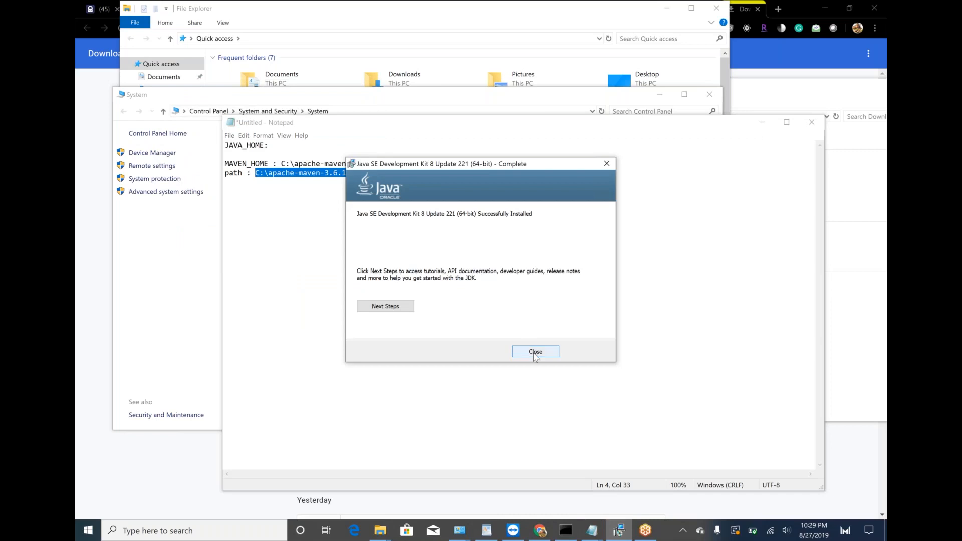
# Step: Close the JDK installer and copy the C:\Program Files\Java\jdk1.8.0_221 path
pyautogui.click(534, 351)
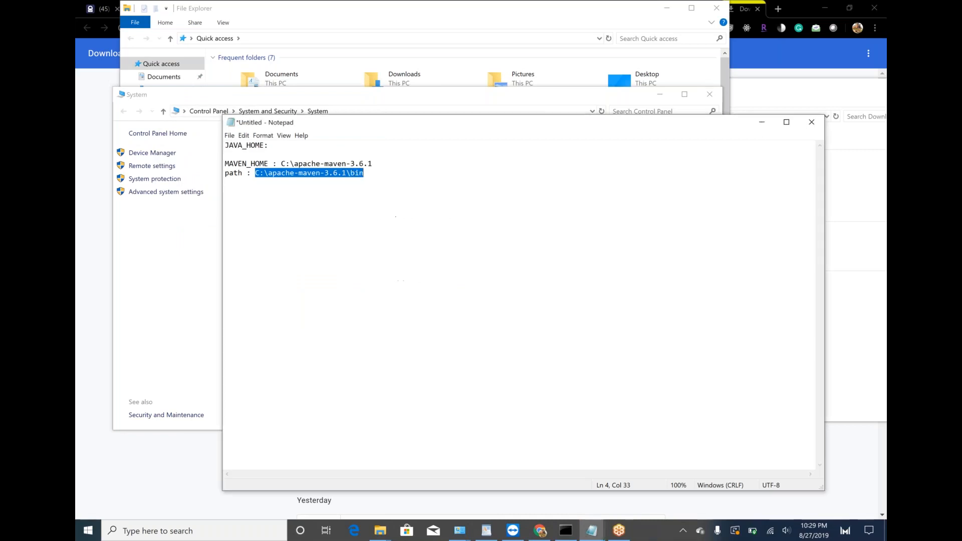
pyautogui.moveTo(653, 412)
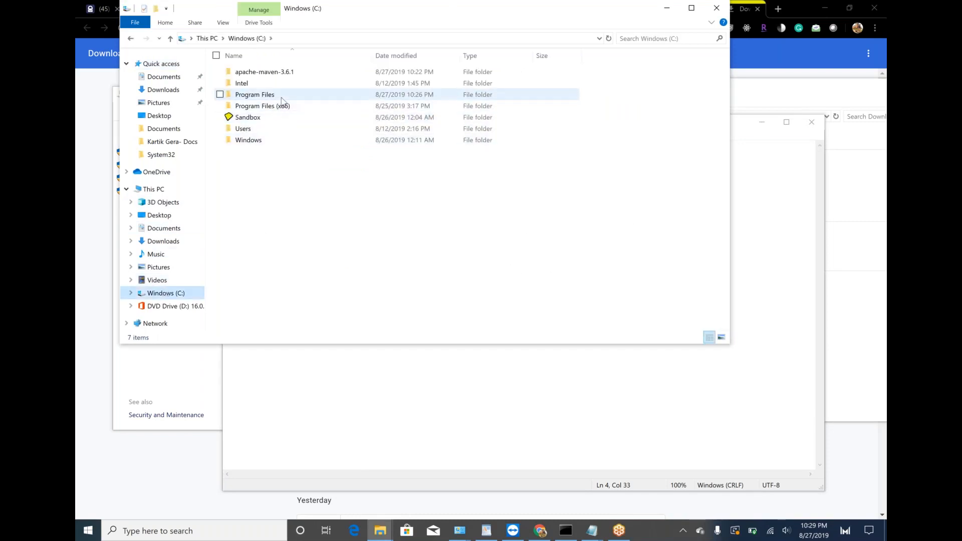
pyautogui.doubleClick(254, 95)
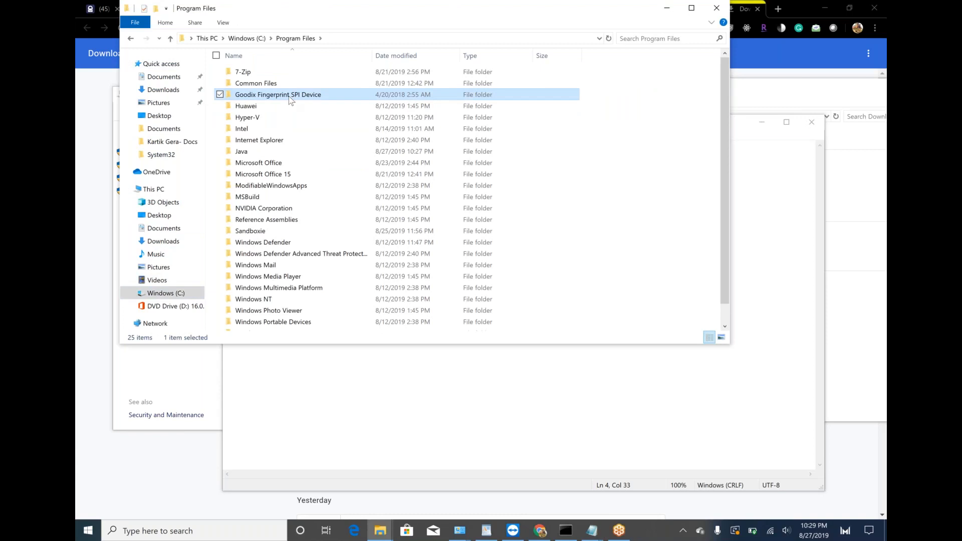
pyautogui.click(241, 151)
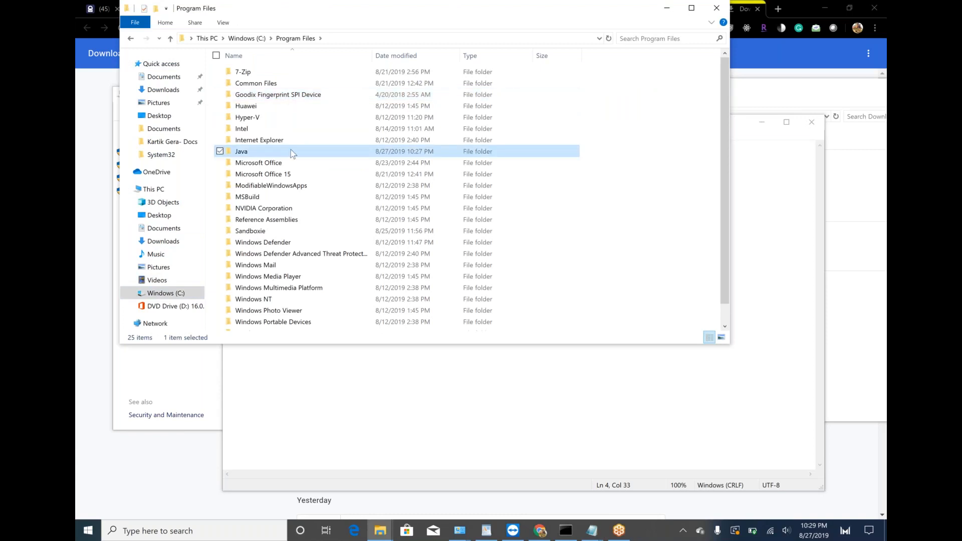
pyautogui.doubleClick(241, 150)
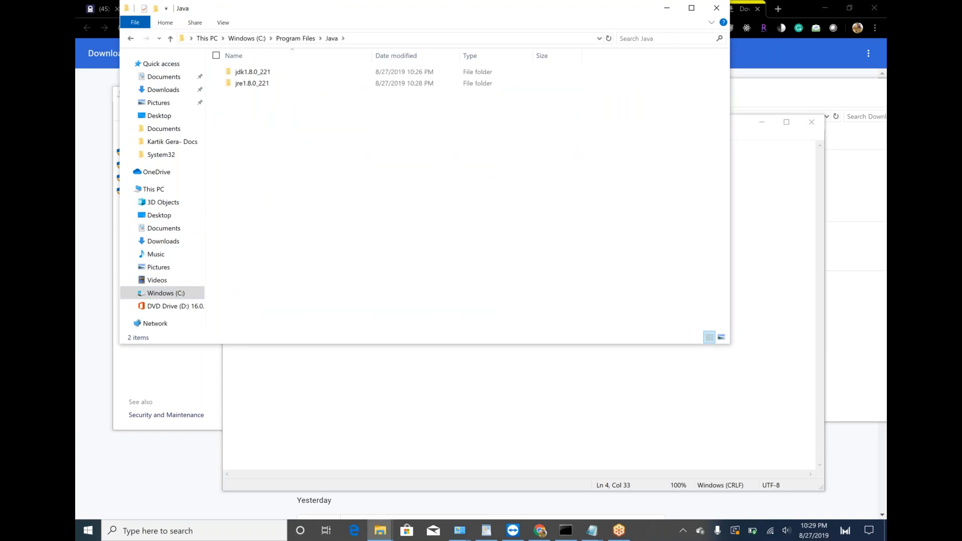
pyautogui.click(252, 71)
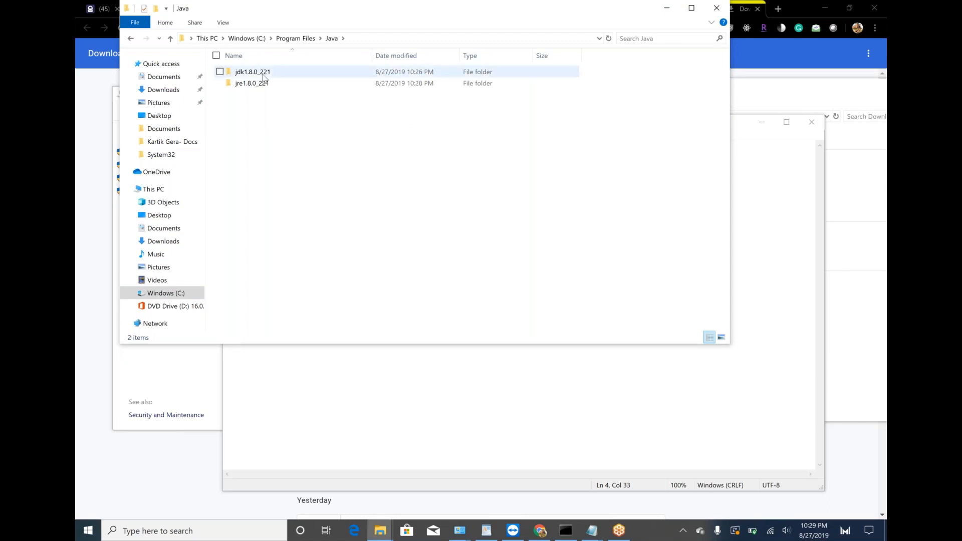
pyautogui.doubleClick(252, 71)
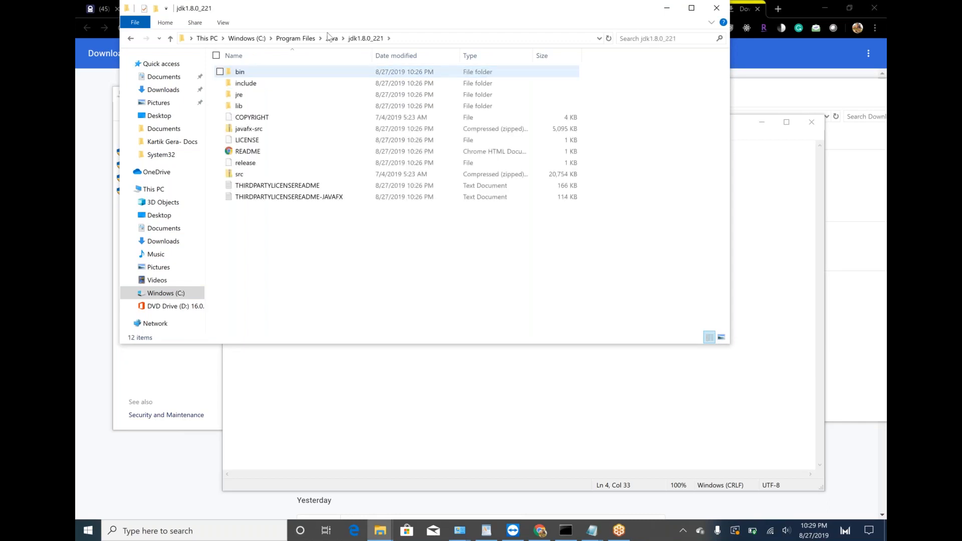
pyautogui.click(393, 38)
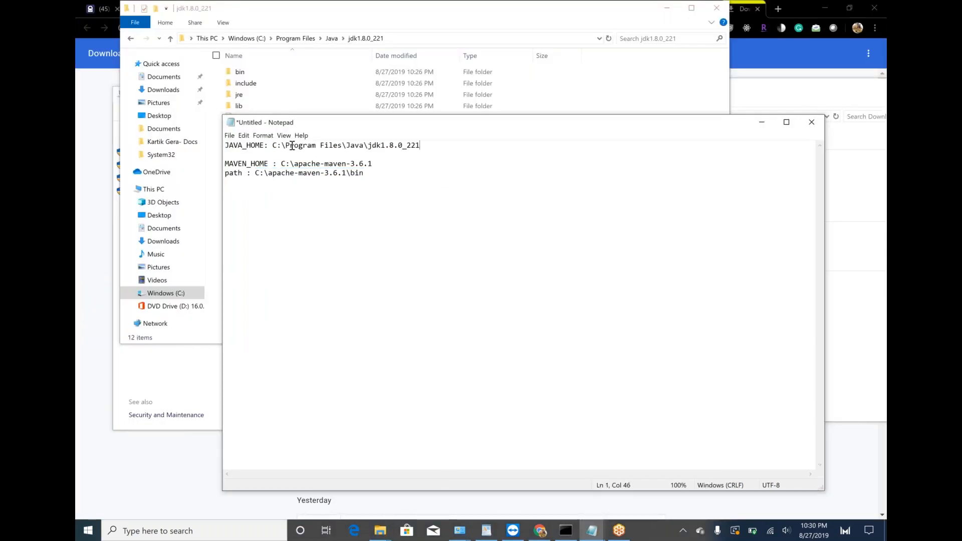
pyautogui.moveTo(321, 216)
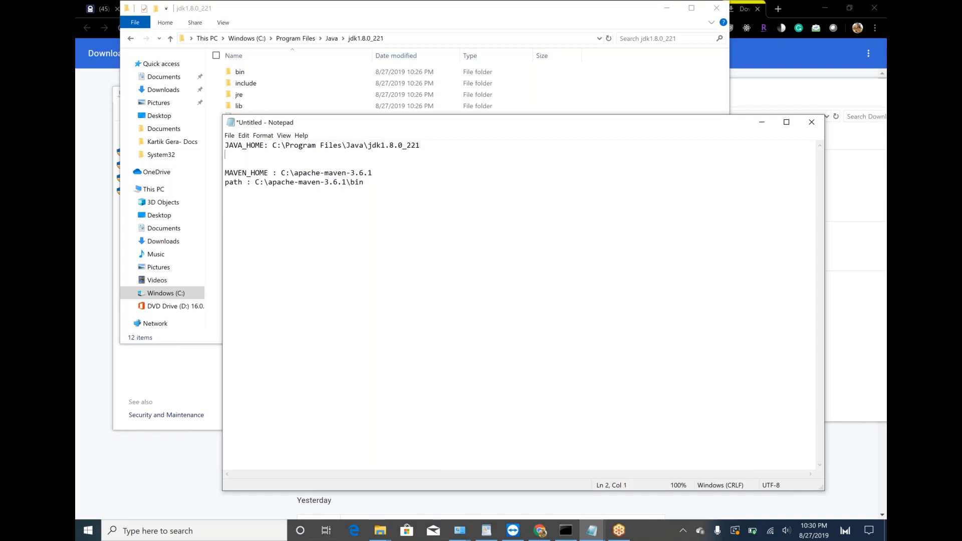
# Step: Add a 'path' note reading C:\Program Files\Java\jdk1.8.0_221\bin to the Notepad notes
pyautogui.write('path :')
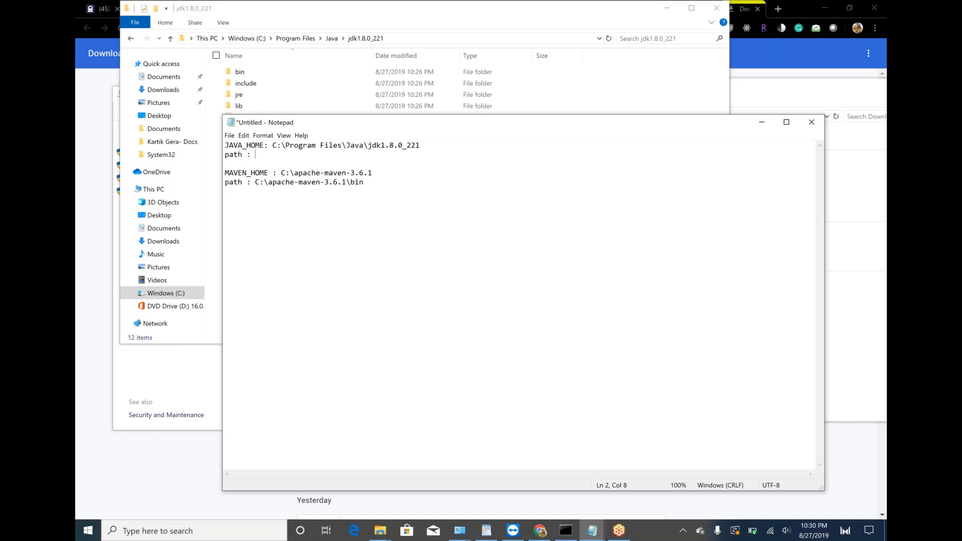
pyautogui.write('C:\\Program Files\\Java\\jdk1.8.0_221')
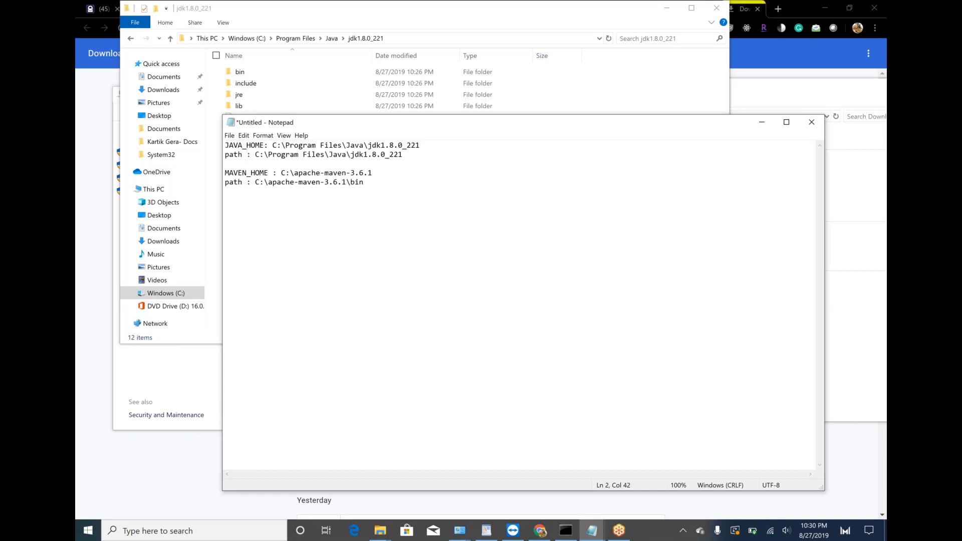
pyautogui.write('\\')
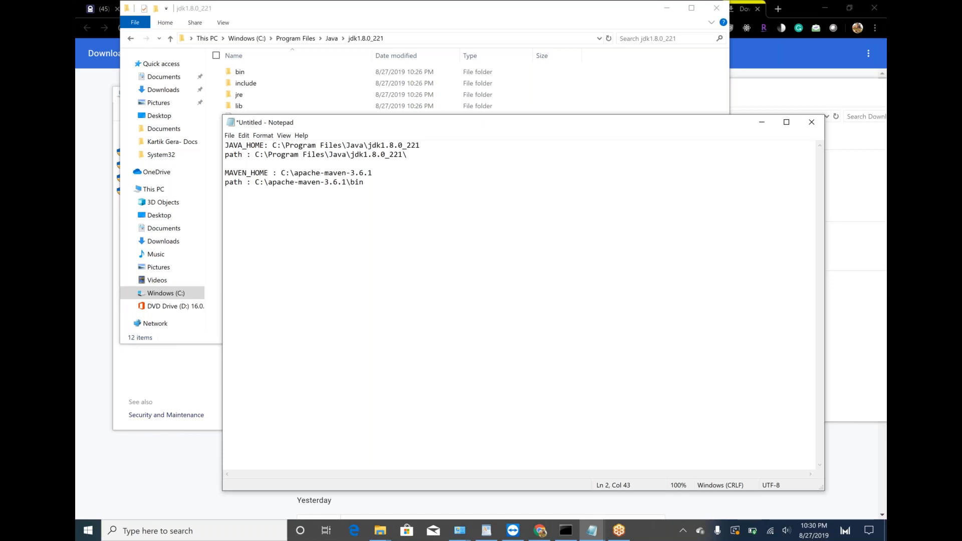
pyautogui.write('bin')
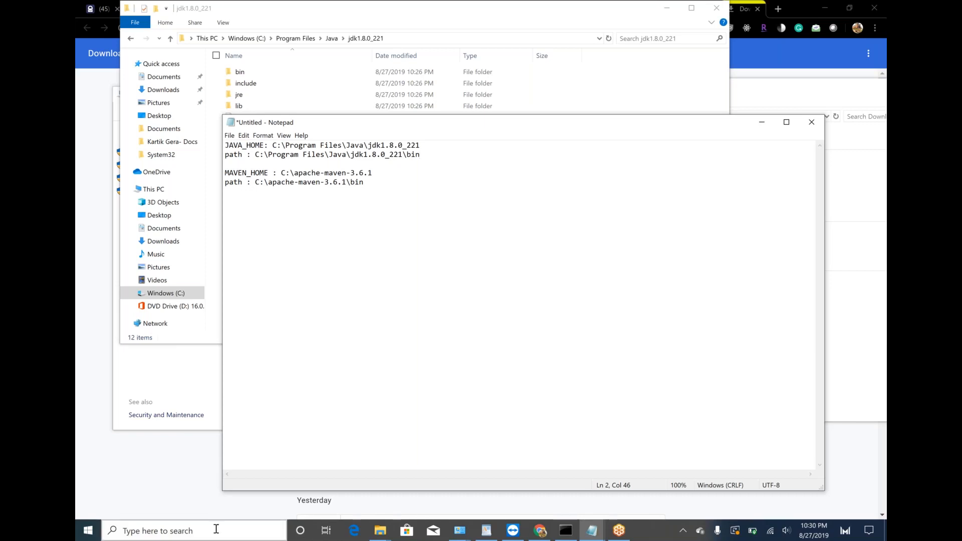
pyautogui.click(194, 530)
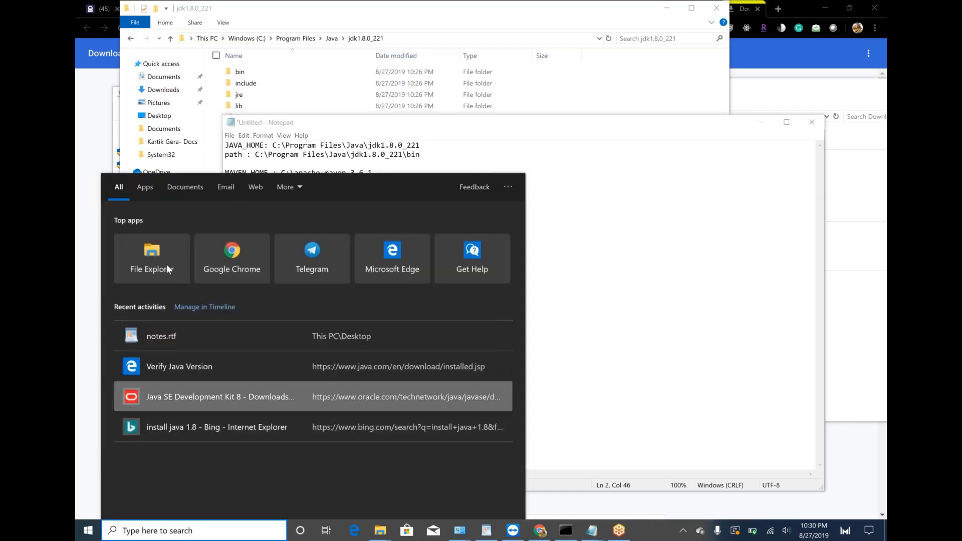
# Step: Create the system variable JAVA_HOME set to C:\Program Files\Java\jdk1.8.0_221
pyautogui.click(151, 257)
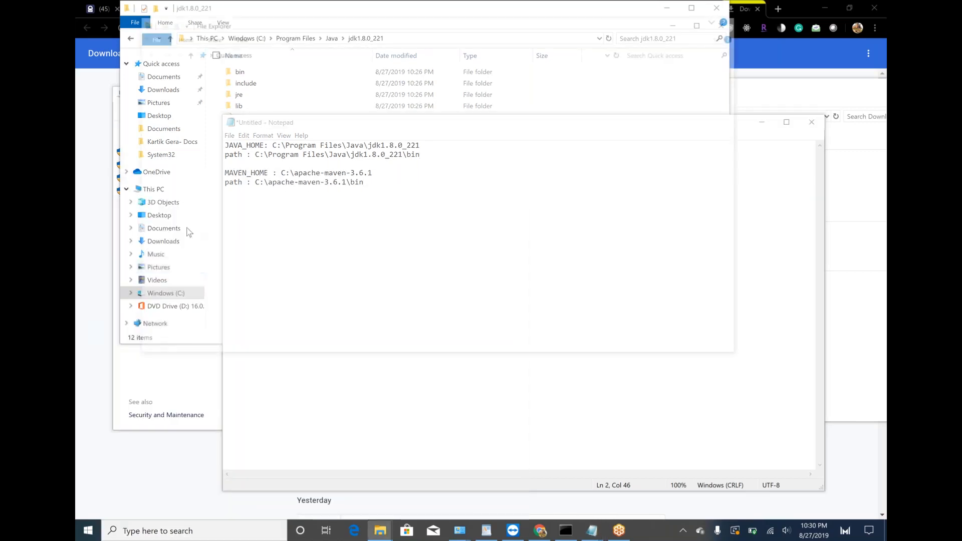
pyautogui.rightClick(153, 188)
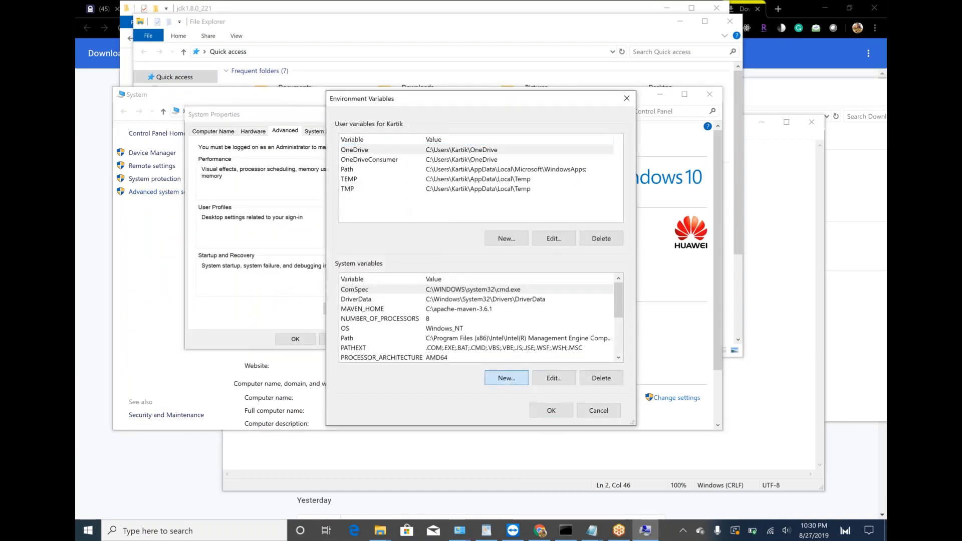
pyautogui.click(506, 377)
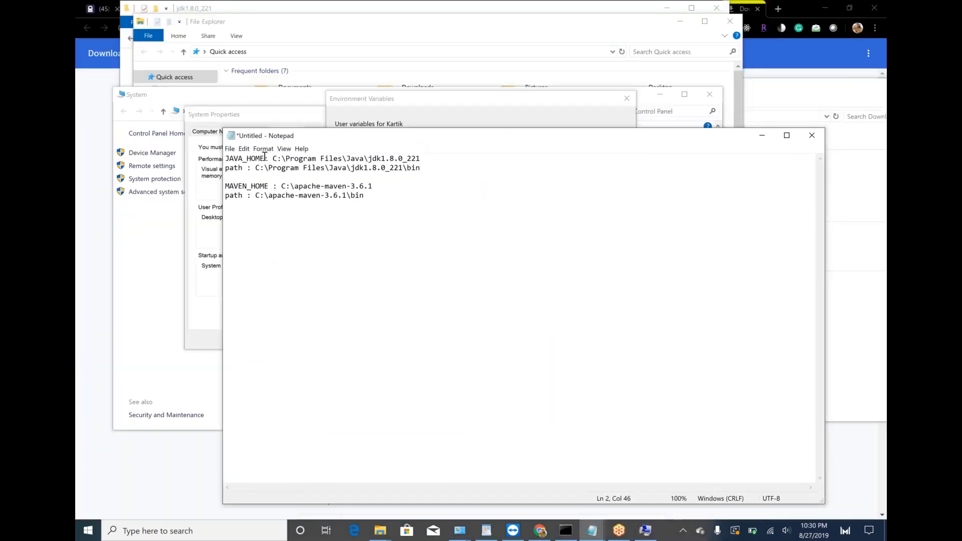
pyautogui.doubleClick(244, 159)
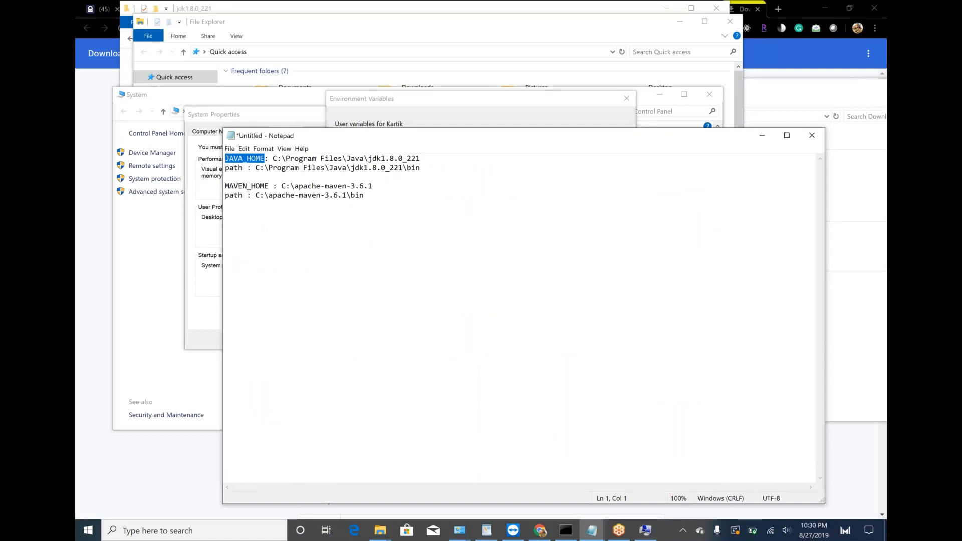
pyautogui.click(505, 378)
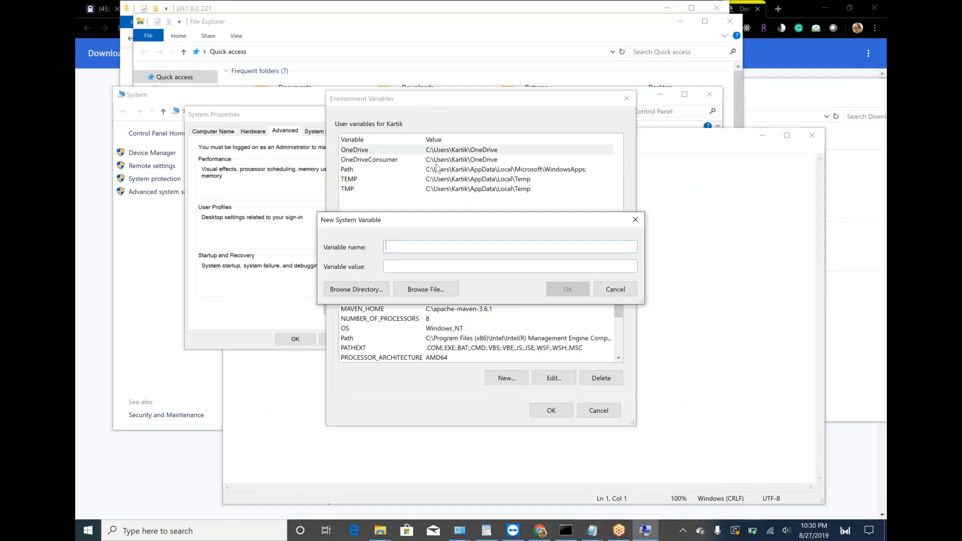
pyautogui.write('JAVA_HOME: C:\\Program Files\\Java\\jdk1.8.0_221')
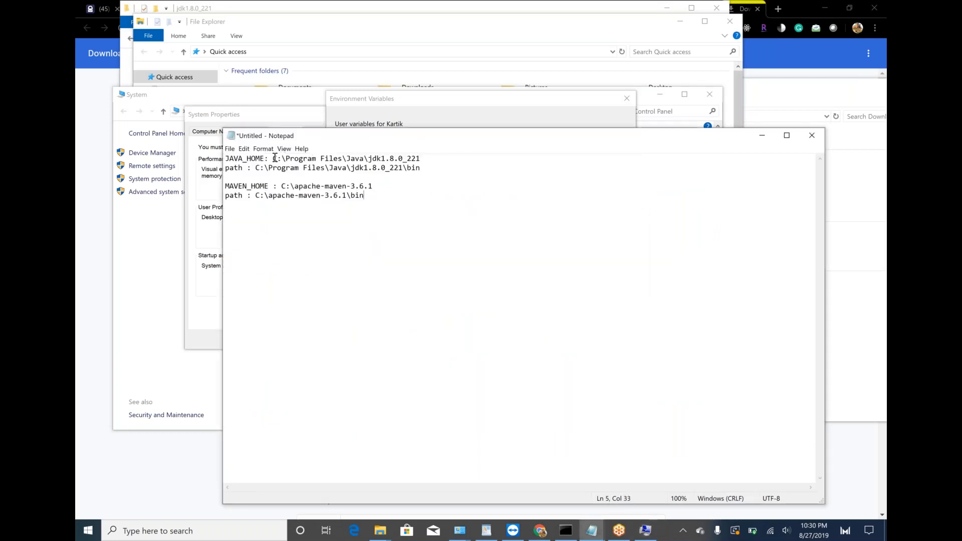
pyautogui.moveTo(273, 158); pyautogui.dragTo(421, 158)
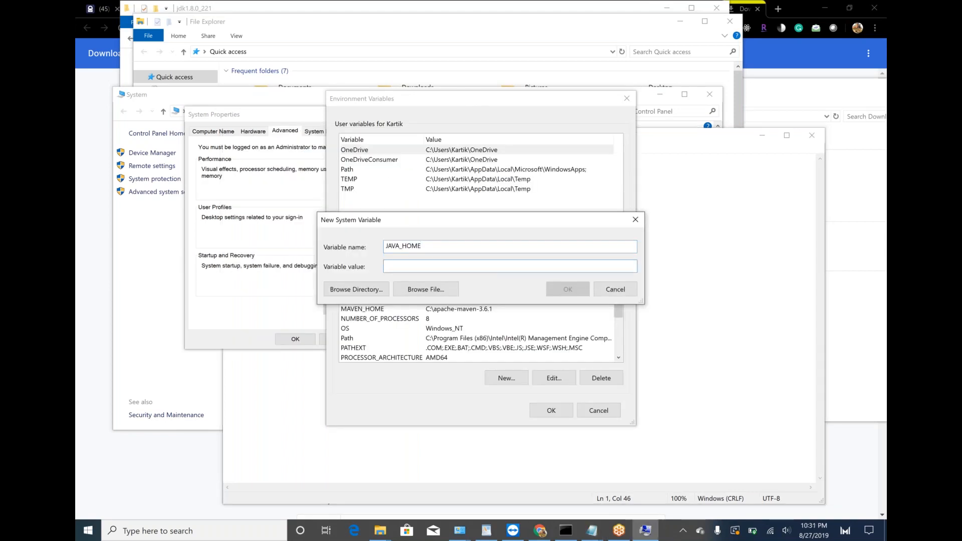
pyautogui.write('C:\\Program Files\\Java\\jdk1.8.0_221')
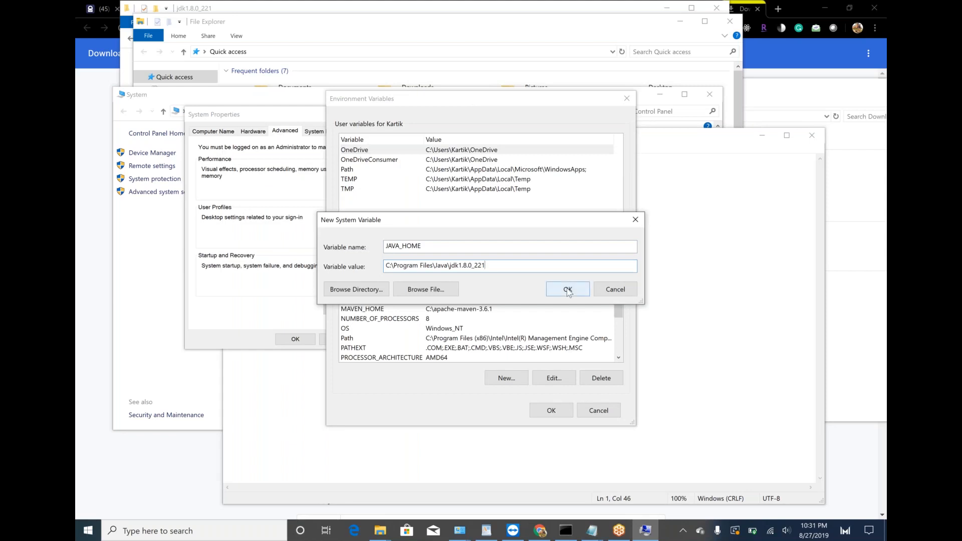
pyautogui.click(567, 289)
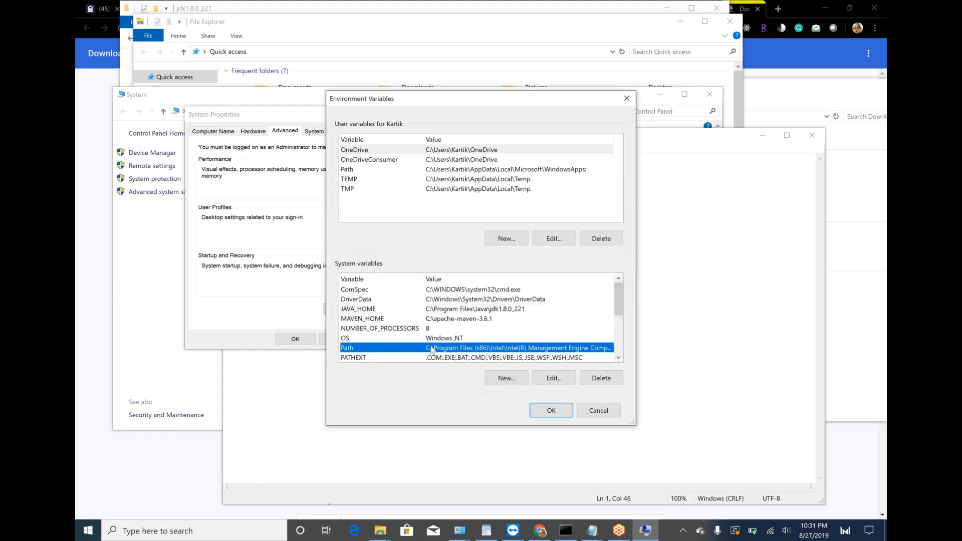
# Step: Add C:\Program Files\Java\jdk1.8.0_221\bin to the system Path and confirm all dialogs
pyautogui.click(552, 378)
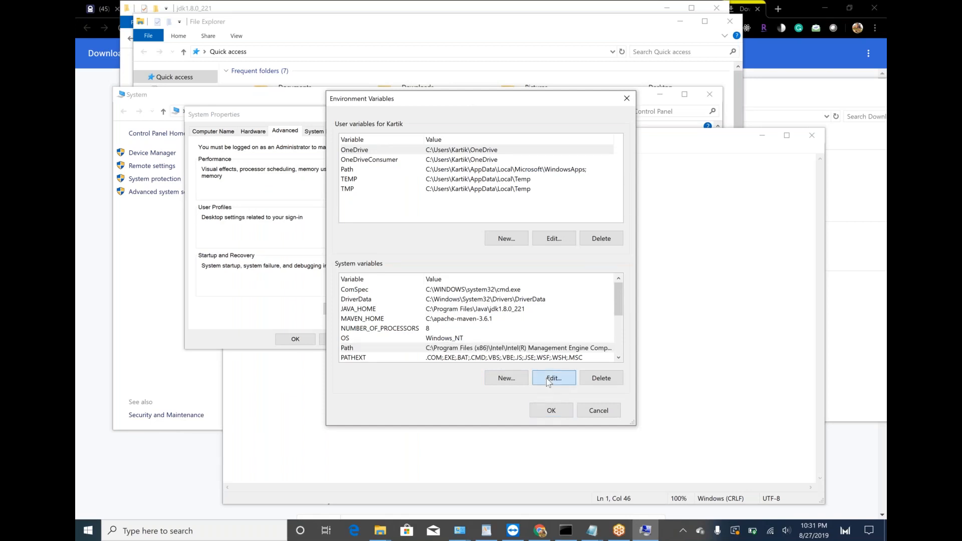
pyautogui.click(552, 377)
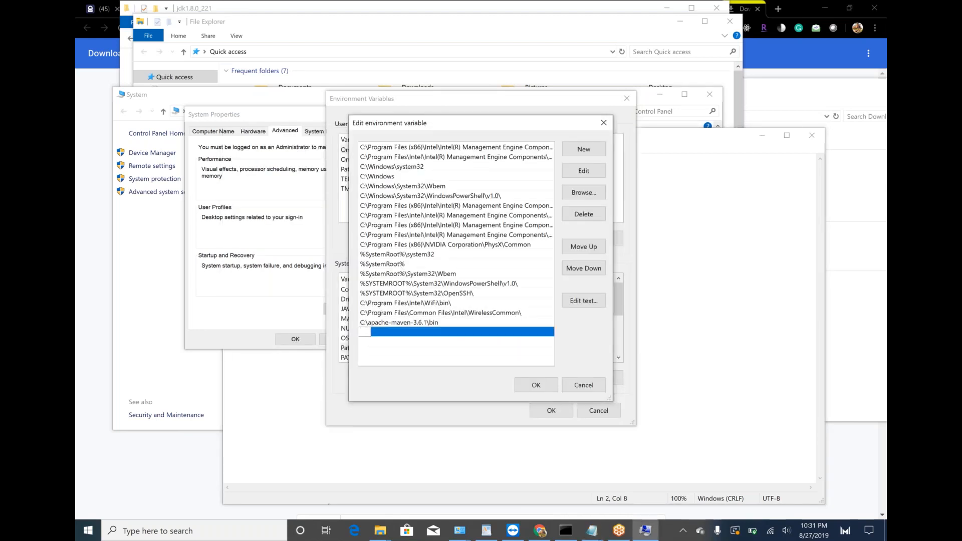
pyautogui.write('C:\\Program Files\\Java\\jdk1.8.0_221\\bin')
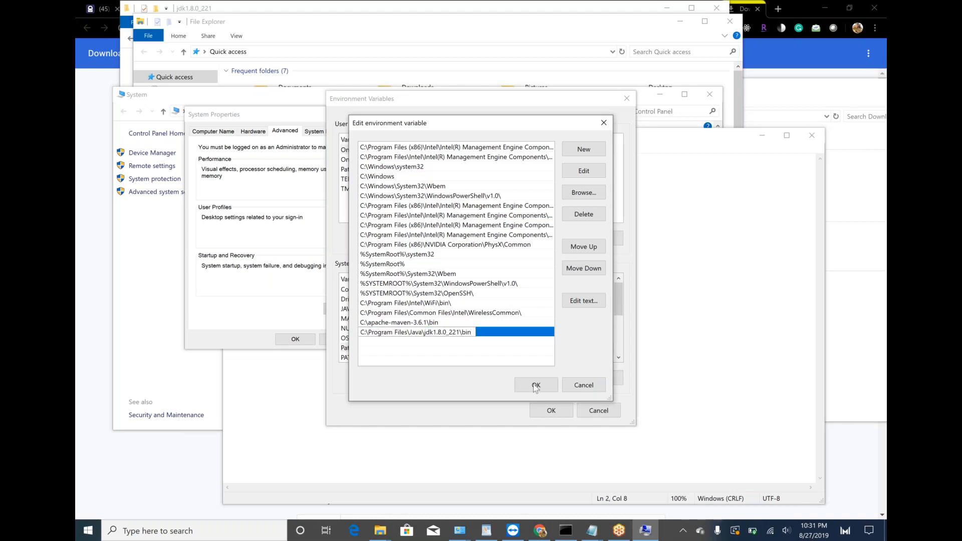
pyautogui.click(535, 385)
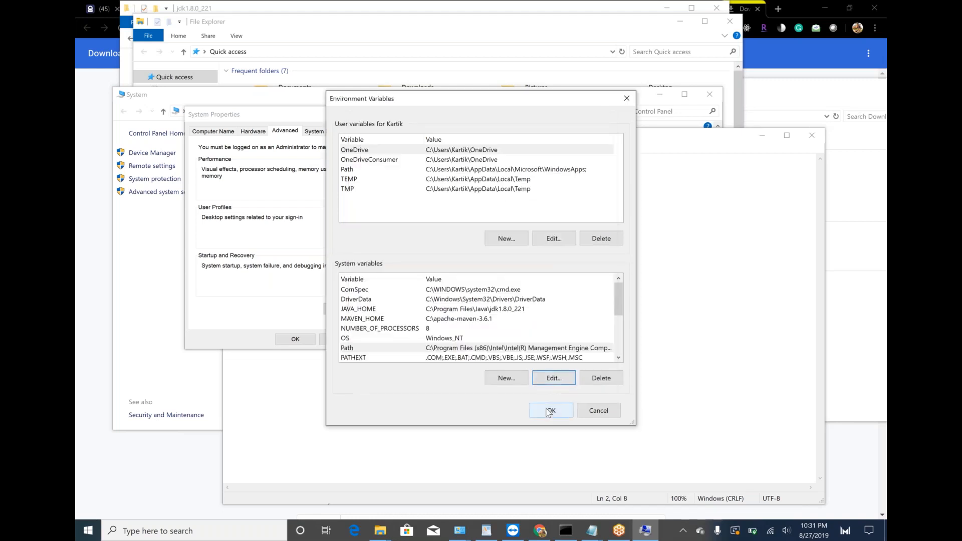
pyautogui.click(550, 410)
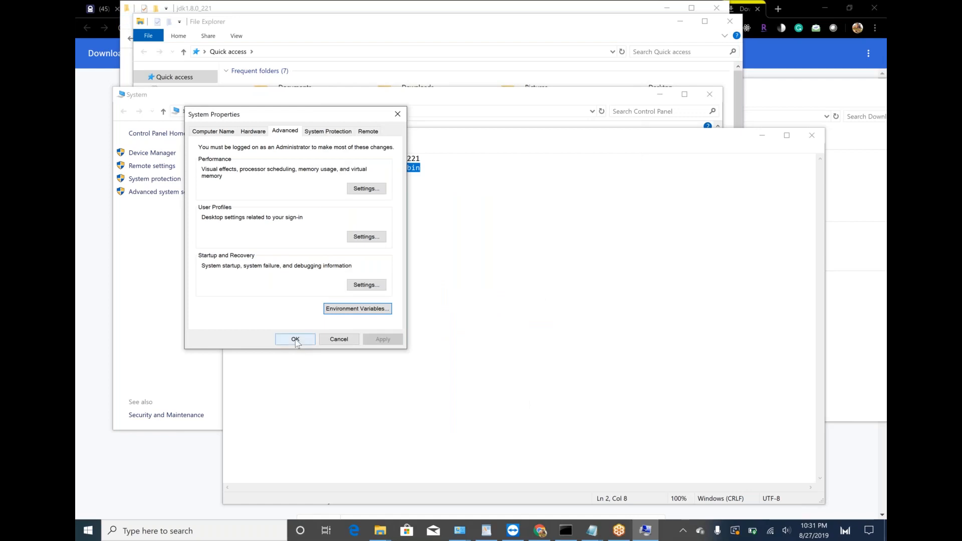
pyautogui.click(295, 339)
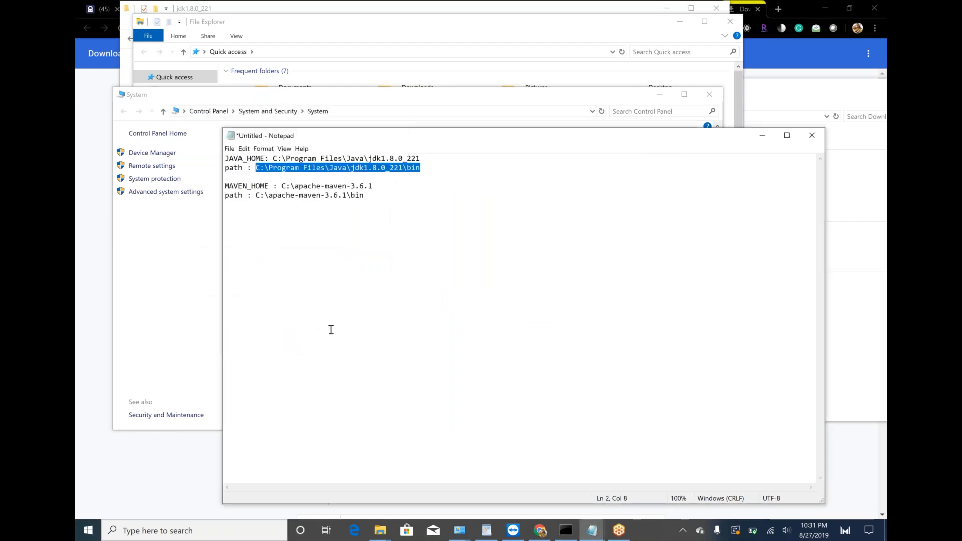
pyautogui.moveTo(414, 246)
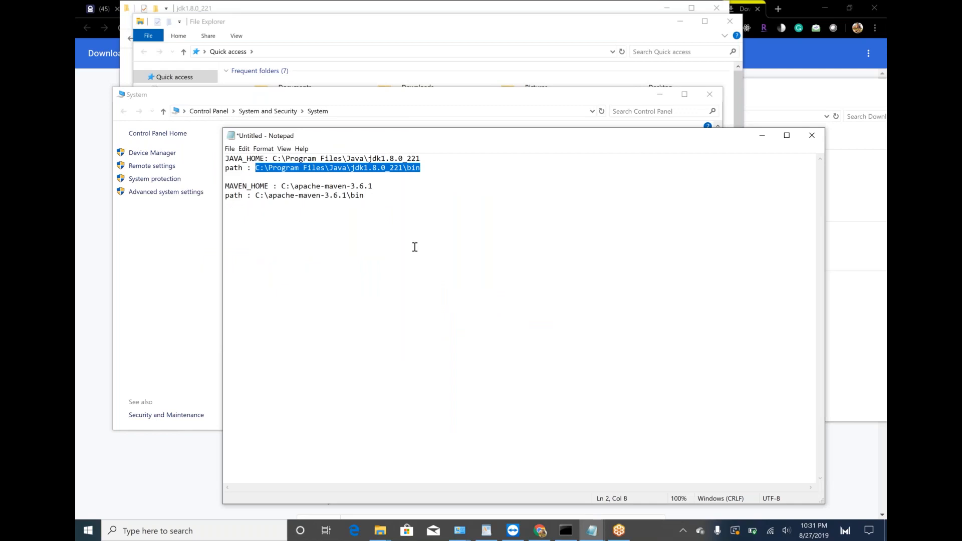
# Step: Open Command Prompt and check the installed Java version
pyautogui.press('win+r')
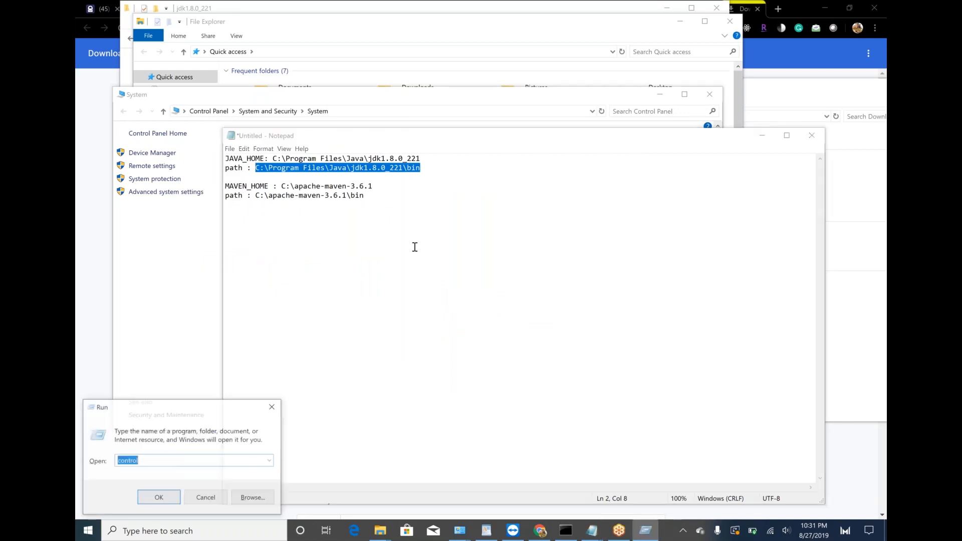
pyautogui.click(158, 497)
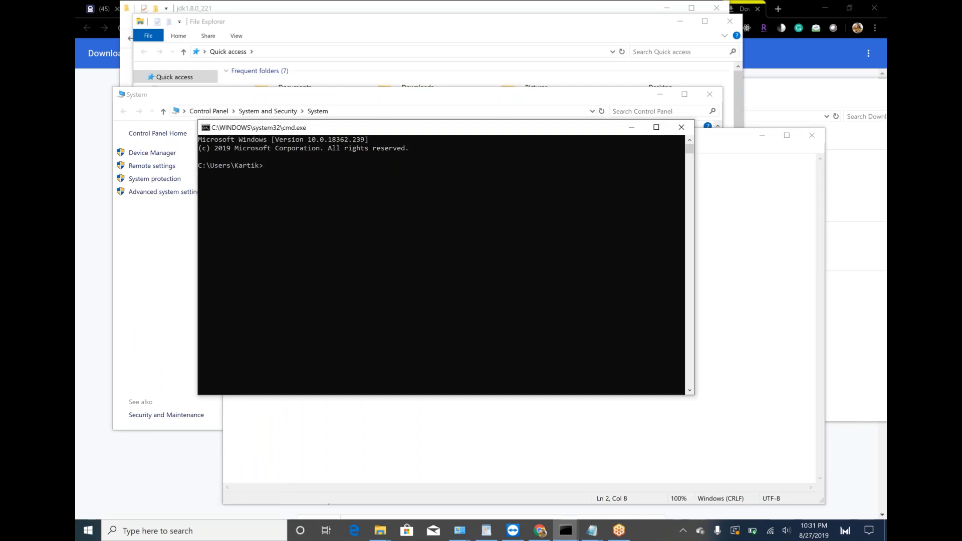
pyautogui.write('java -version')
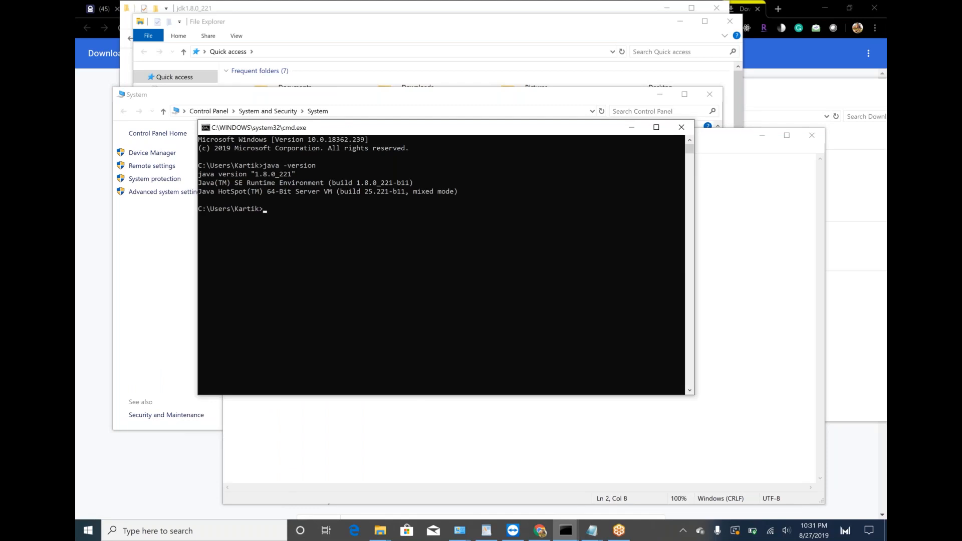
# Step: Run mvn -version to confirm Apache Maven 3.6.1 on Java 1.8.0_221
pyautogui.write('mdn')
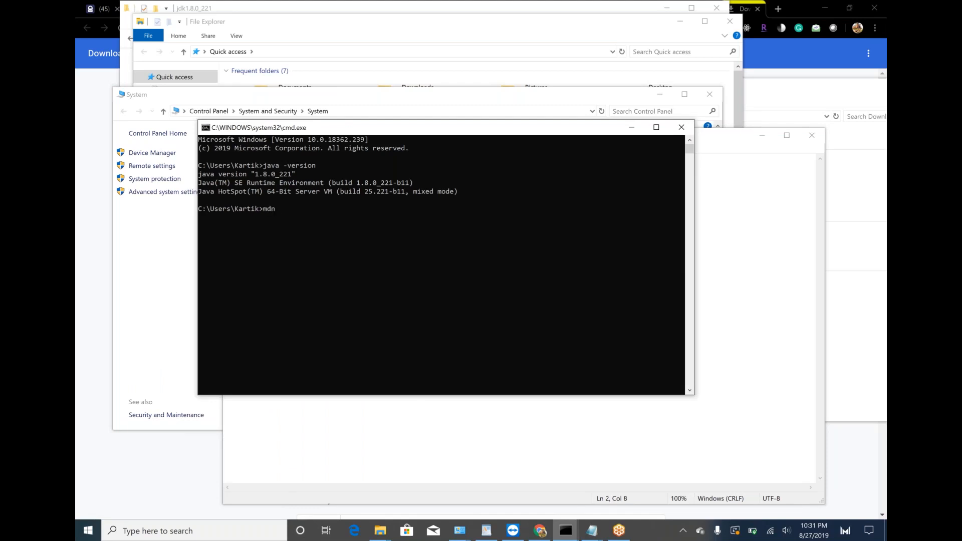
pyautogui.press('Backspace')
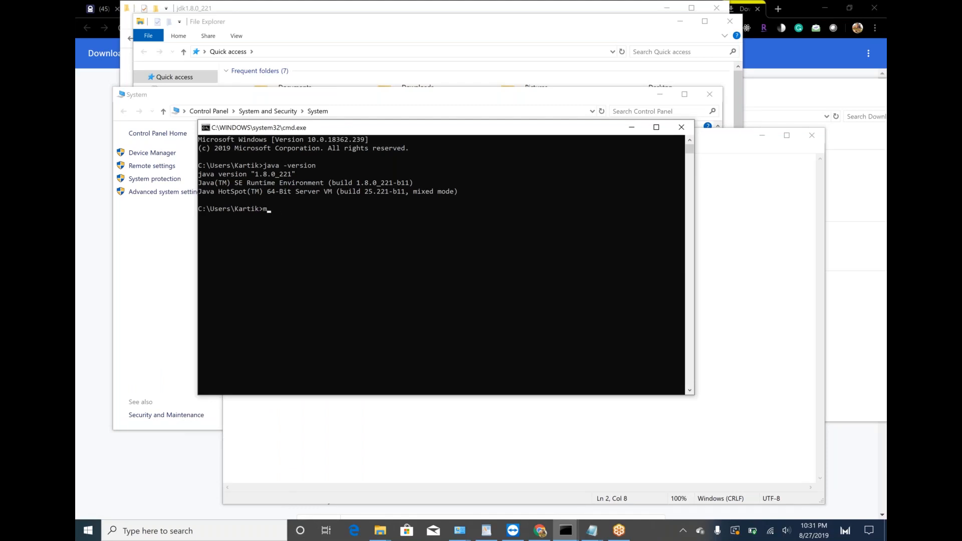
pyautogui.write('b')
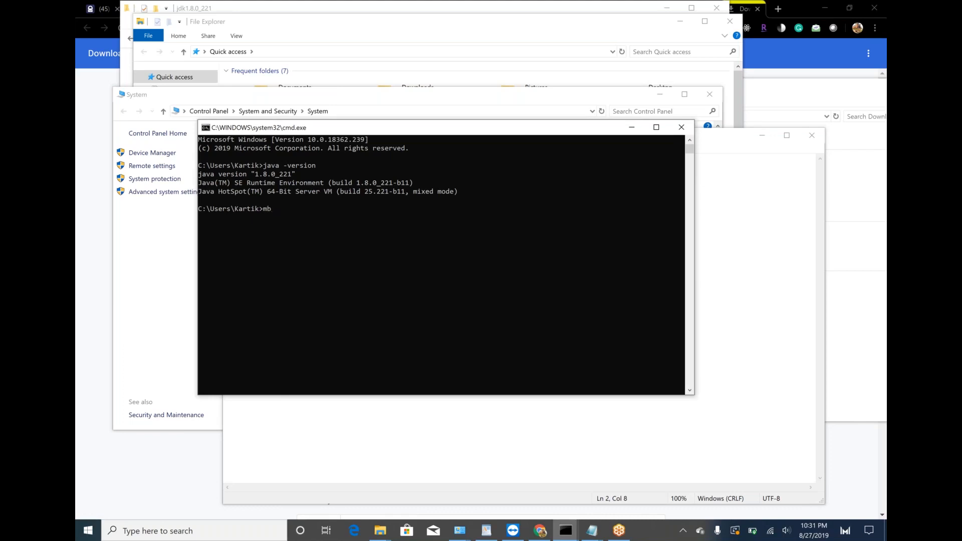
pyautogui.write('vn')
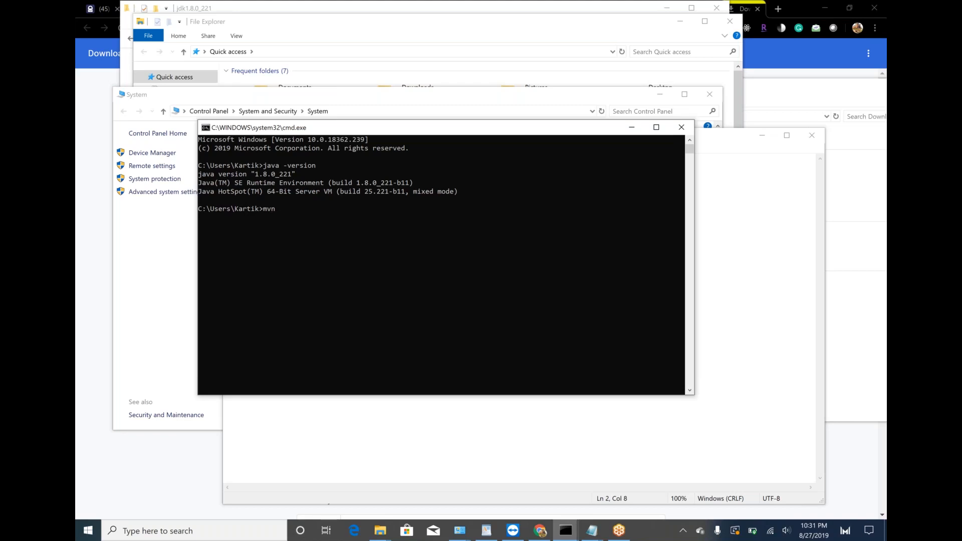
pyautogui.write('-ver')
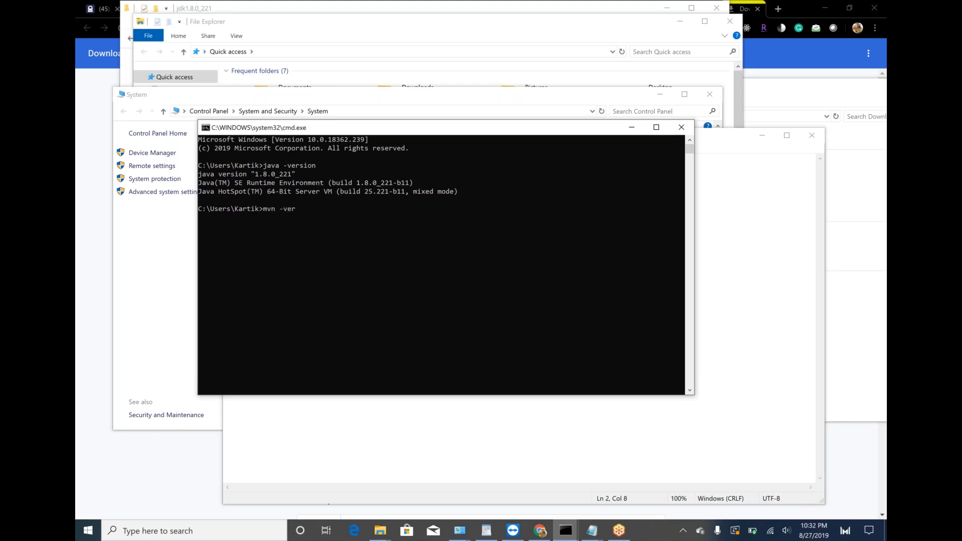
pyautogui.write('sion')
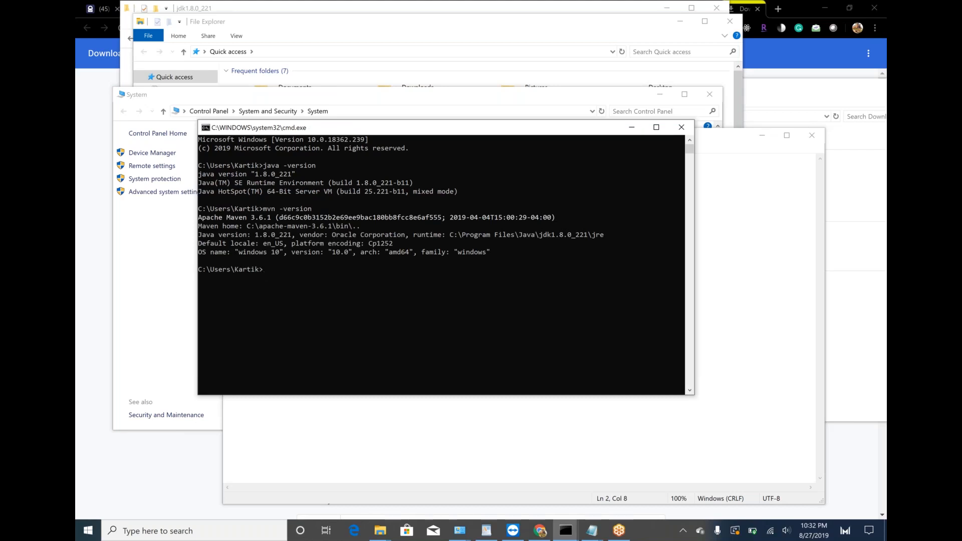
# Step: Open the 'Download Anypoint Studio | MuleSoft' result in Chrome
pyautogui.click(539, 530)
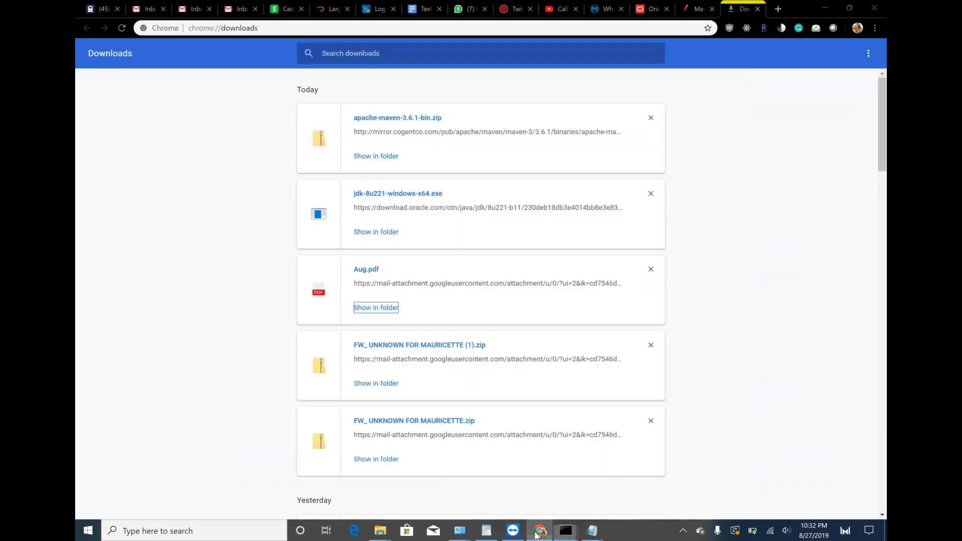
pyautogui.moveTo(601, 476)
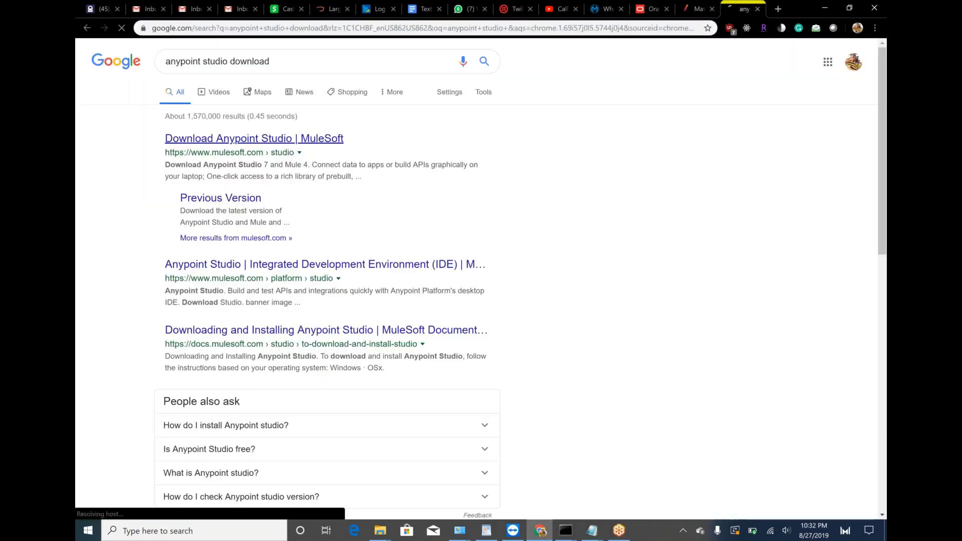
pyautogui.click(254, 138)
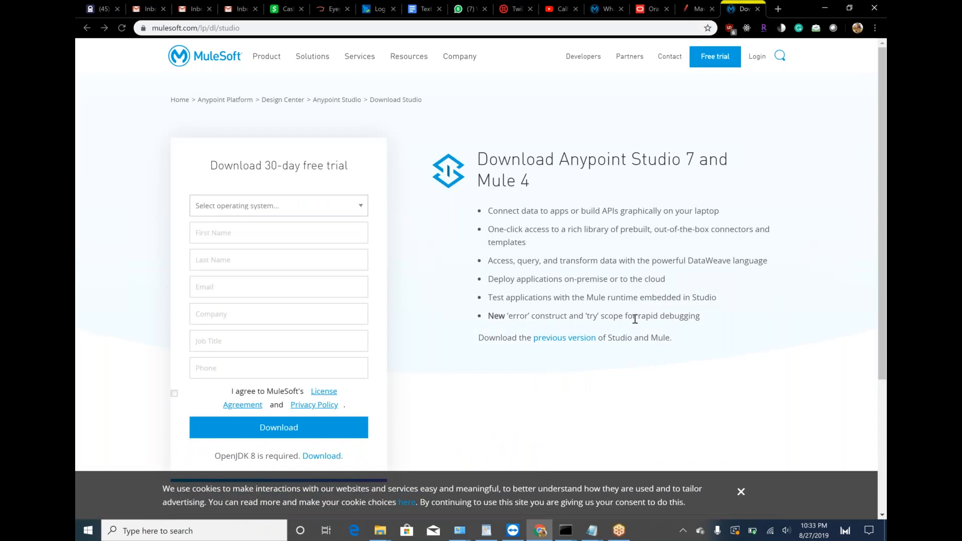
# Step: Fill the trial form for Windows 64-bit with company 'Test', accept the licence, and download
pyautogui.click(278, 205)
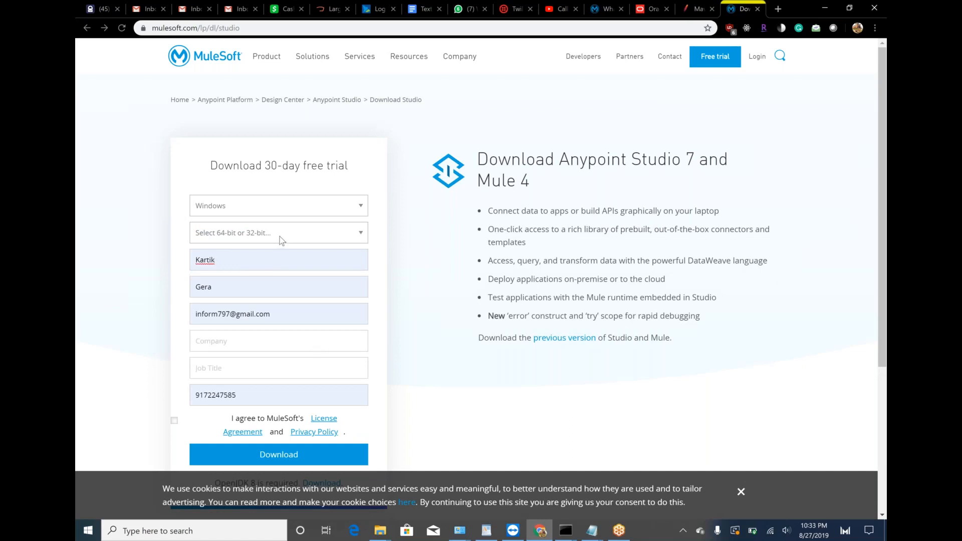
pyautogui.click(278, 232)
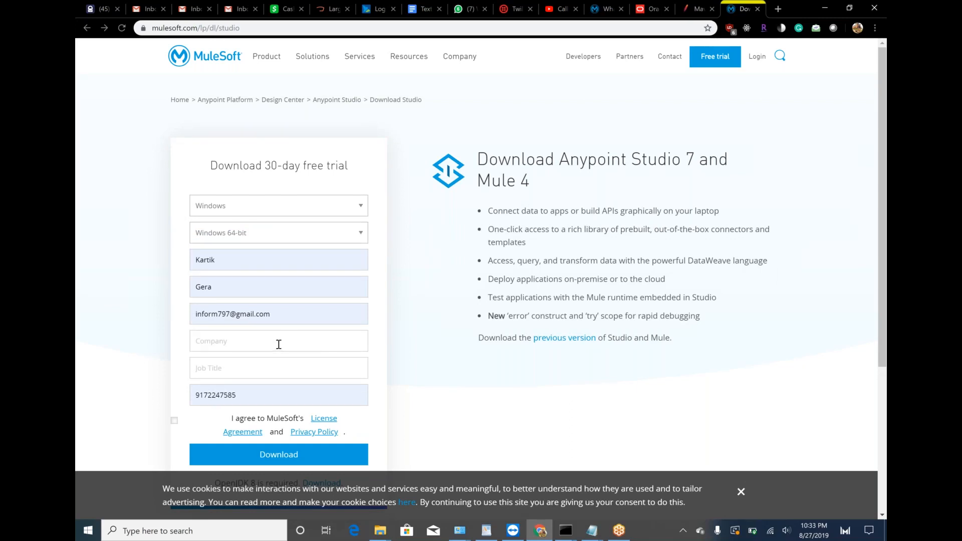
pyautogui.write('Test')
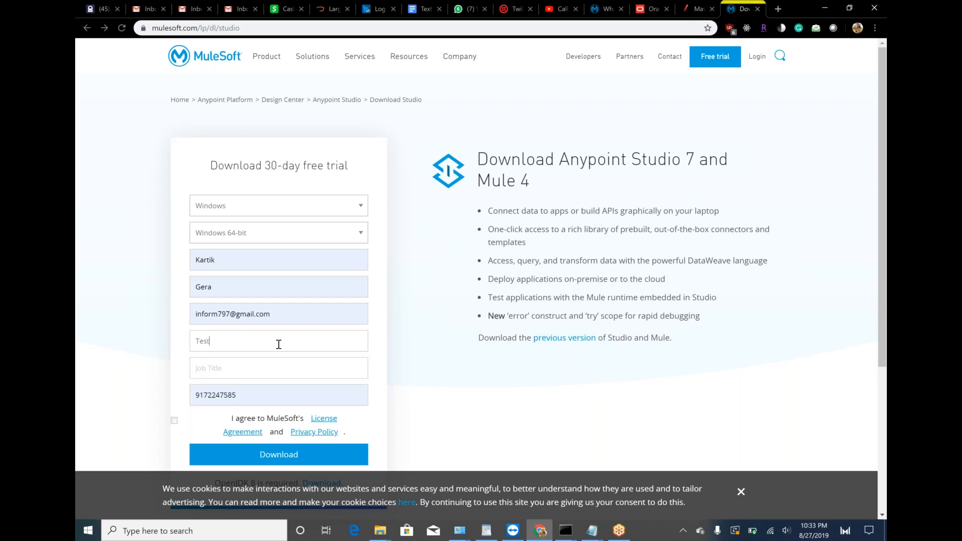
pyautogui.click(278, 368)
pyautogui.write('PM')
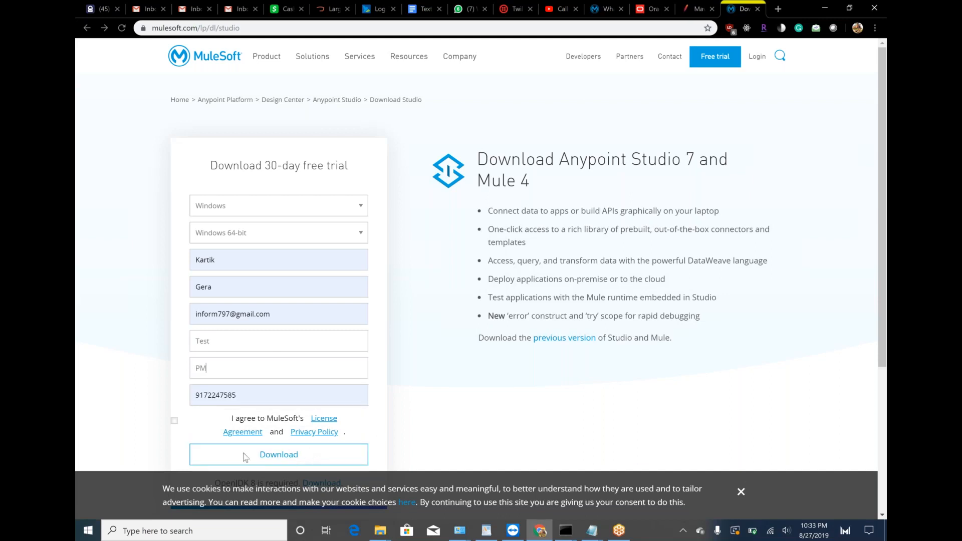
pyautogui.click(174, 420)
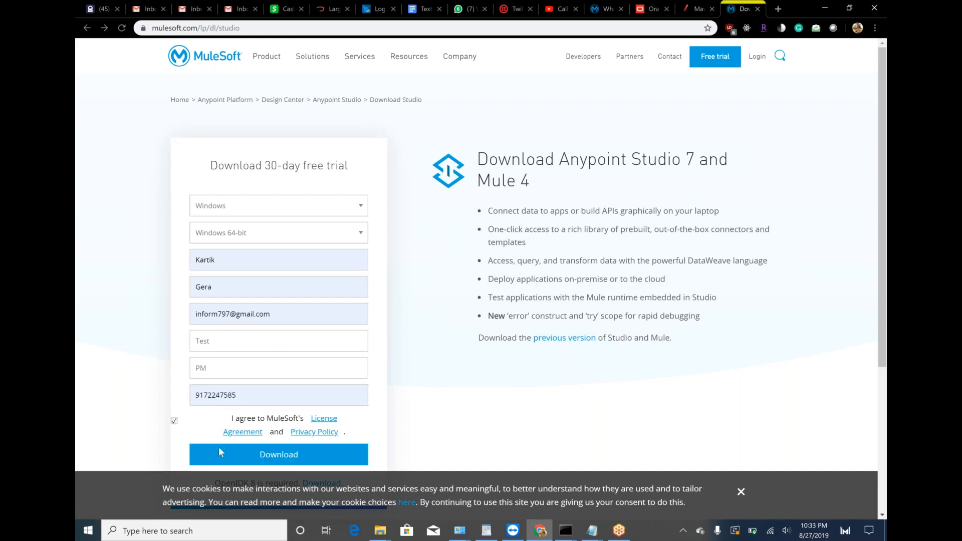
pyautogui.click(278, 454)
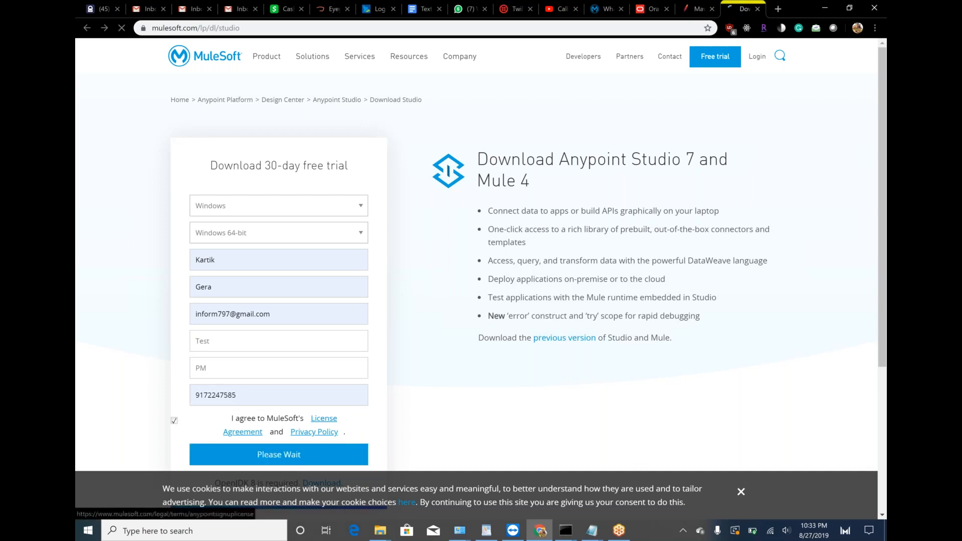
pyautogui.click(278, 454)
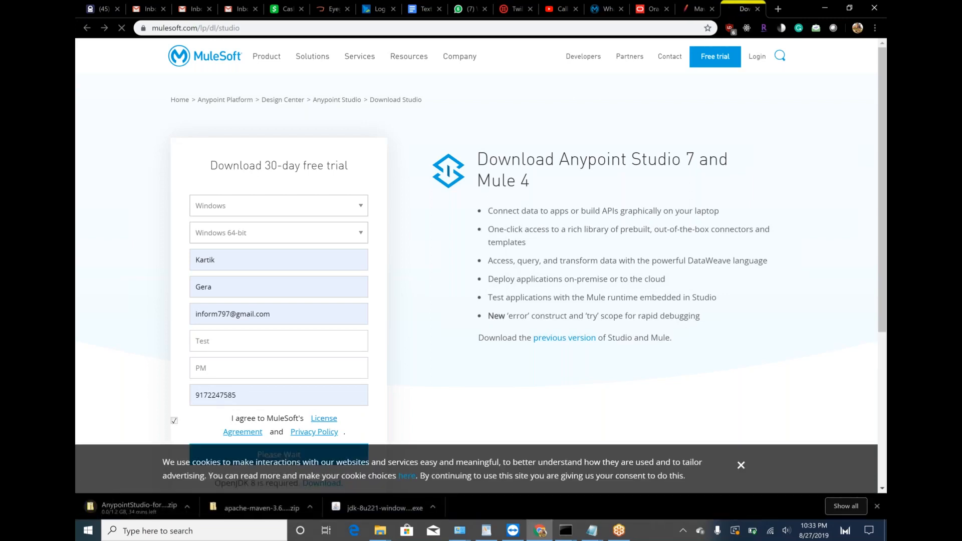
# Step: Resubmit the download form to reach the Anypoint Studio thank-you page with Windows steps
pyautogui.click(278, 454)
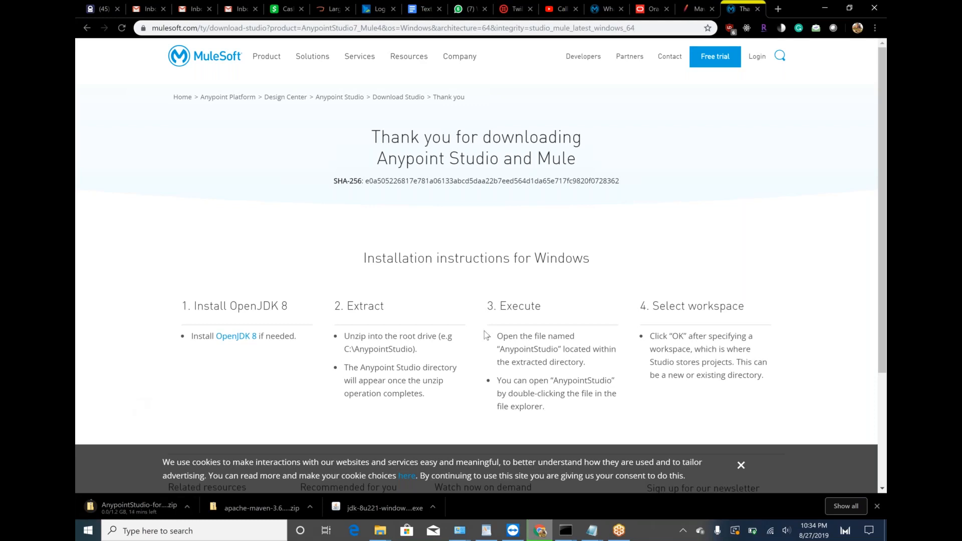
pyautogui.moveTo(514, 284)
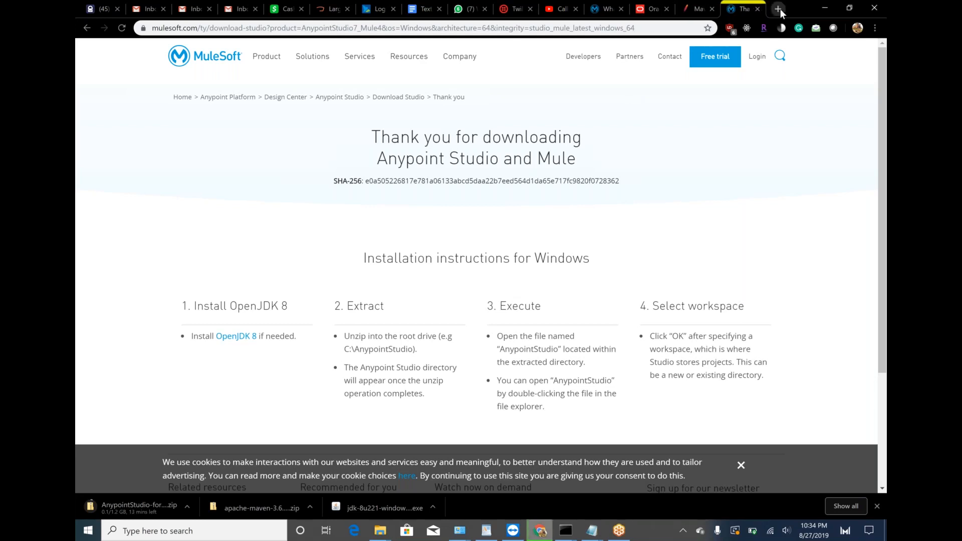
# Step: Search for Postman and download the Windows 64-bit installer from getpostman.com
pyautogui.click(778, 8)
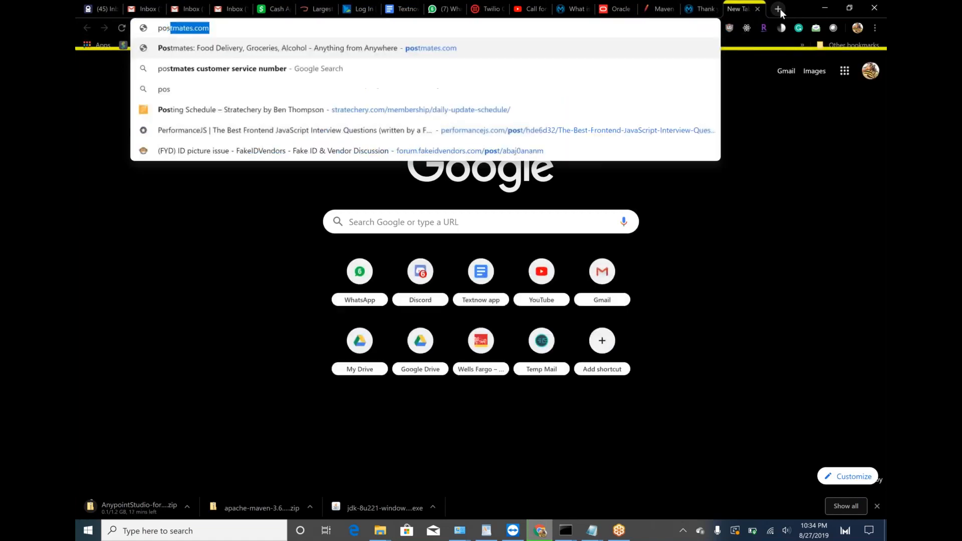
pyautogui.write('postman don')
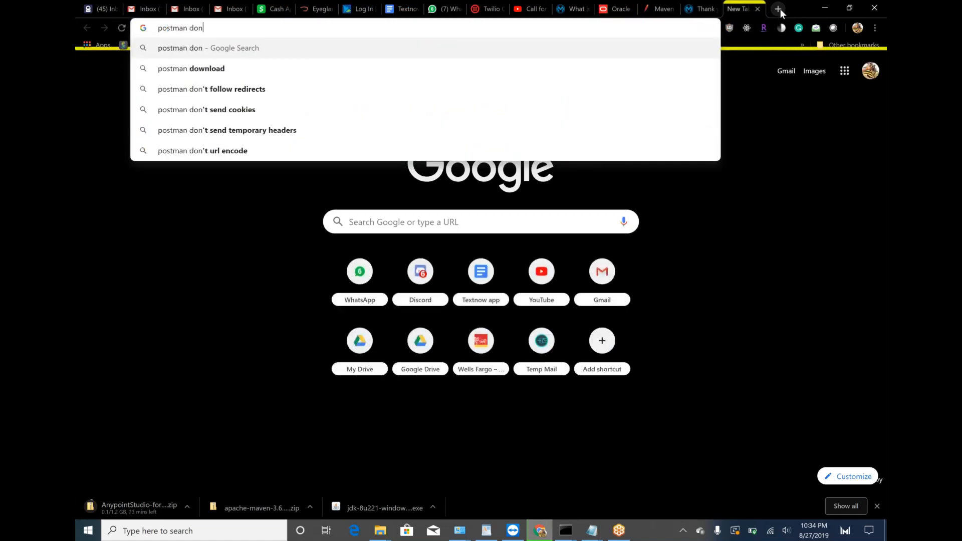
pyautogui.click(191, 68)
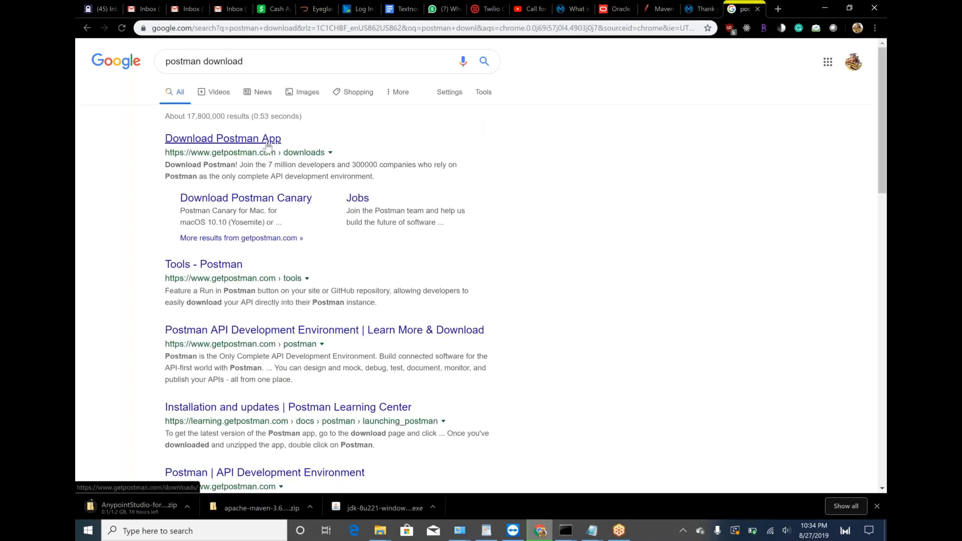
pyautogui.click(222, 138)
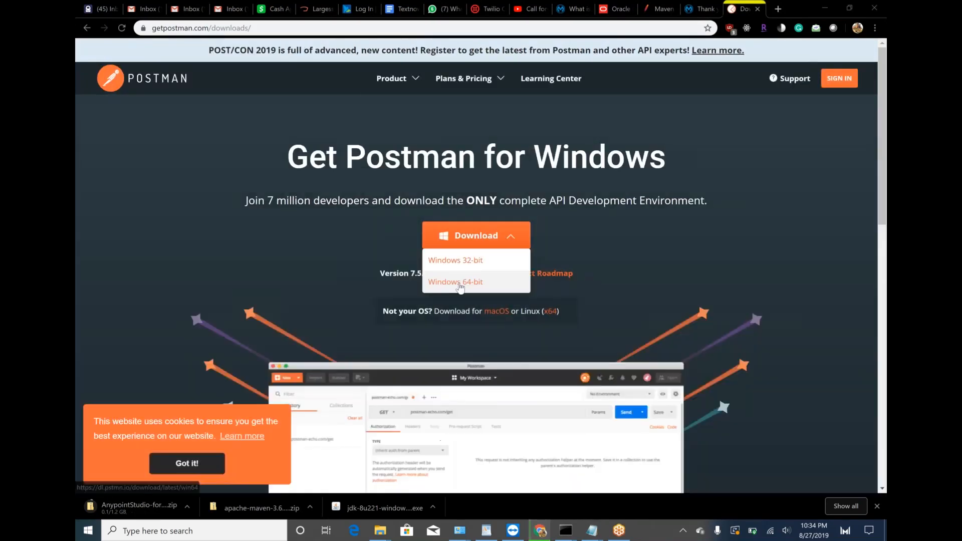
pyautogui.click(455, 282)
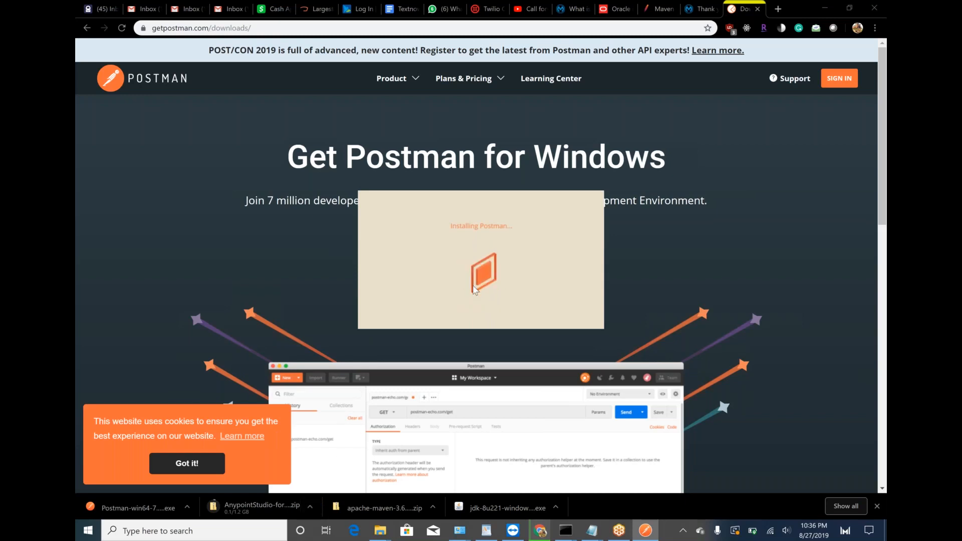
pyautogui.moveTo(752, 133)
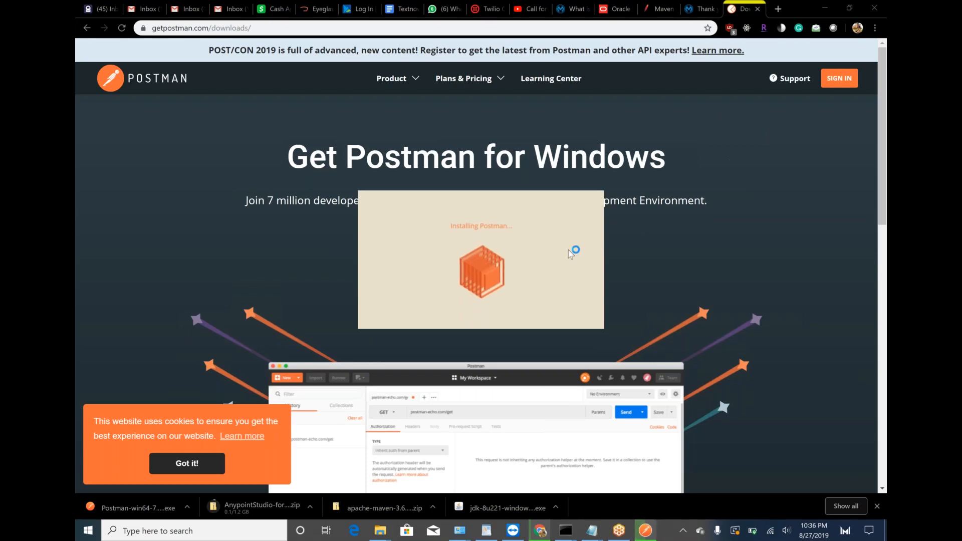
pyautogui.rightClick(311, 118)
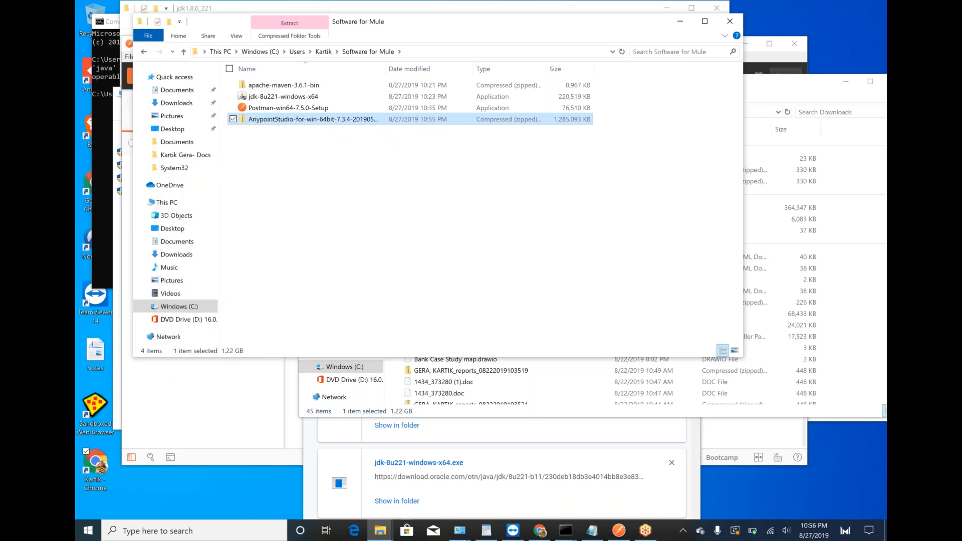
# Step: Extract the Anypoint Studio zip and open the AnypointStudio folder to its application file
pyautogui.click(289, 23)
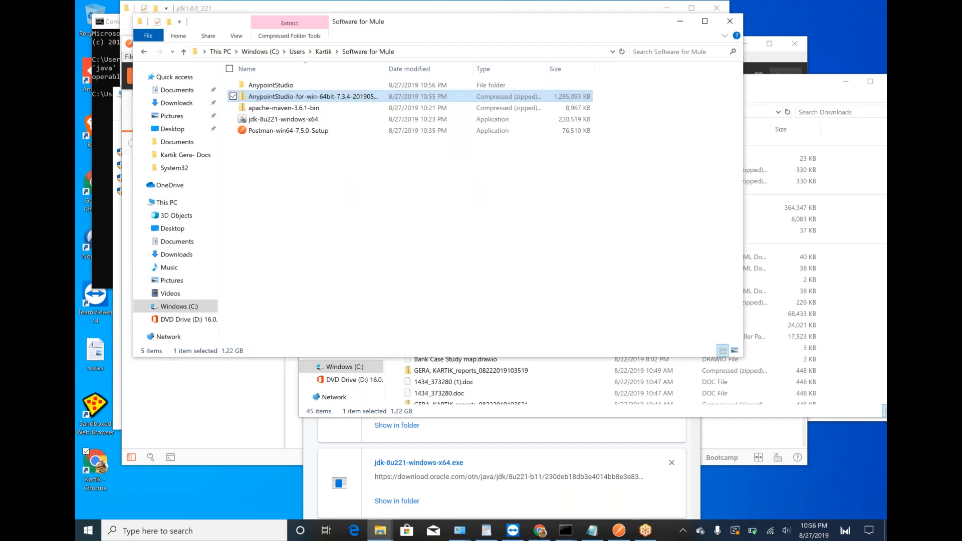
pyautogui.click(270, 85)
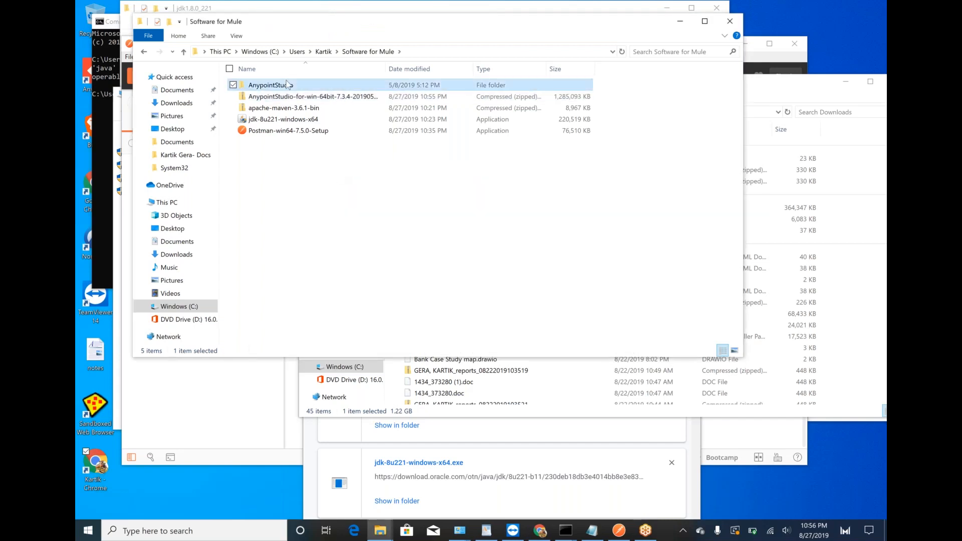
pyautogui.doubleClick(270, 84)
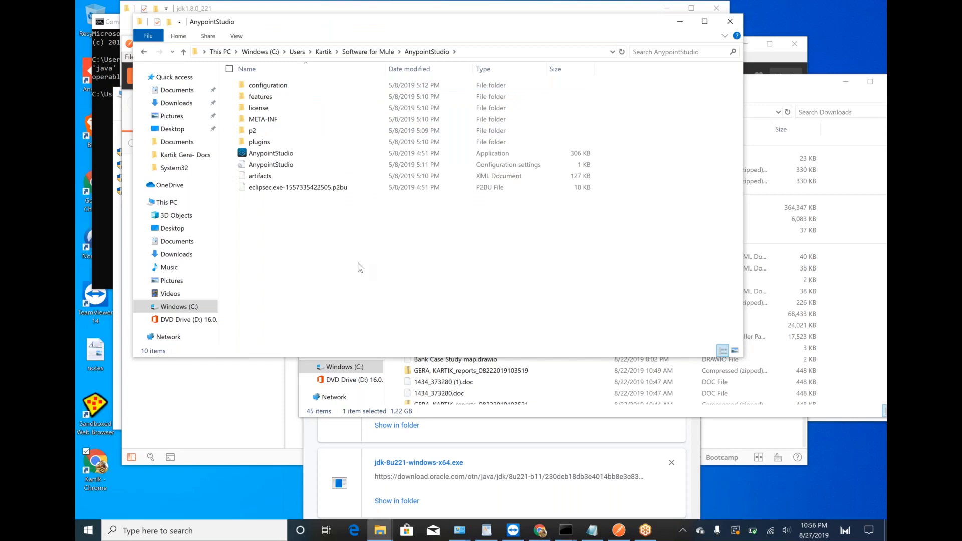
pyautogui.click(270, 153)
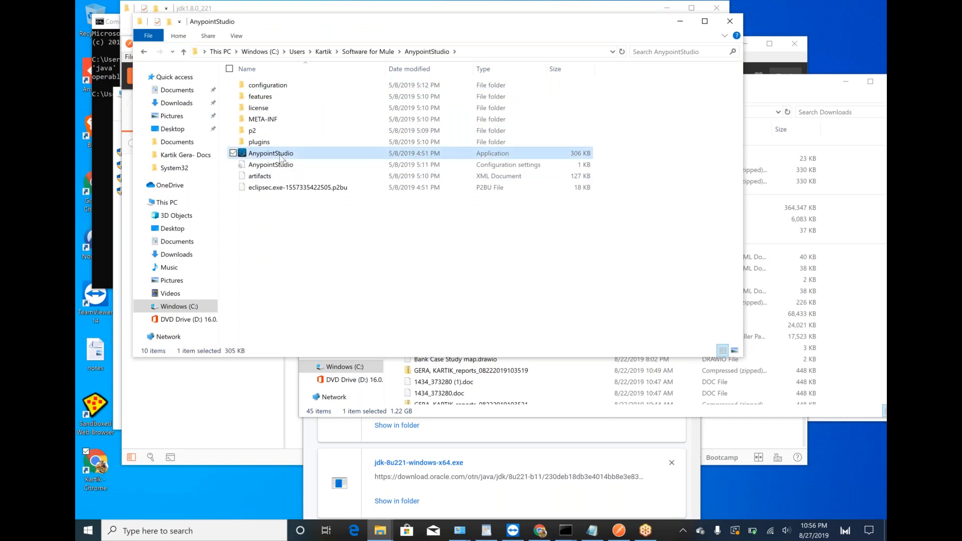
pyautogui.rightClick(270, 153)
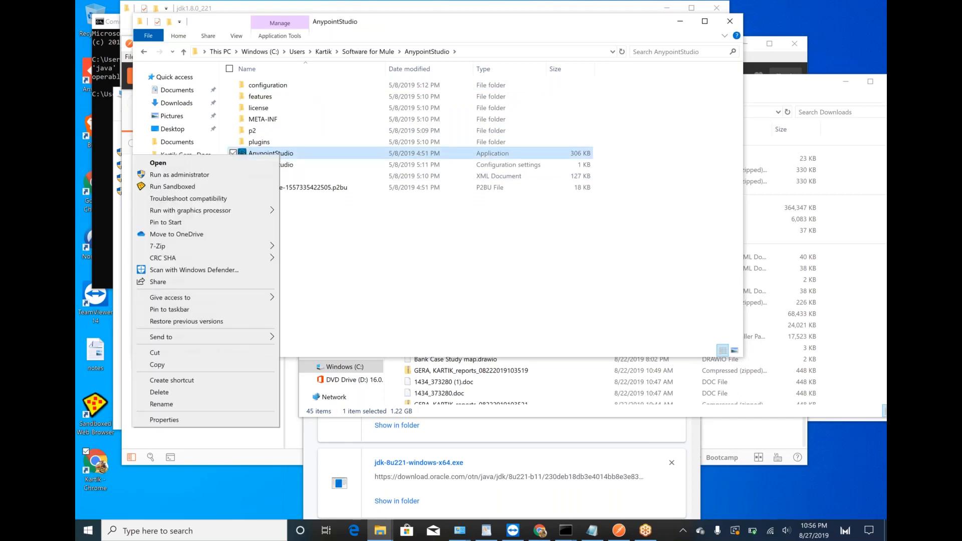